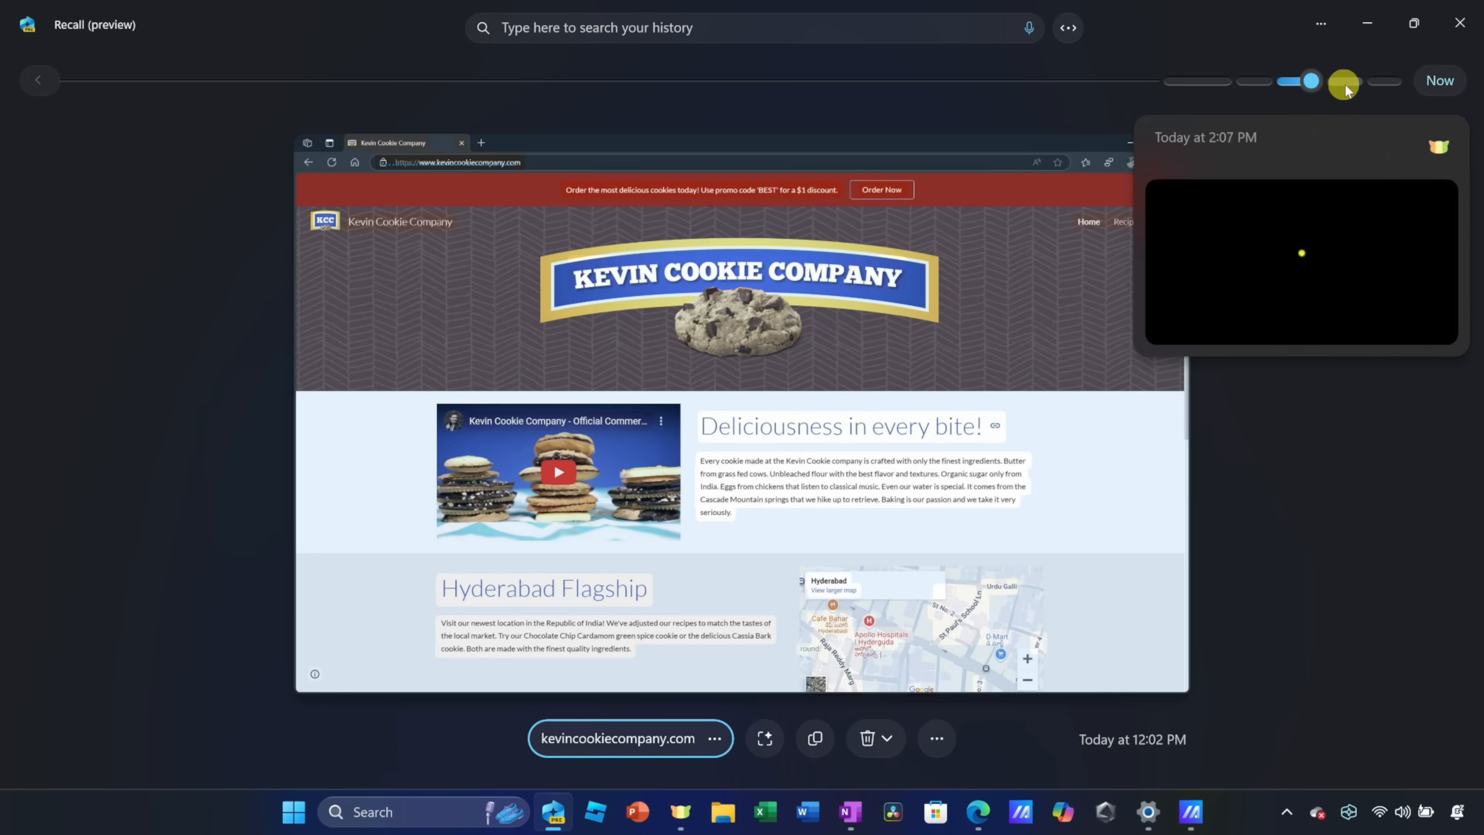
# Step: Search the snapshot history for 'chocolate chip cook'
pyautogui.write('chocolate chip cook')
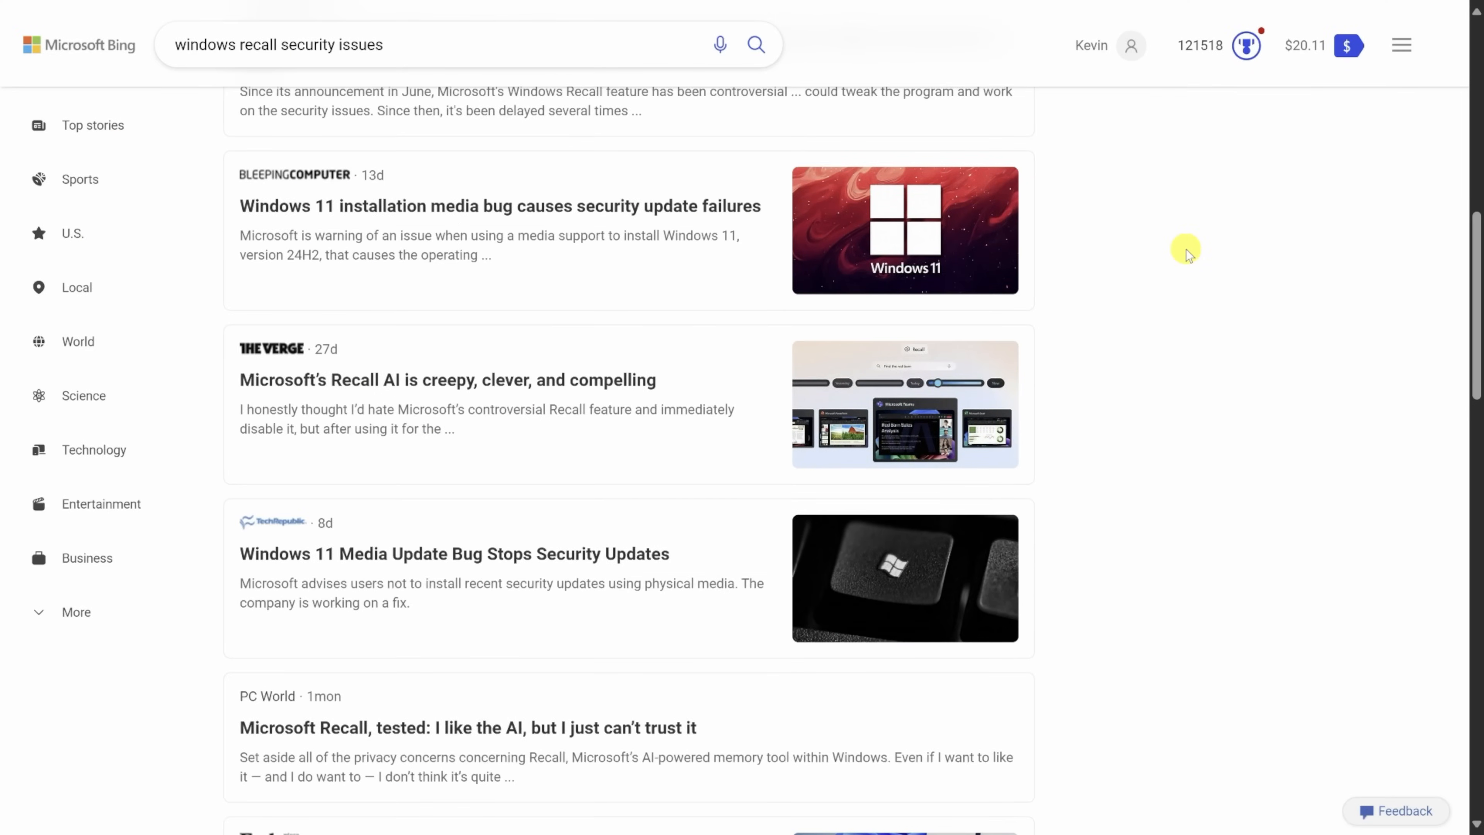
pyautogui.scroll(-3)
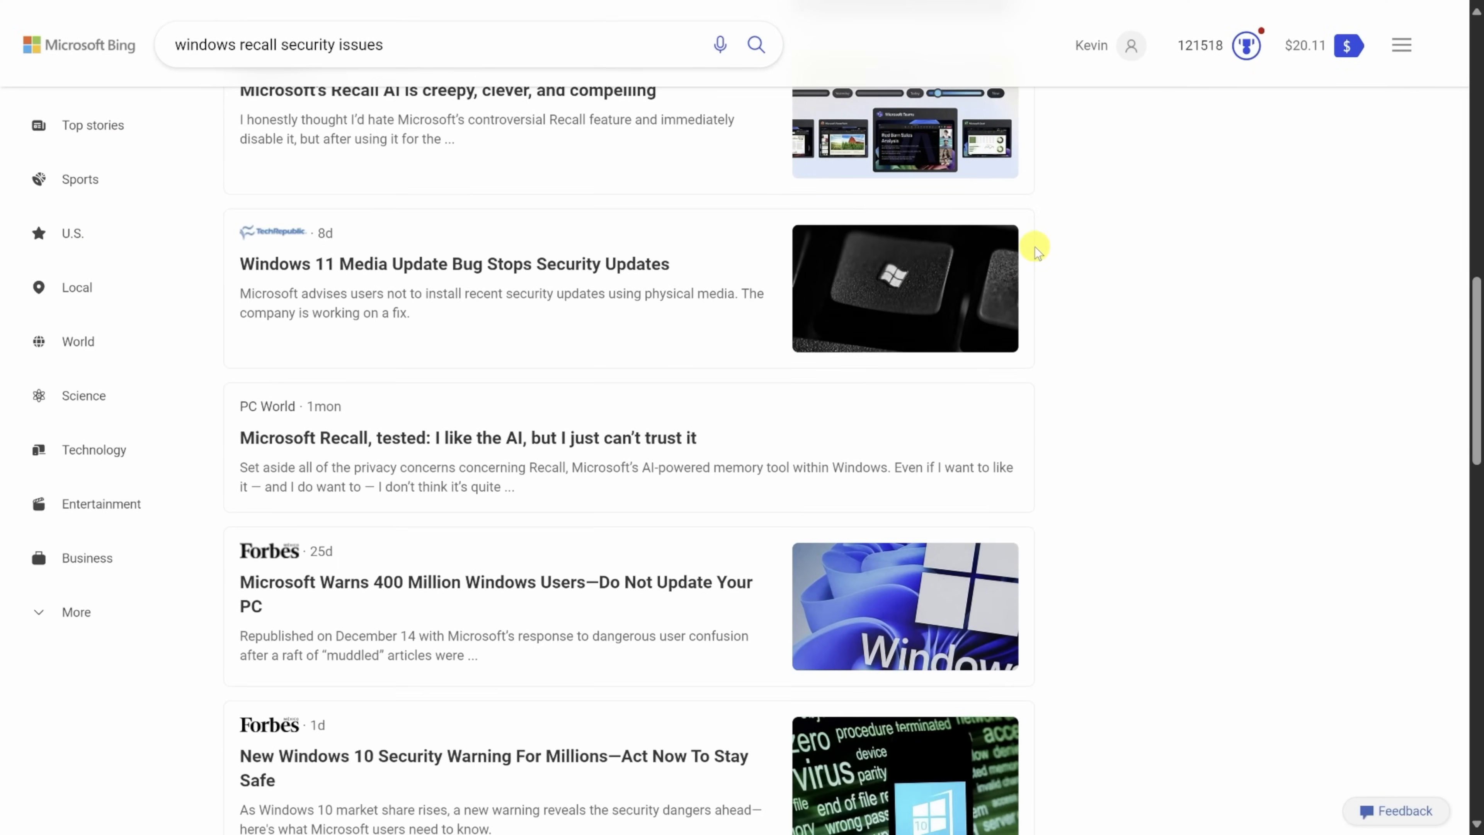
pyautogui.scroll(-3)
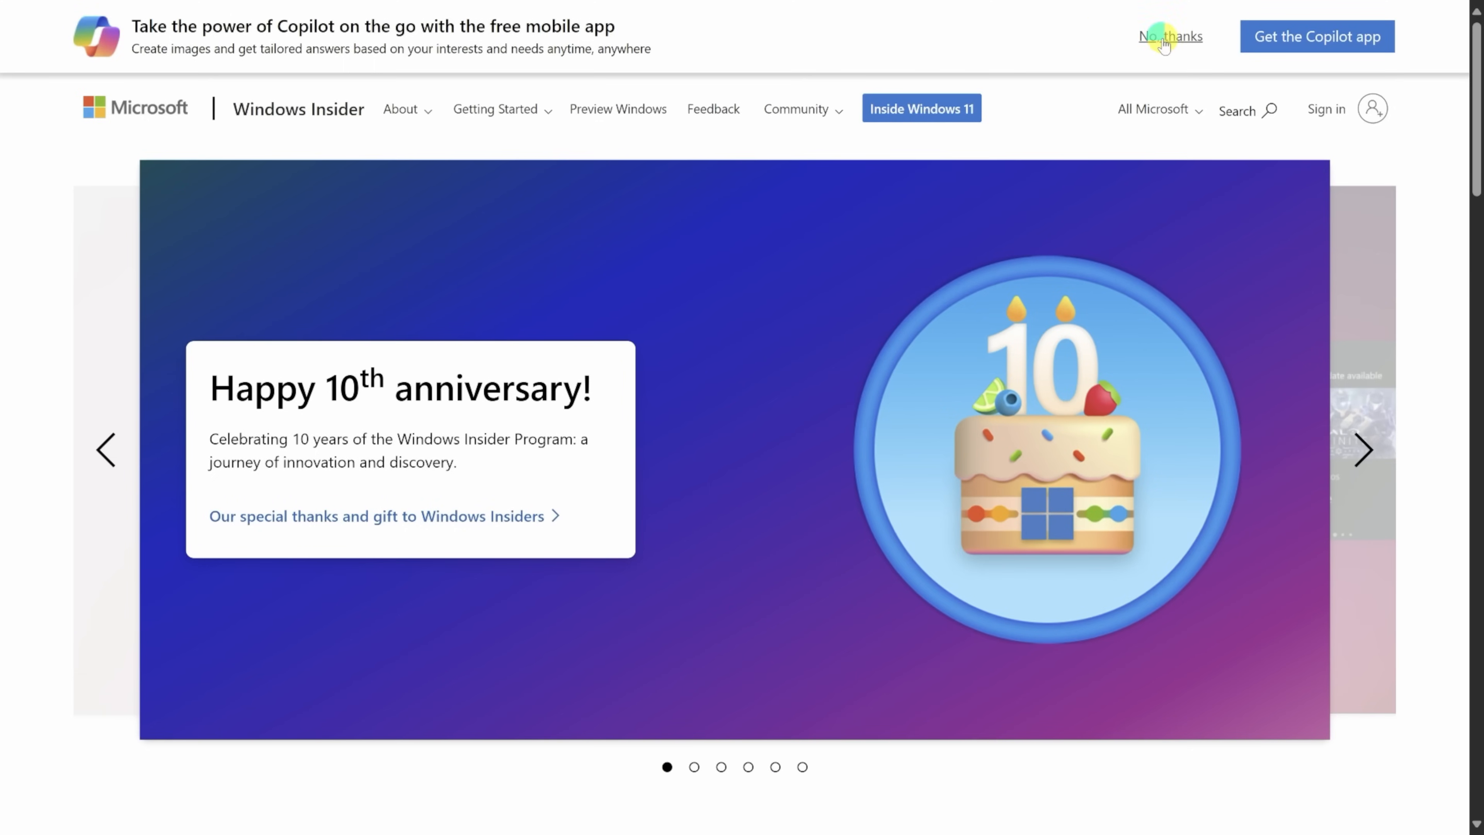
# Step: Dismiss the Copilot app banner with 'No thanks' and scroll down the Insider home page
pyautogui.click(1169, 36)
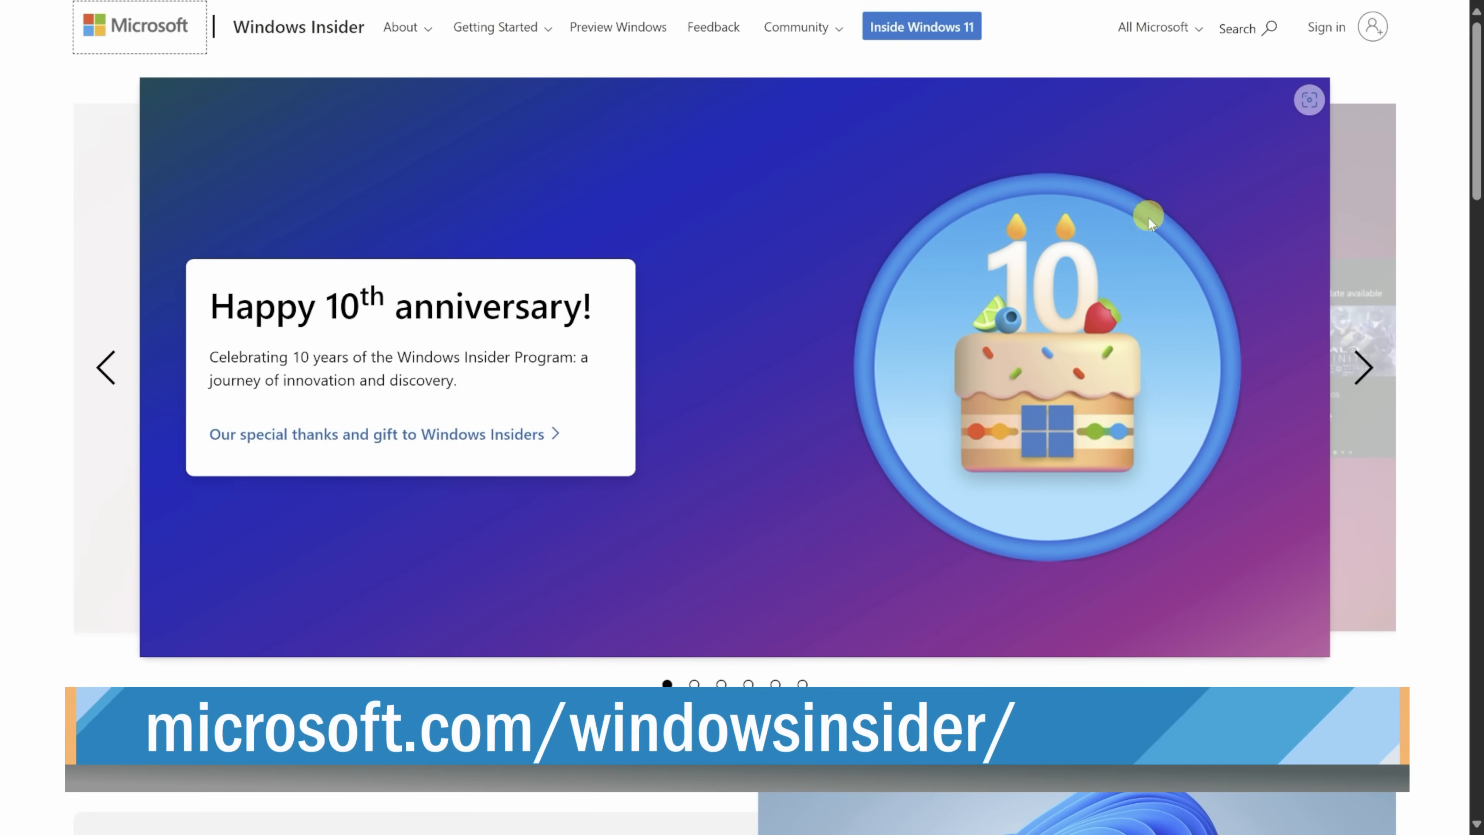
pyautogui.scroll(-3)
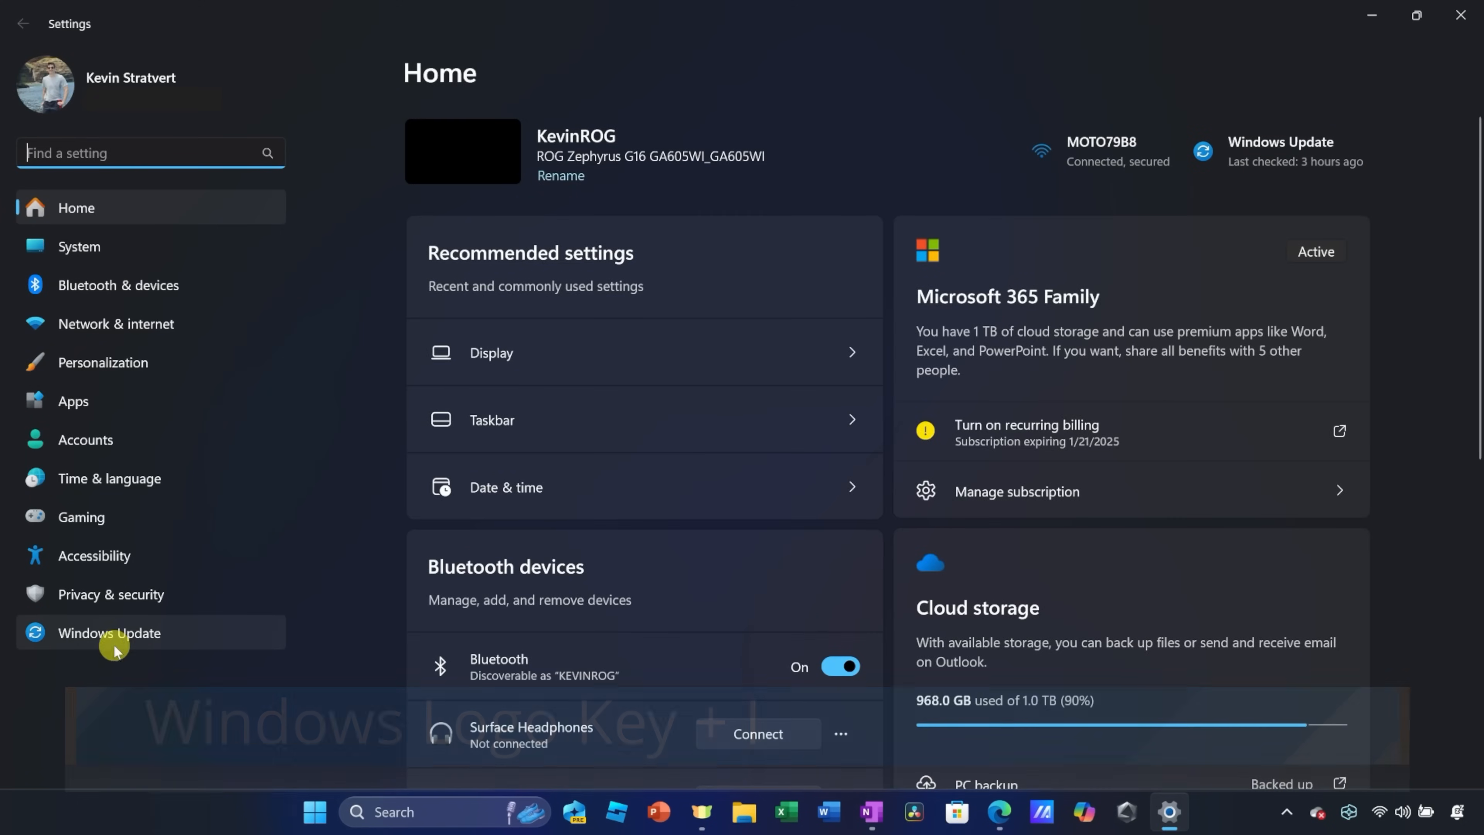
# Step: Go to Windows Update and open the Windows Insider Program settings
pyautogui.click(108, 632)
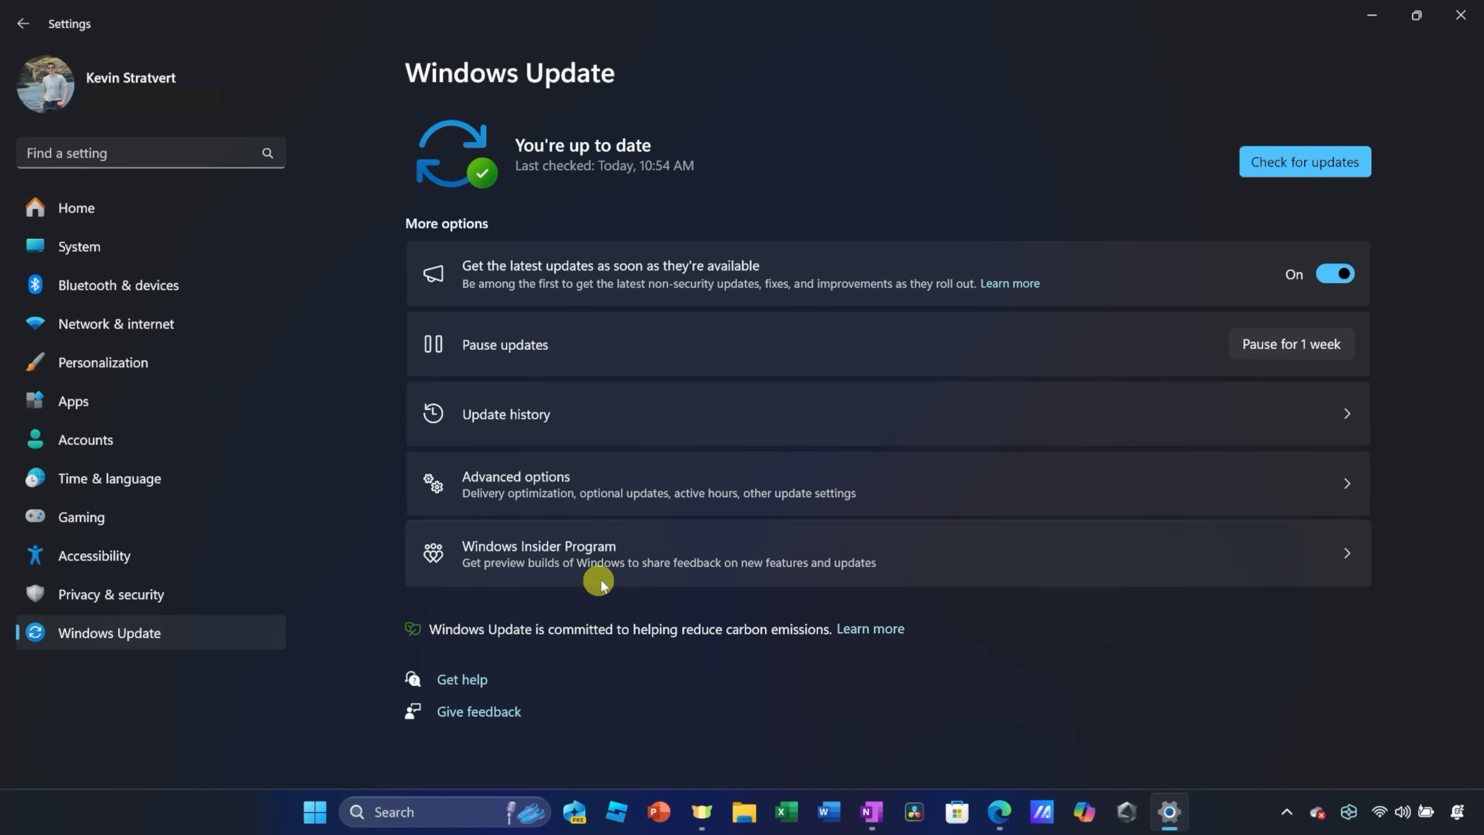
pyautogui.click(603, 553)
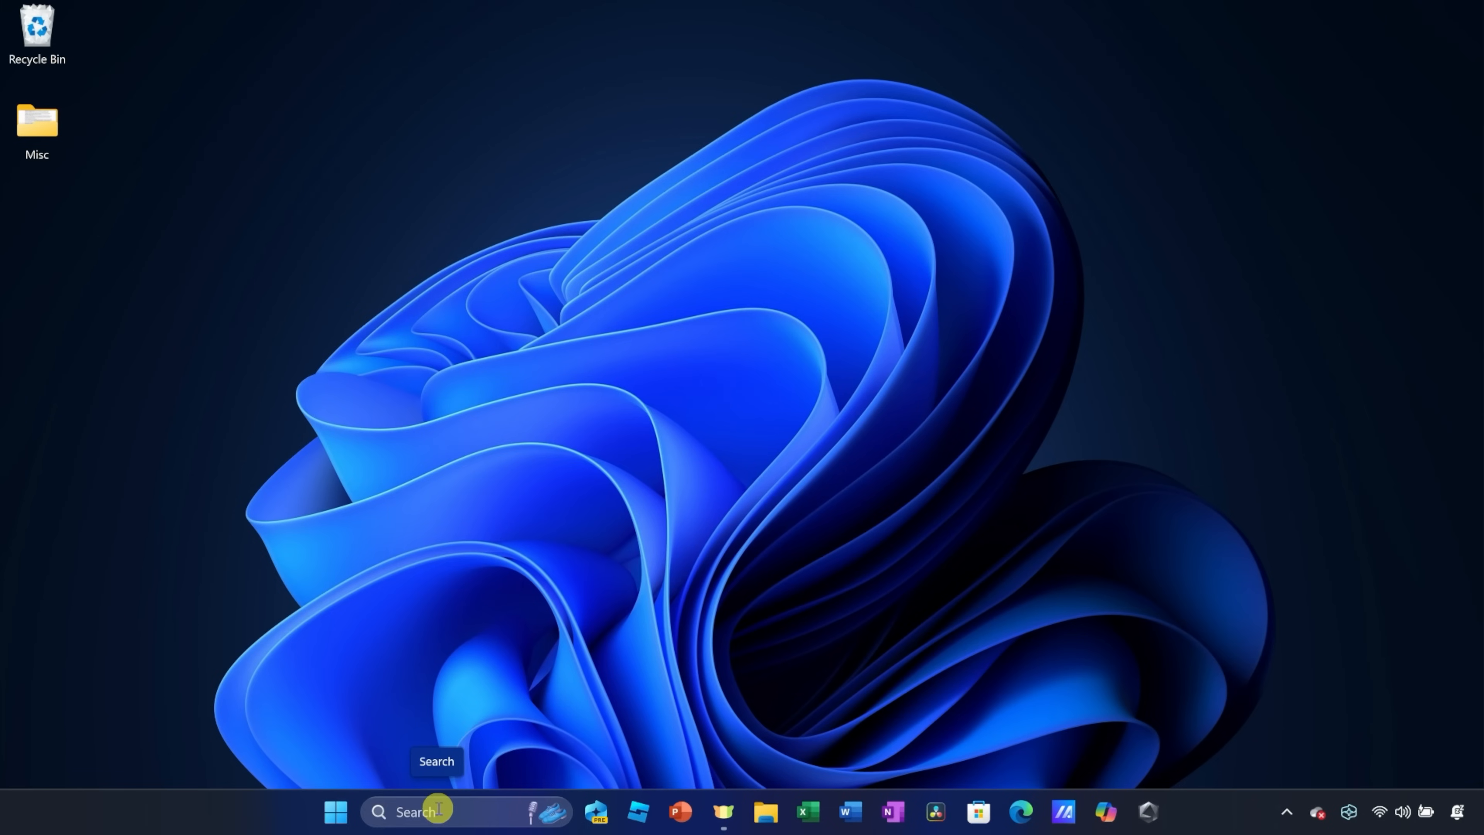
# Step: Launch Recall (preview) from taskbar search and confirm the Windows Hello prompt with OK
pyautogui.write('recall')
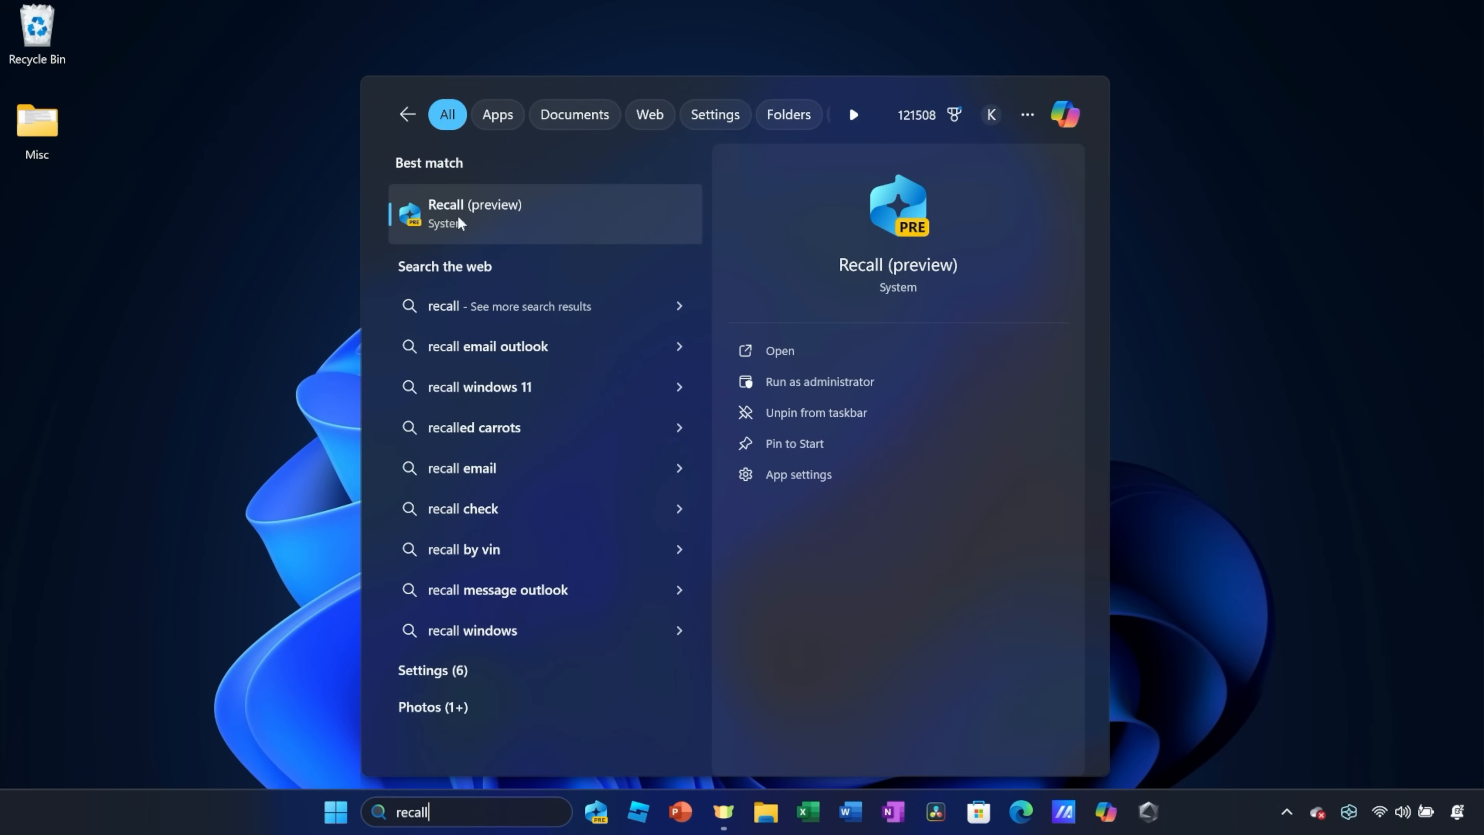
pyautogui.click(474, 214)
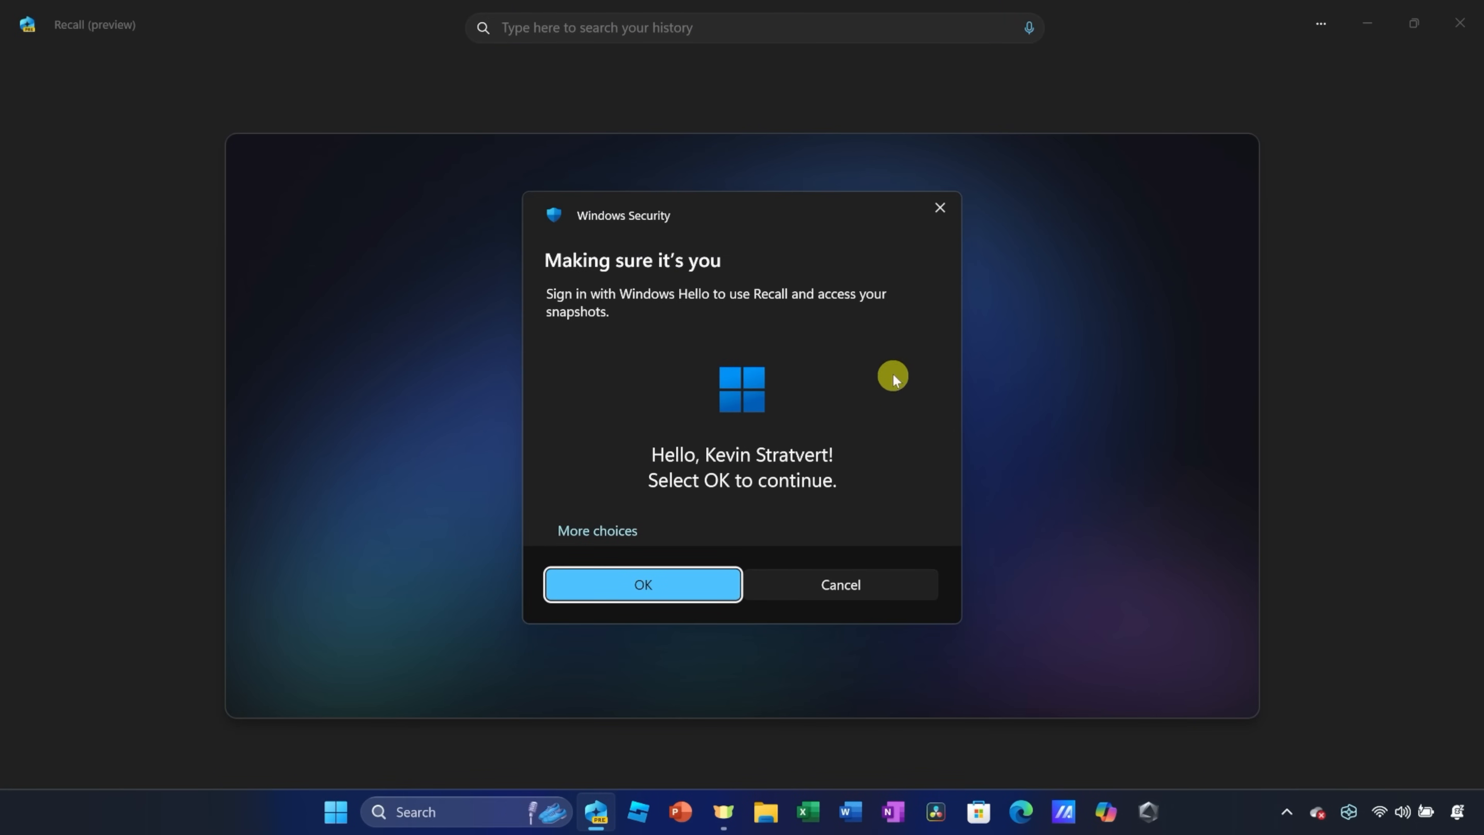
pyautogui.moveTo(903, 337)
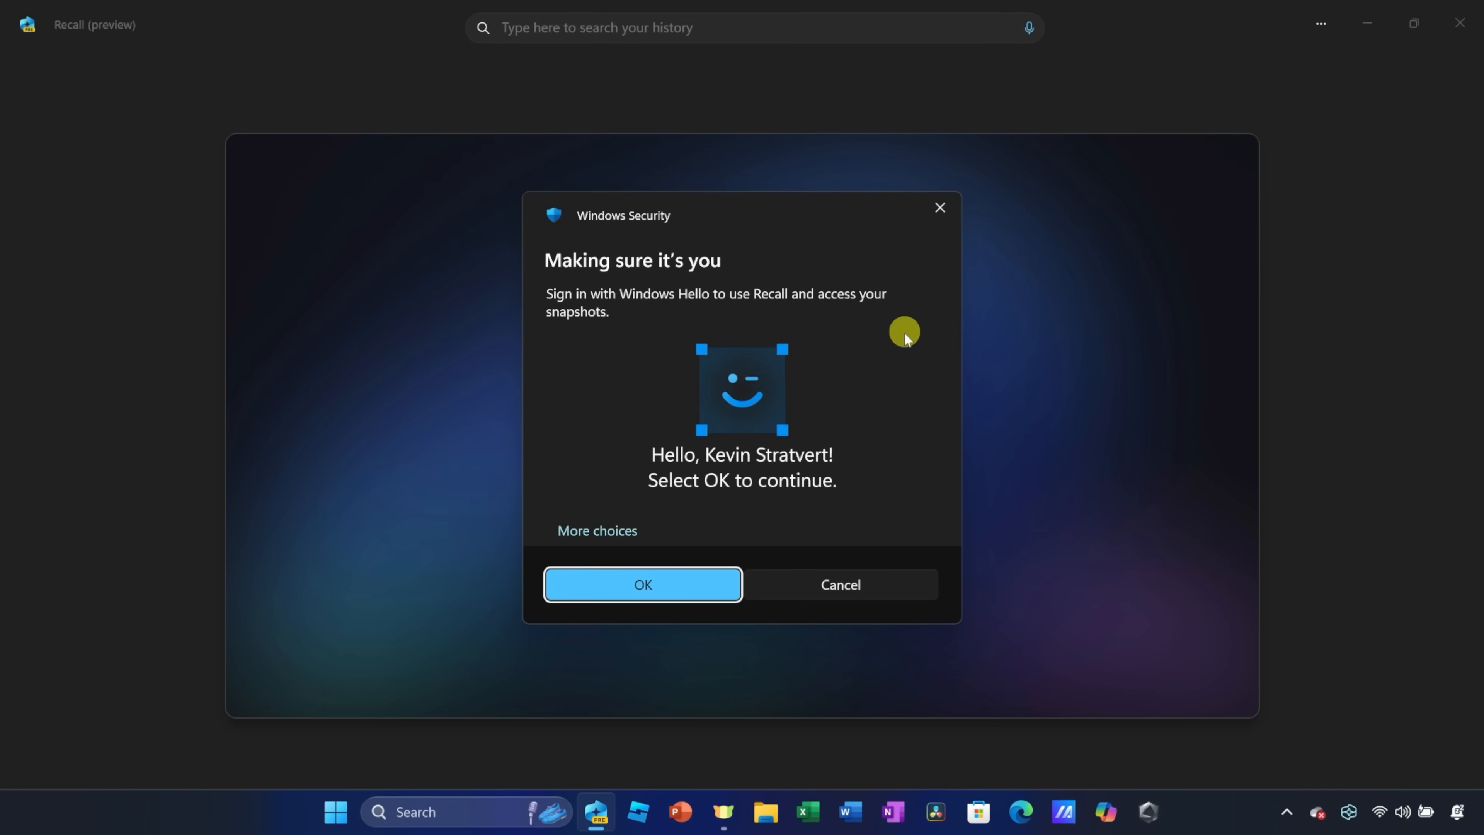
pyautogui.click(643, 585)
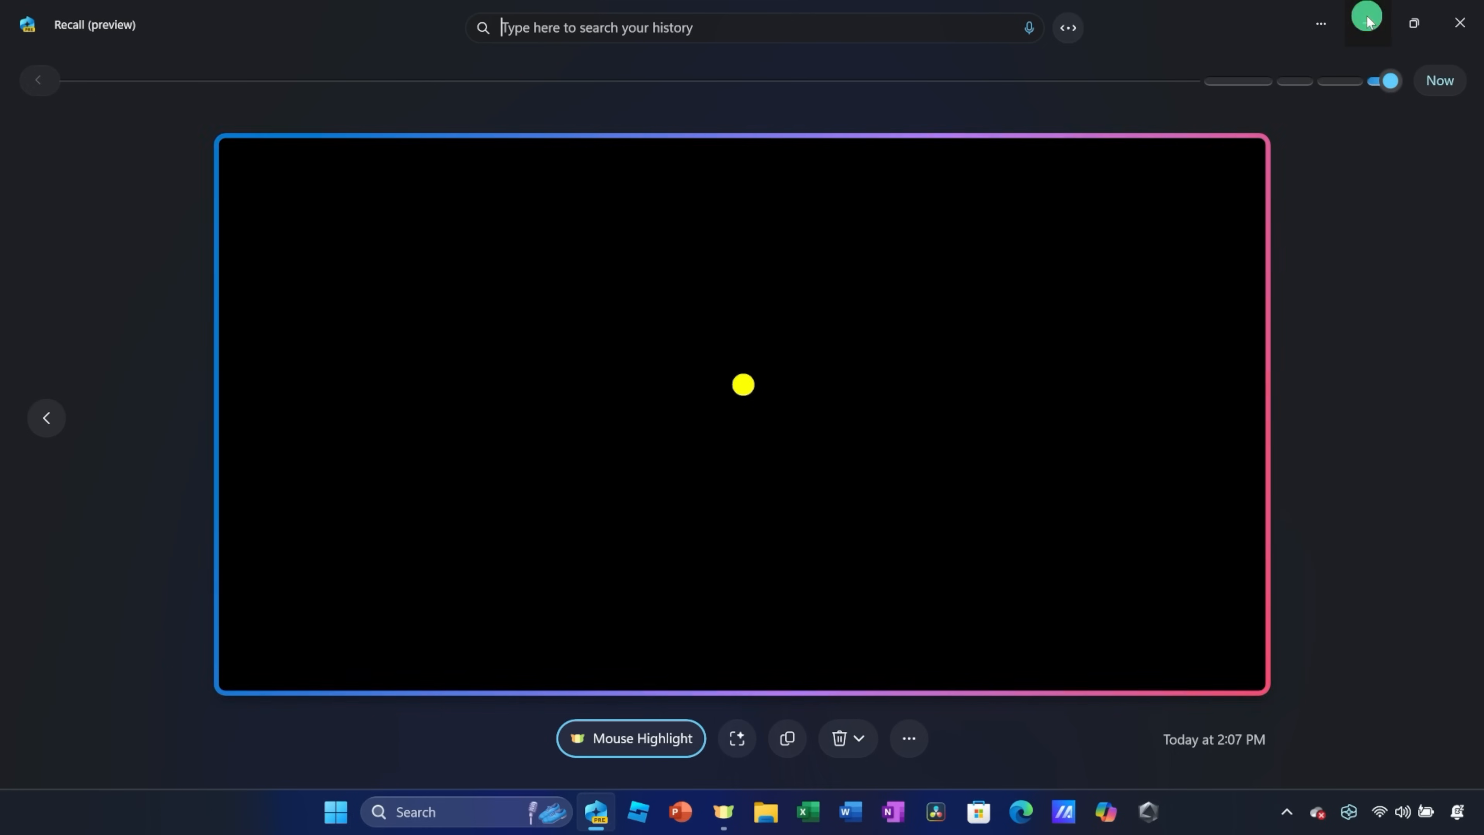
# Step: Minimize Recall and show its system-tray flyout with snapshot-saving status
pyautogui.click(1459, 22)
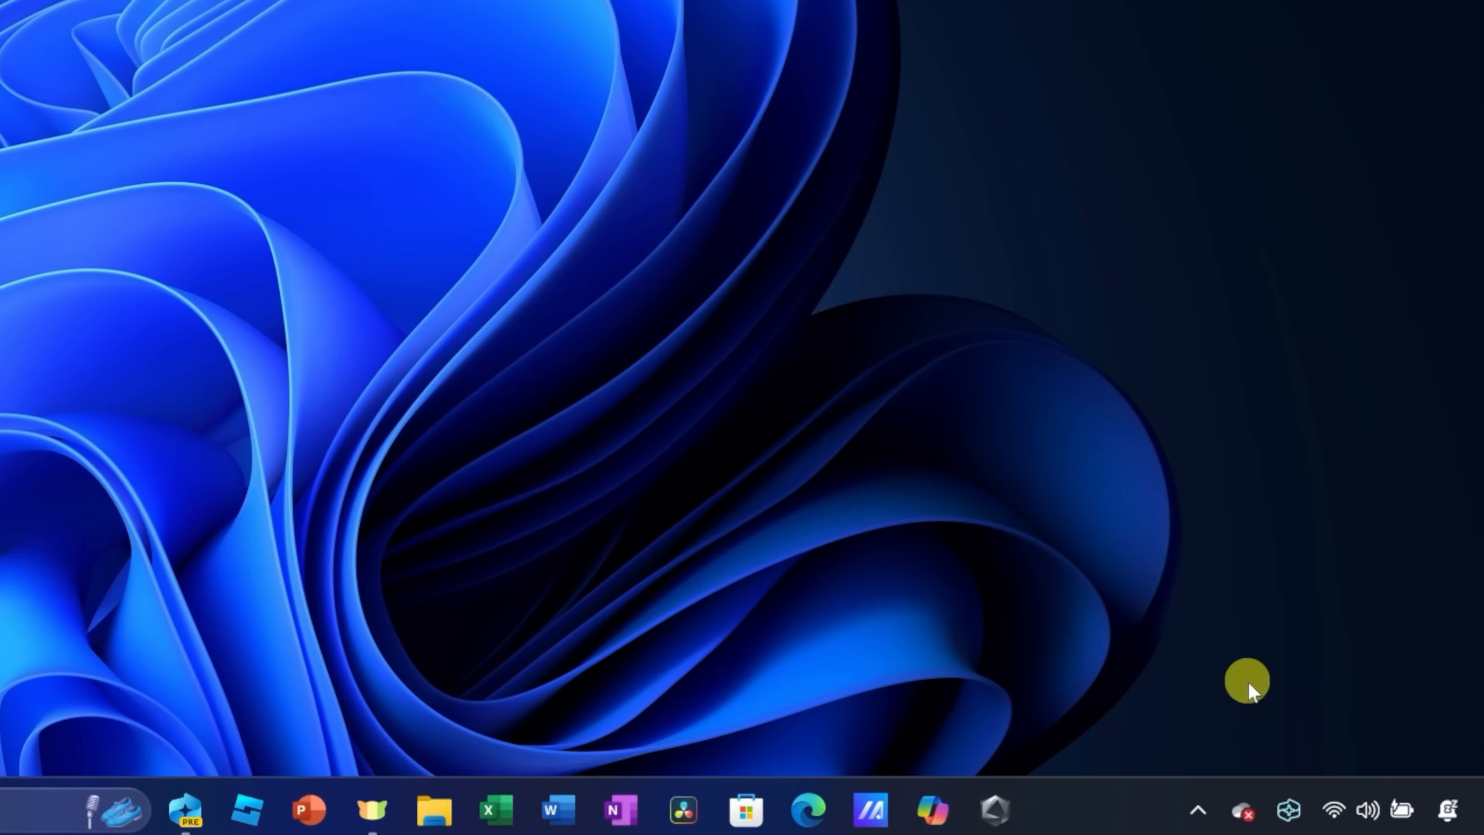
pyautogui.moveTo(1286, 811)
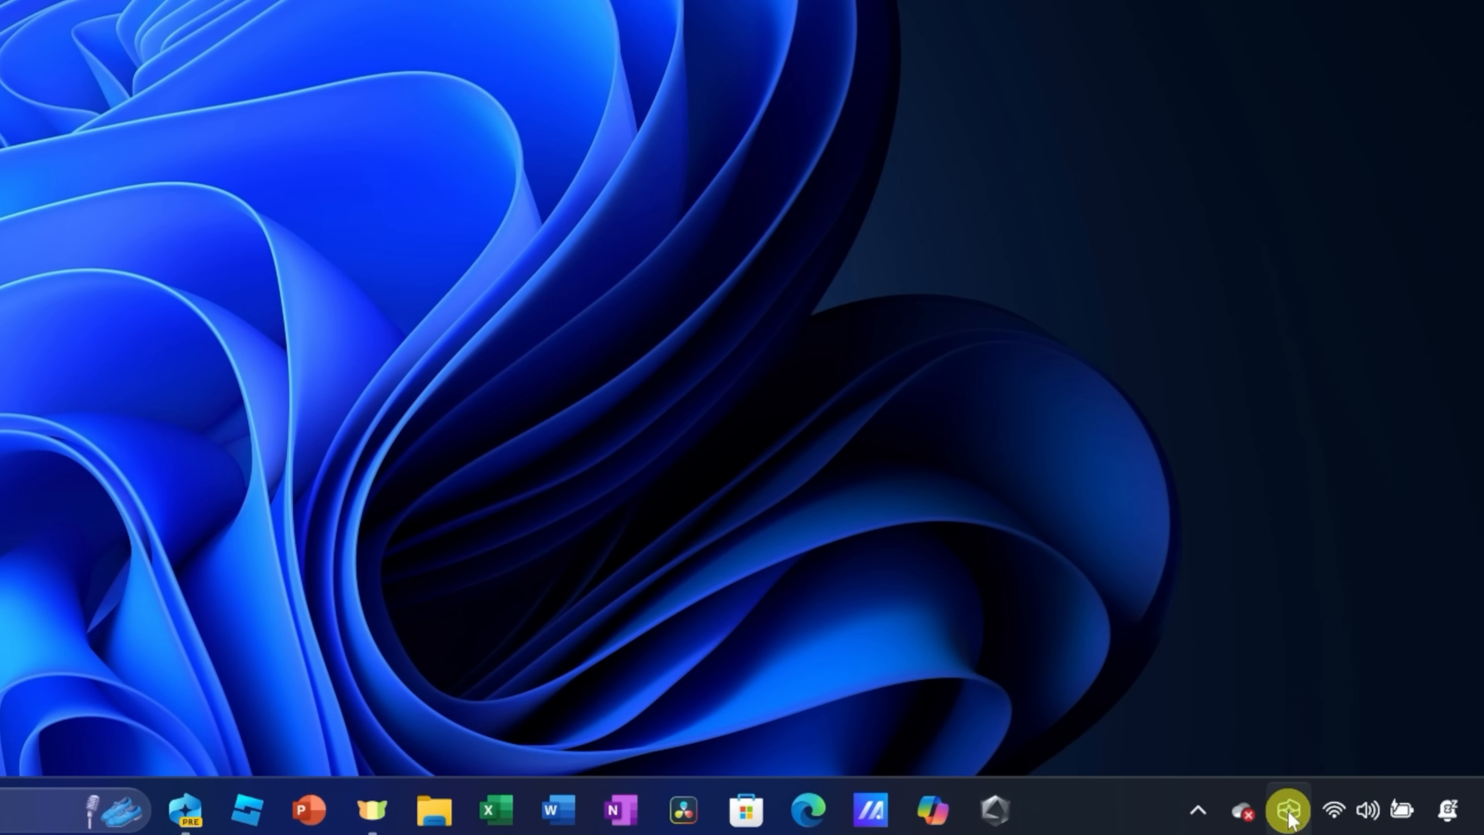
pyautogui.click(1289, 810)
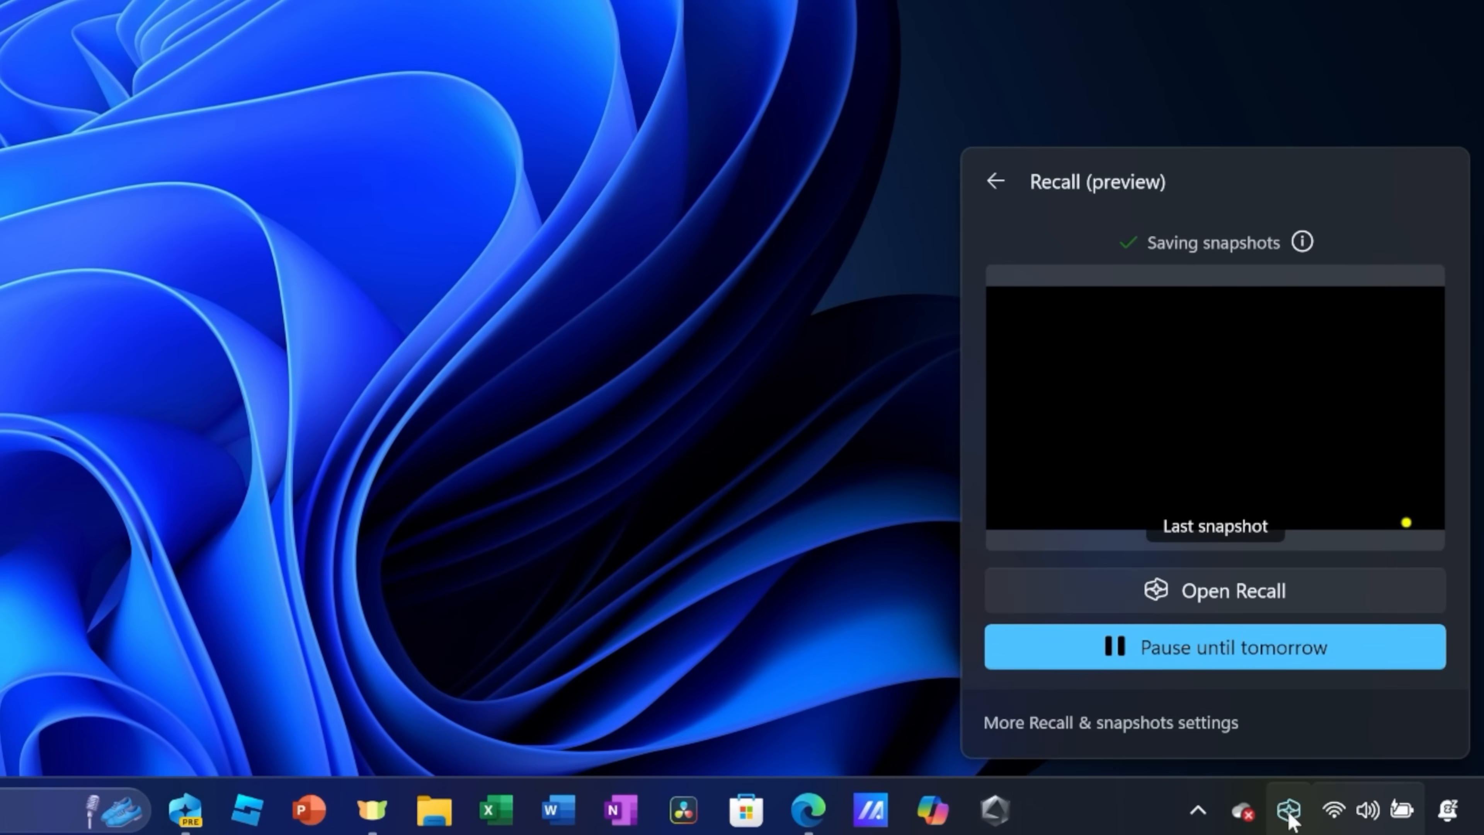
pyautogui.moveTo(1420, 385)
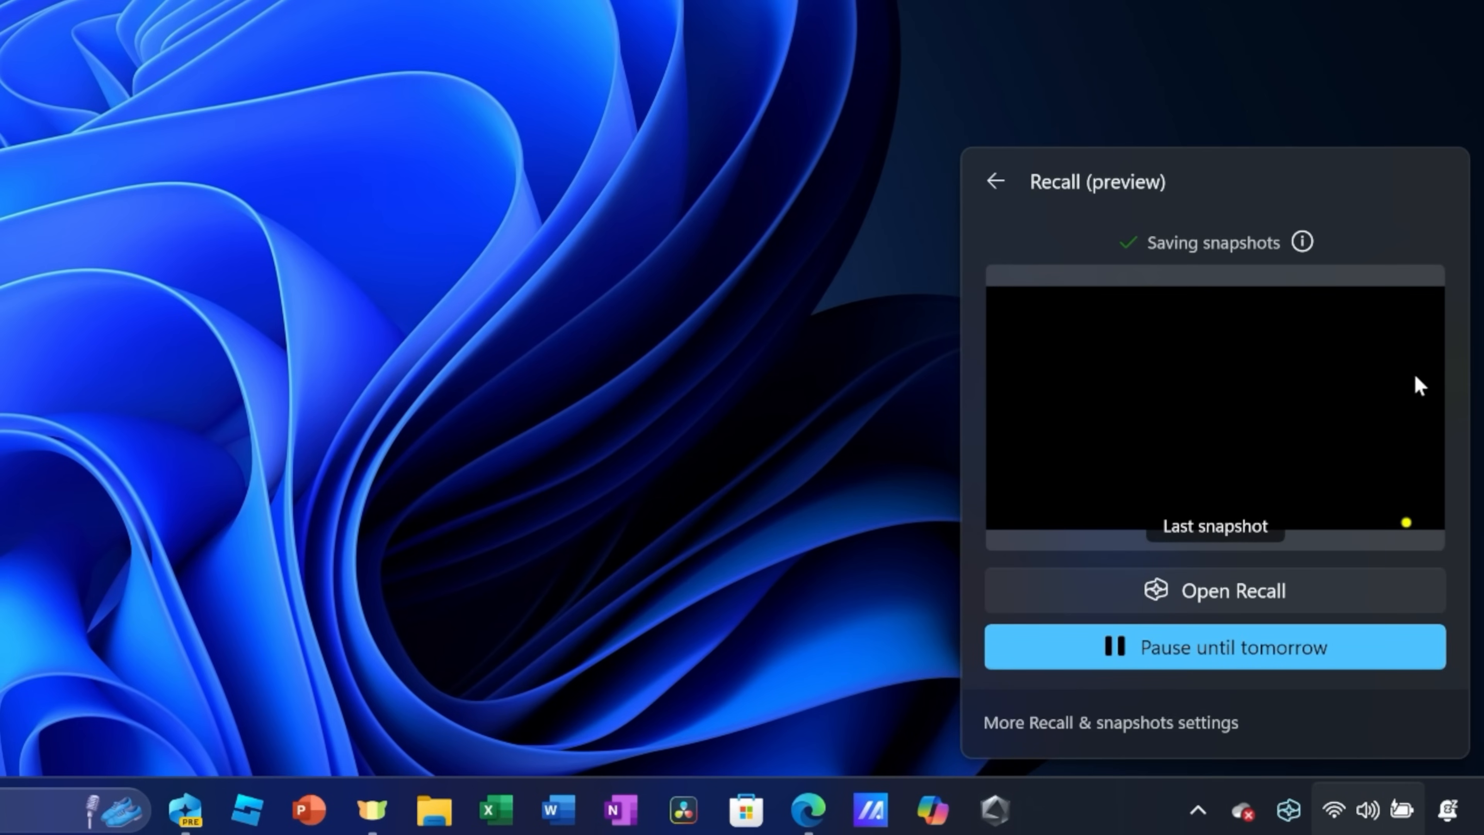
pyautogui.moveTo(1319, 328)
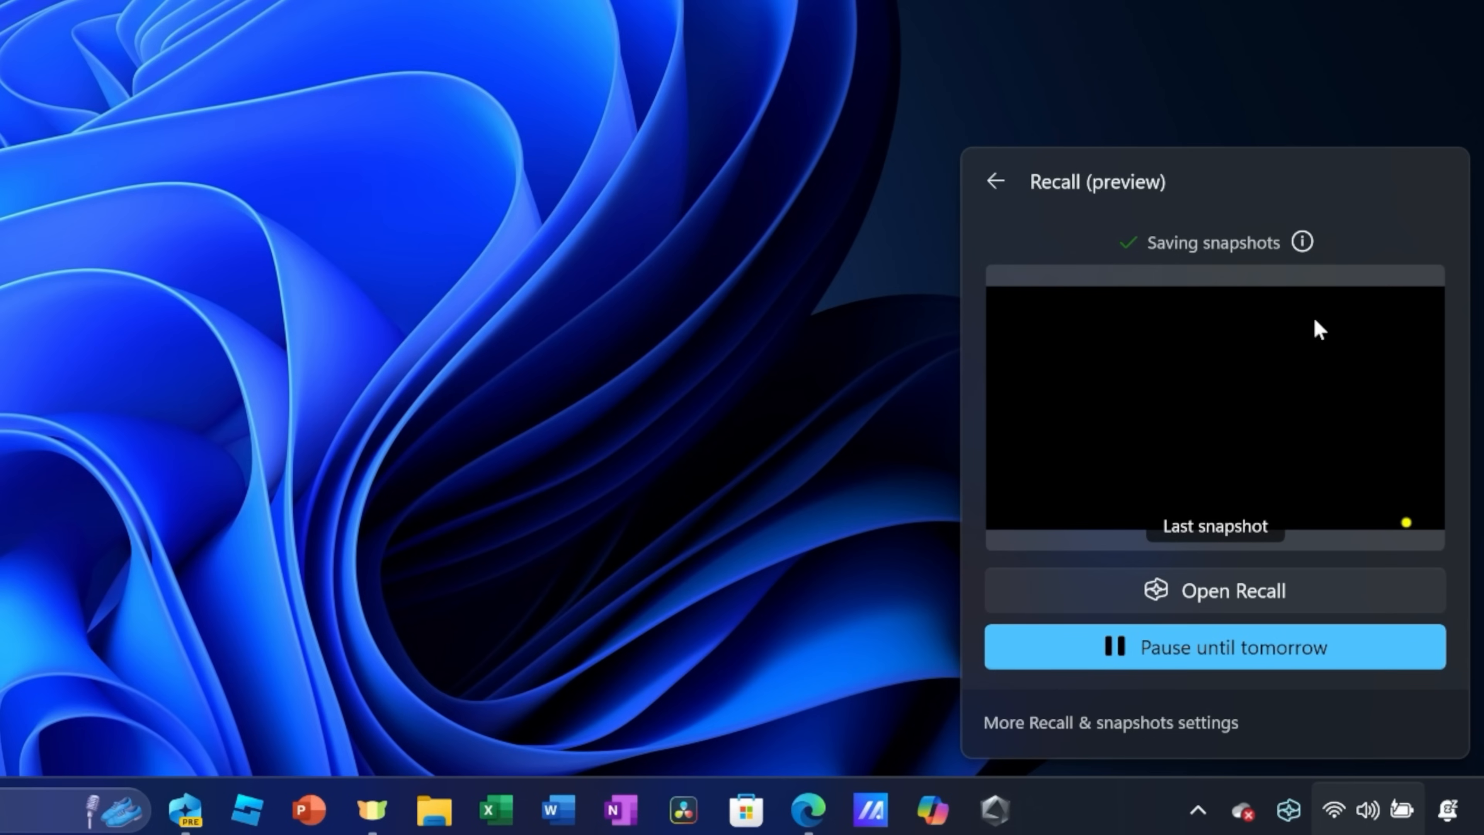
pyautogui.moveTo(1146, 481)
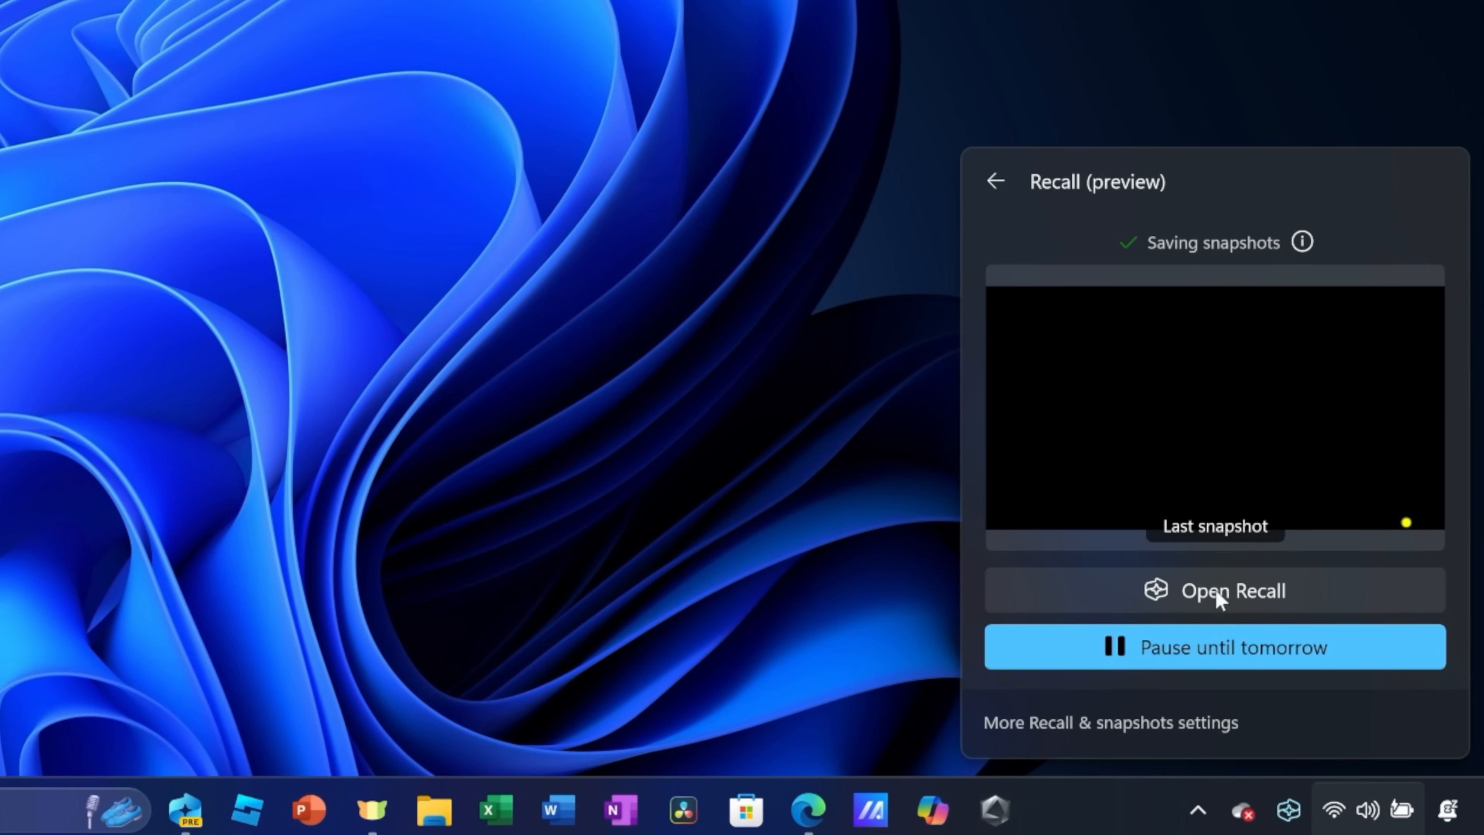
pyautogui.moveTo(1163, 658)
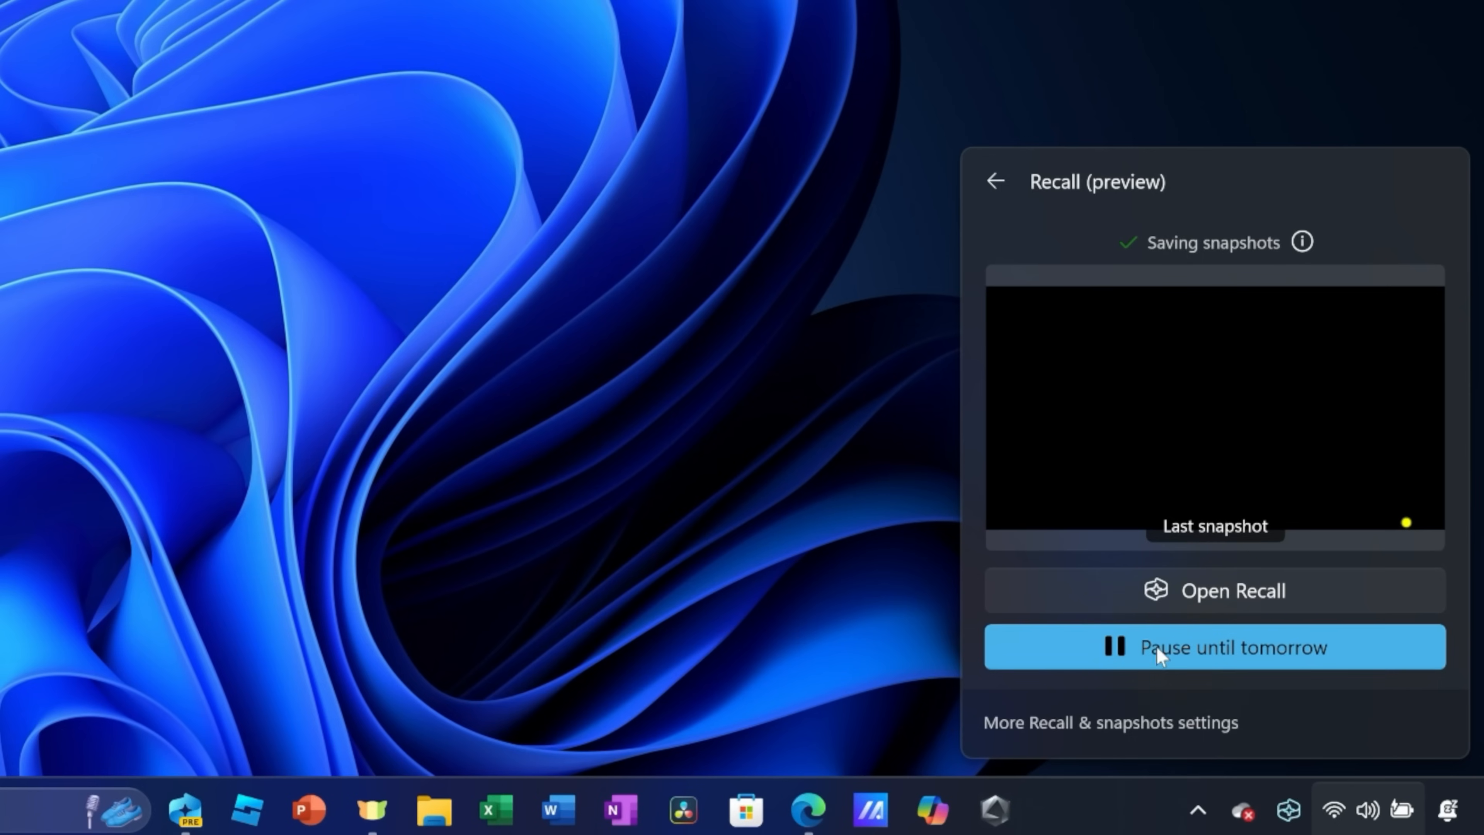
pyautogui.moveTo(1224, 662)
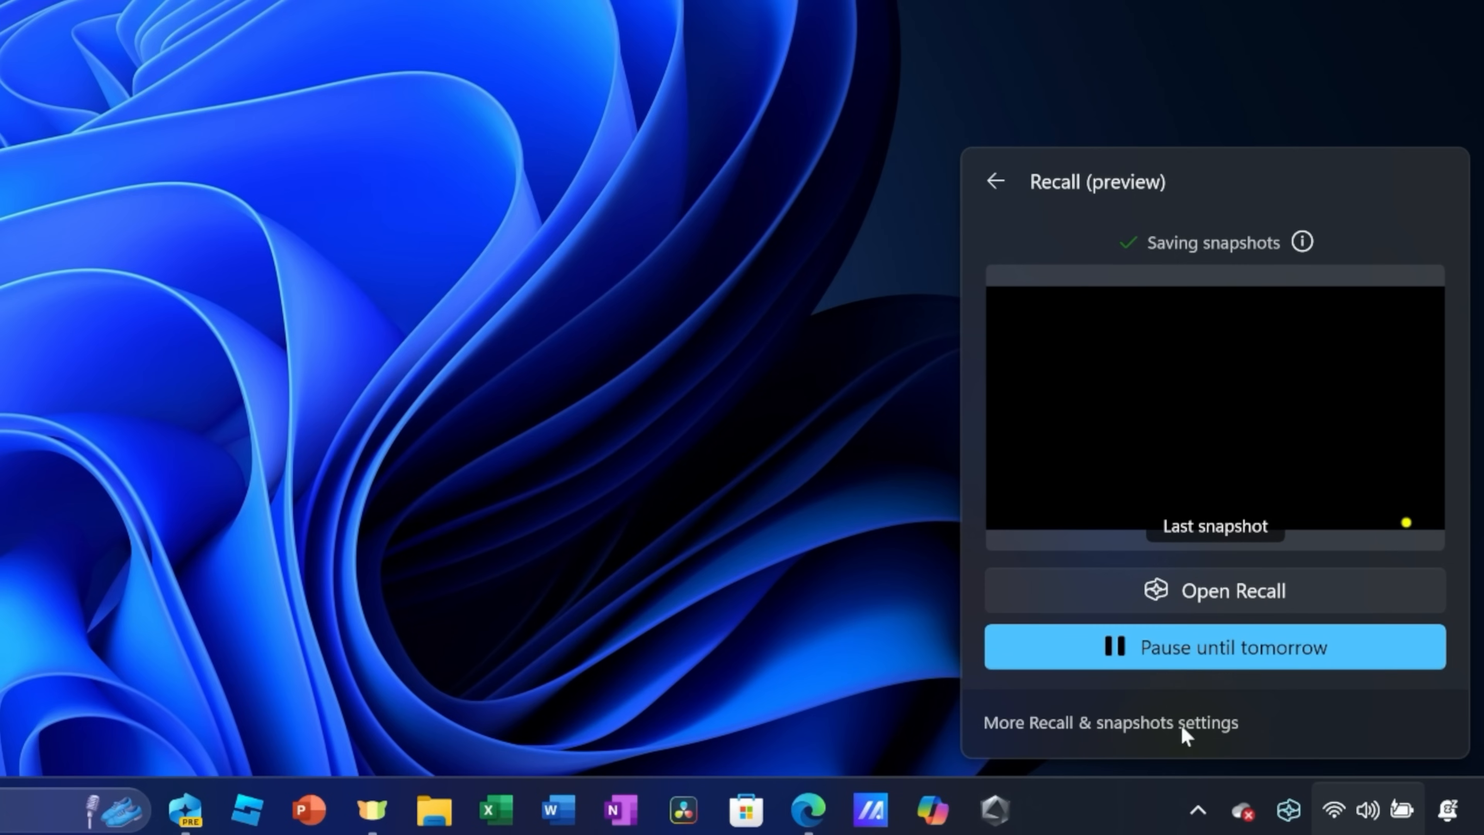
pyautogui.moveTo(1190, 729)
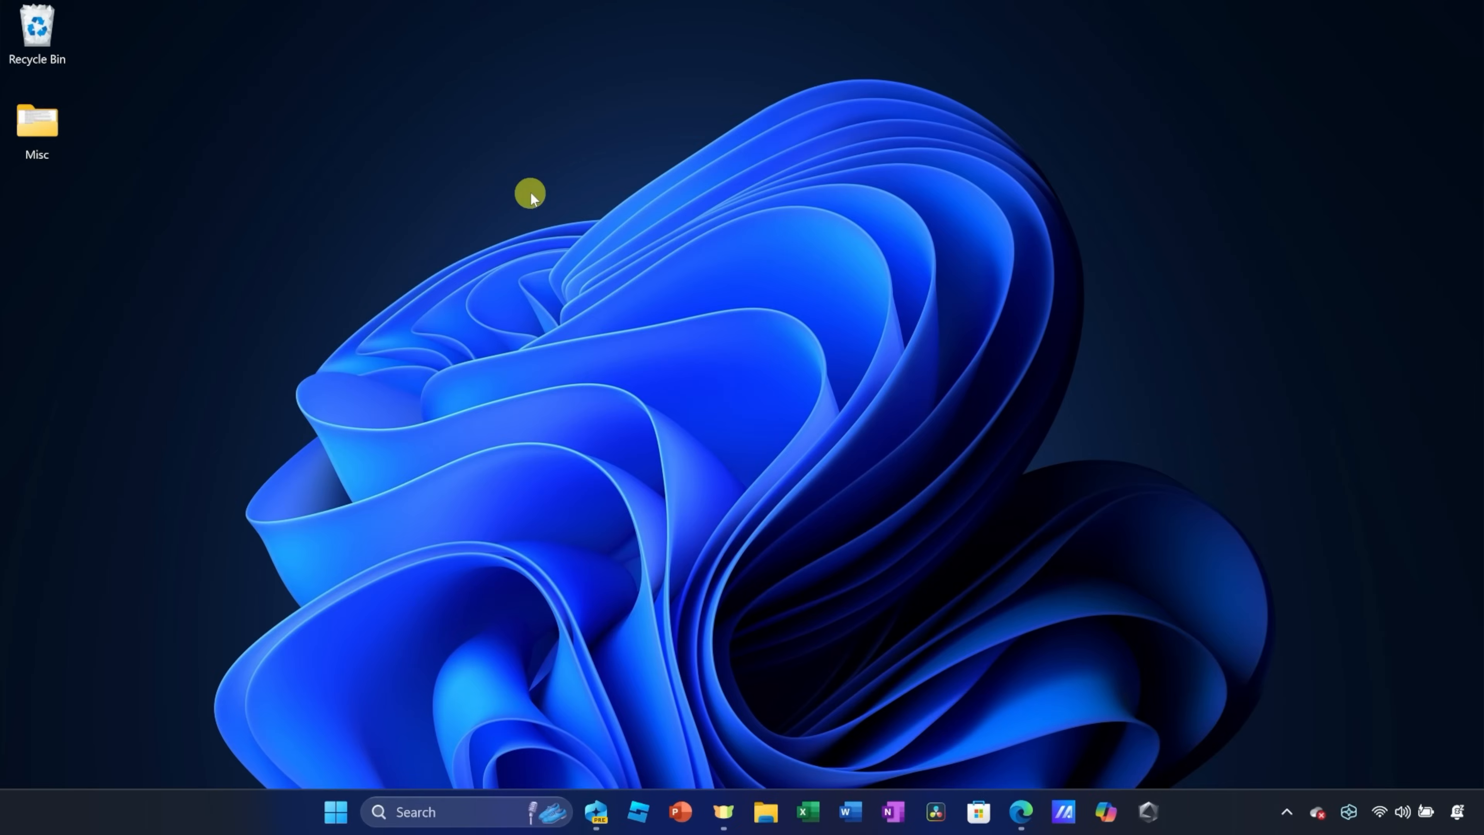
pyautogui.moveTo(706, 431)
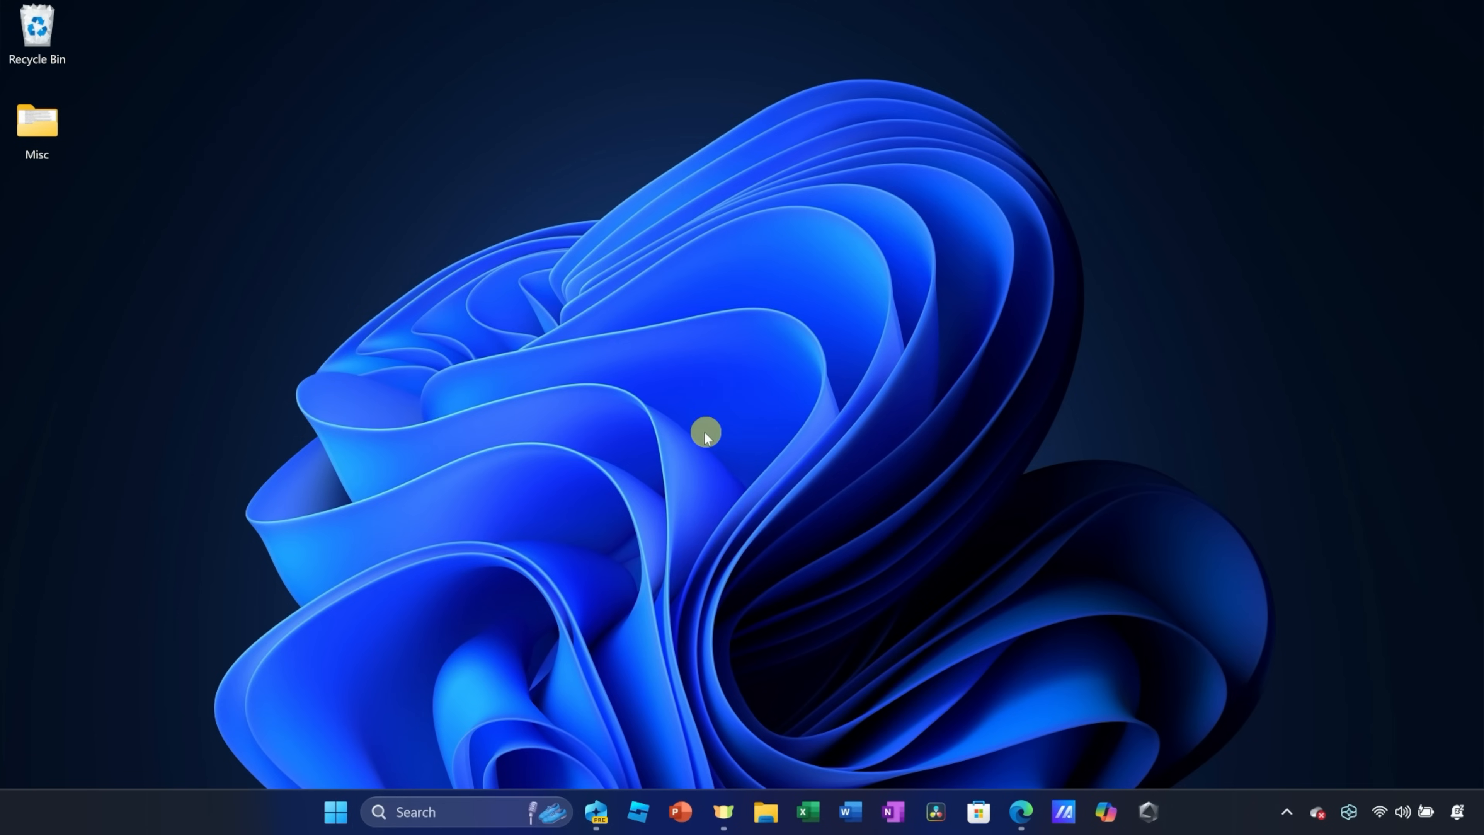
pyautogui.moveTo(823, 315)
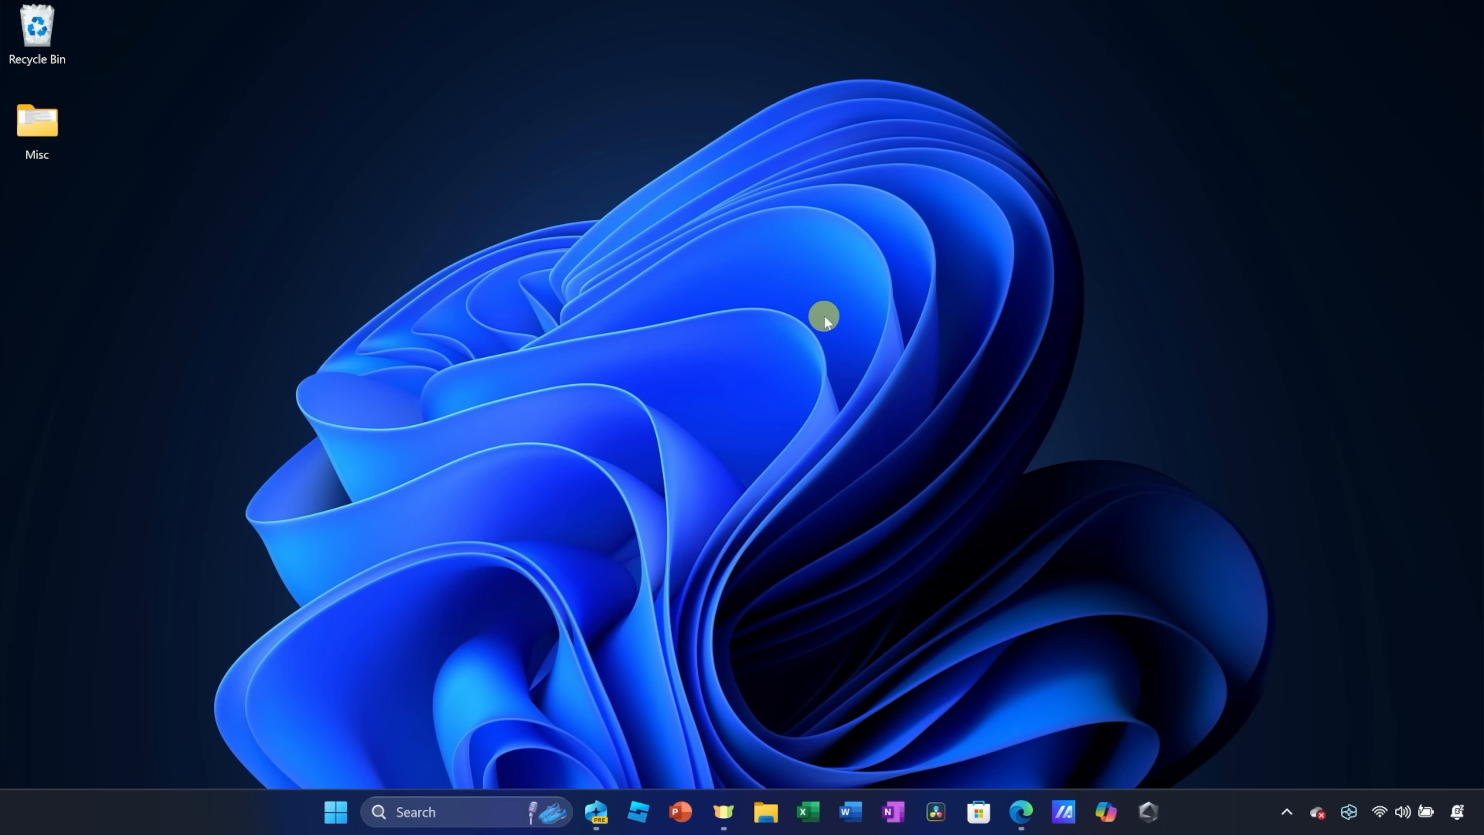
pyautogui.moveTo(838, 308)
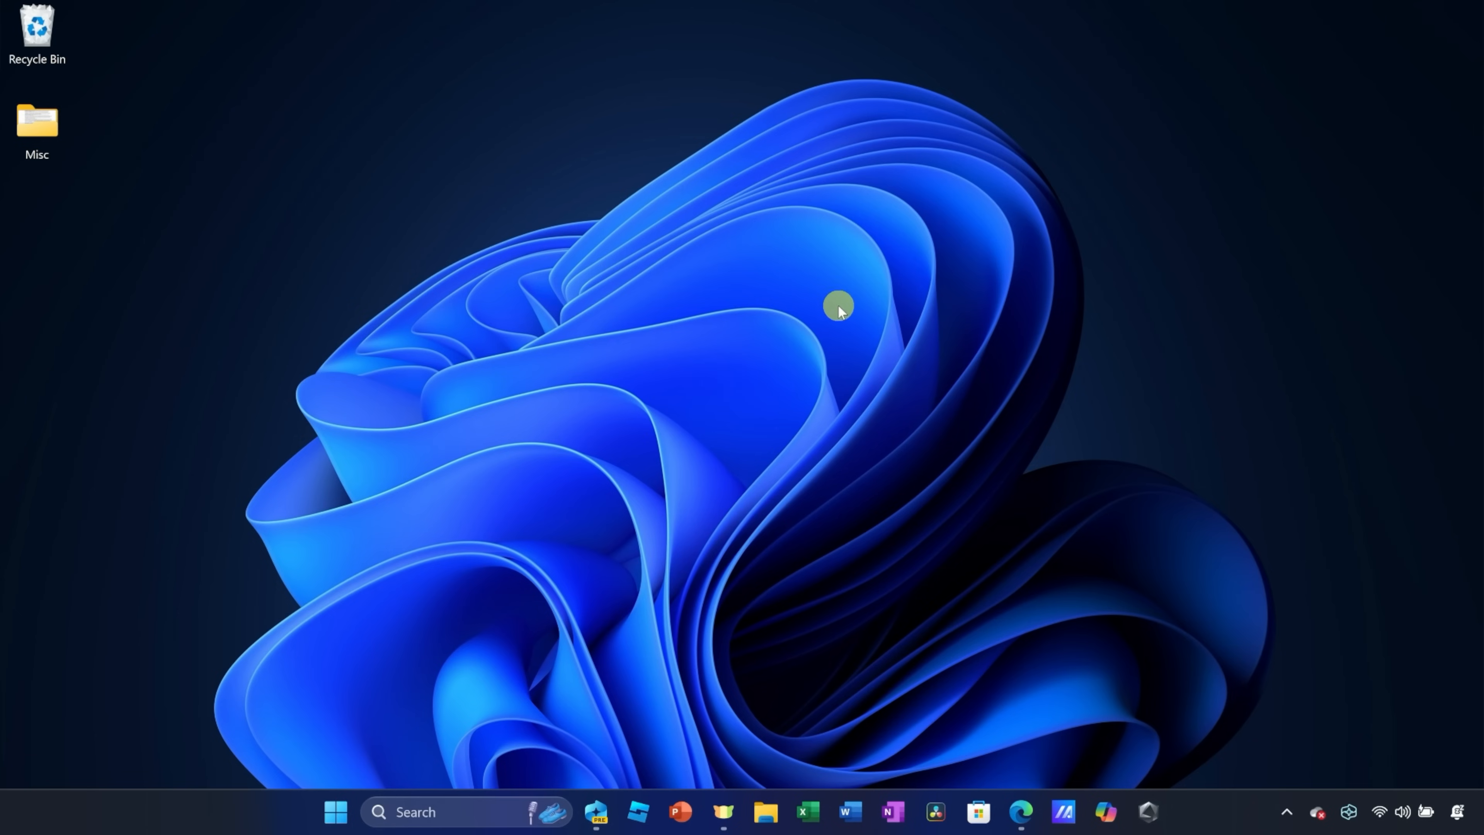
pyautogui.click(1020, 821)
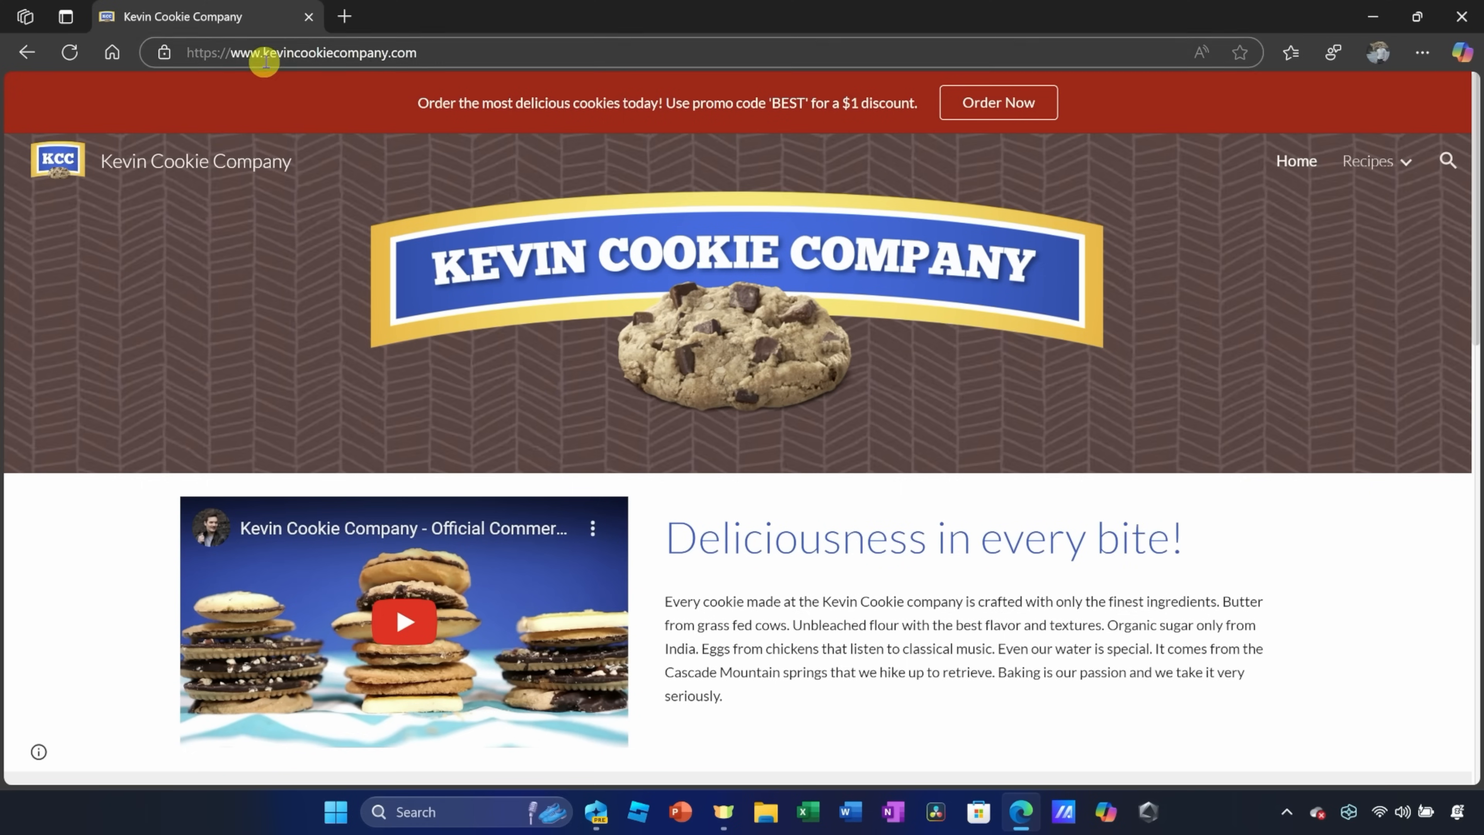
pyautogui.moveTo(497, 77)
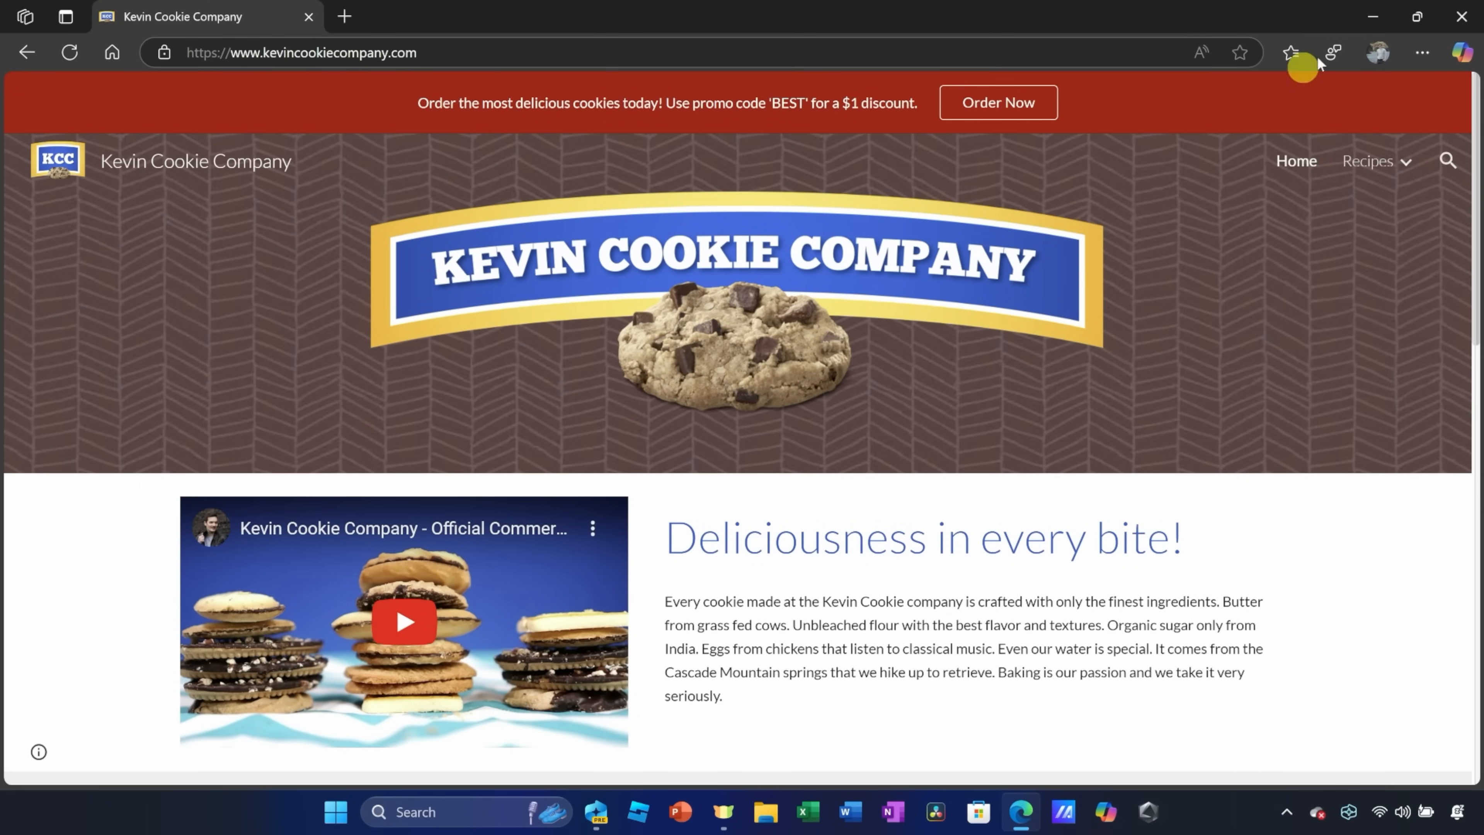
pyautogui.moveTo(1254, 107)
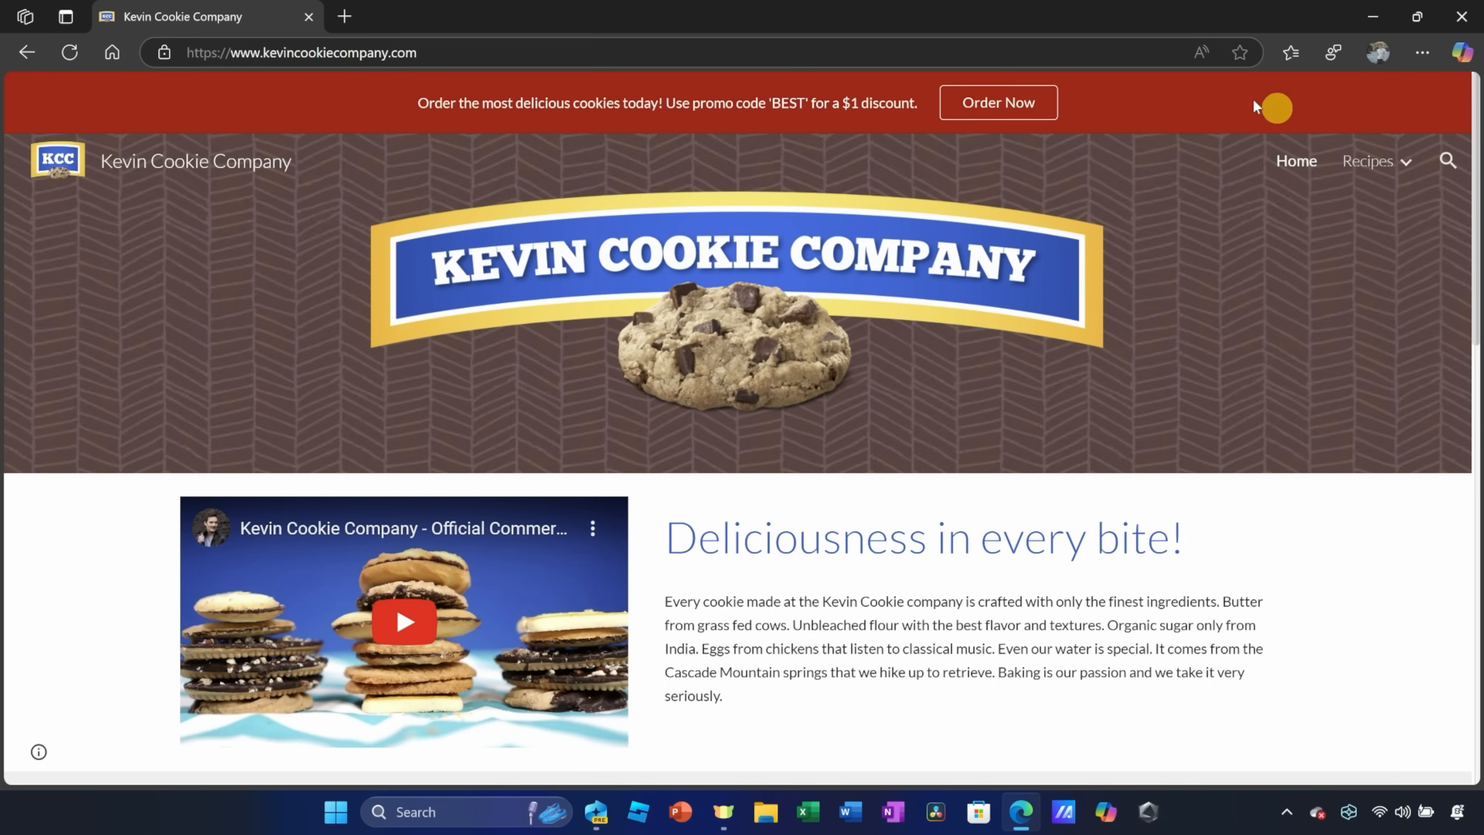
pyautogui.moveTo(1155, 586)
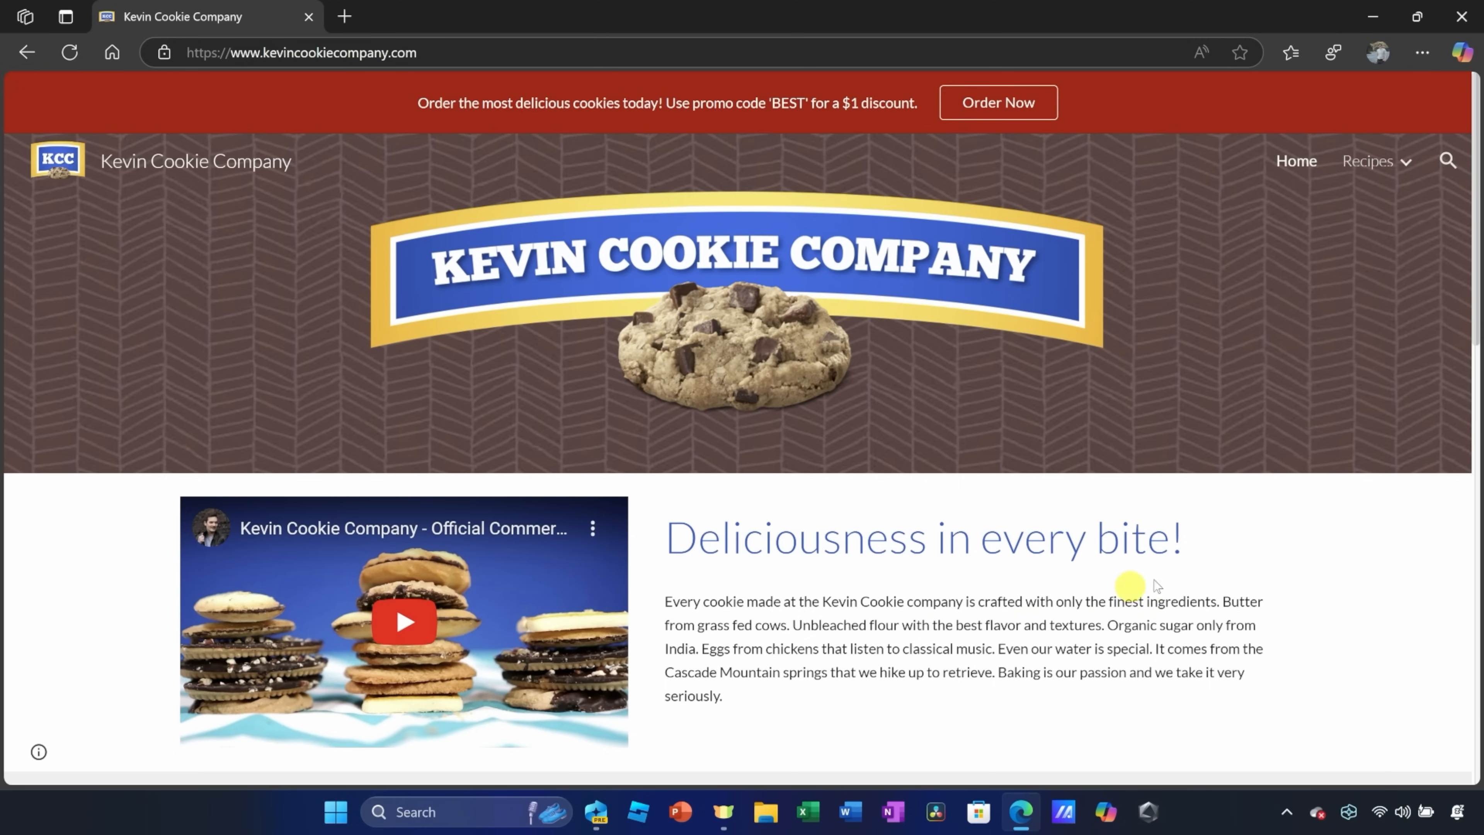
pyautogui.moveTo(1213, 418)
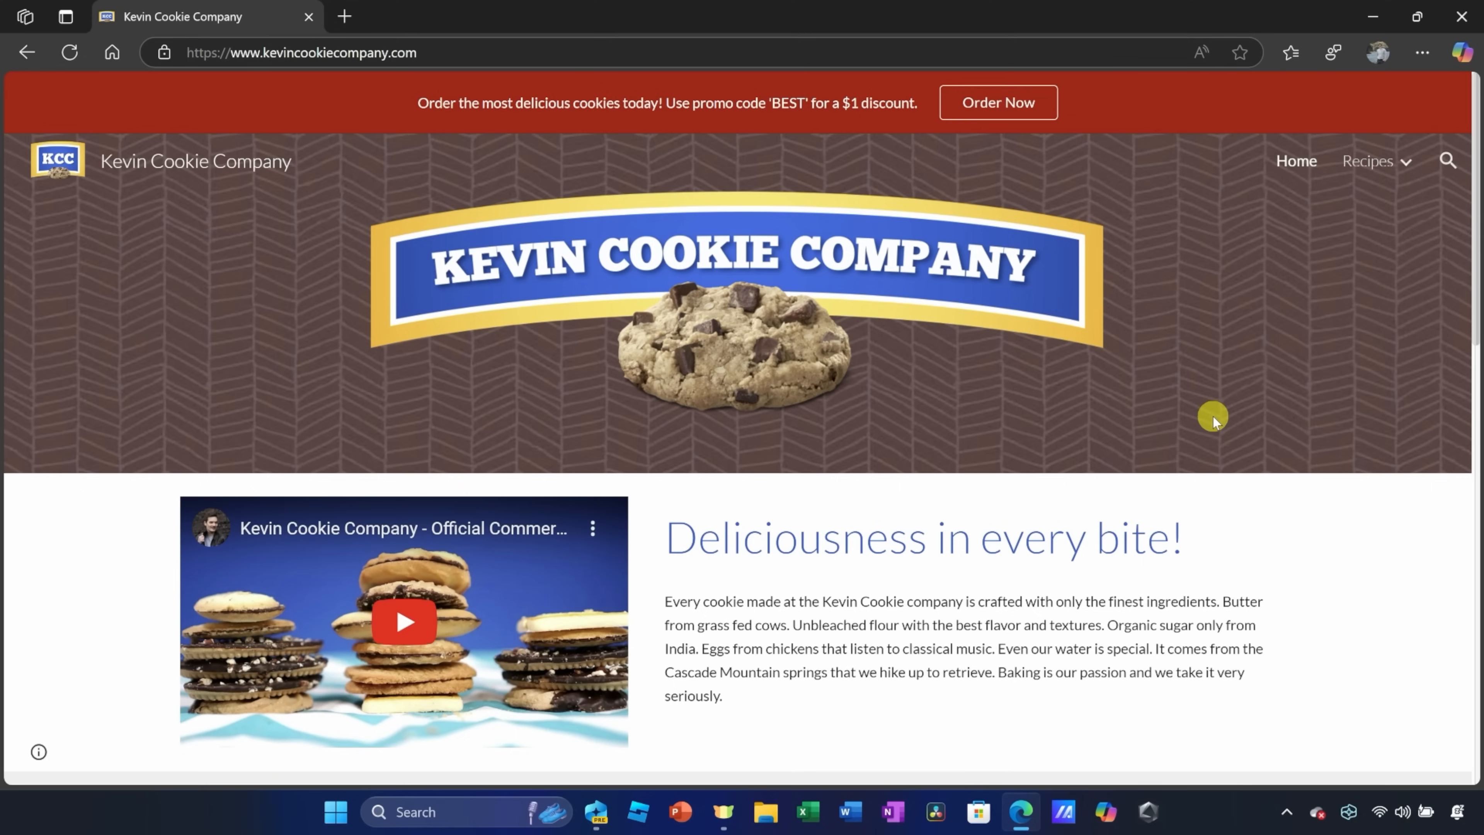
pyautogui.moveTo(1215, 413)
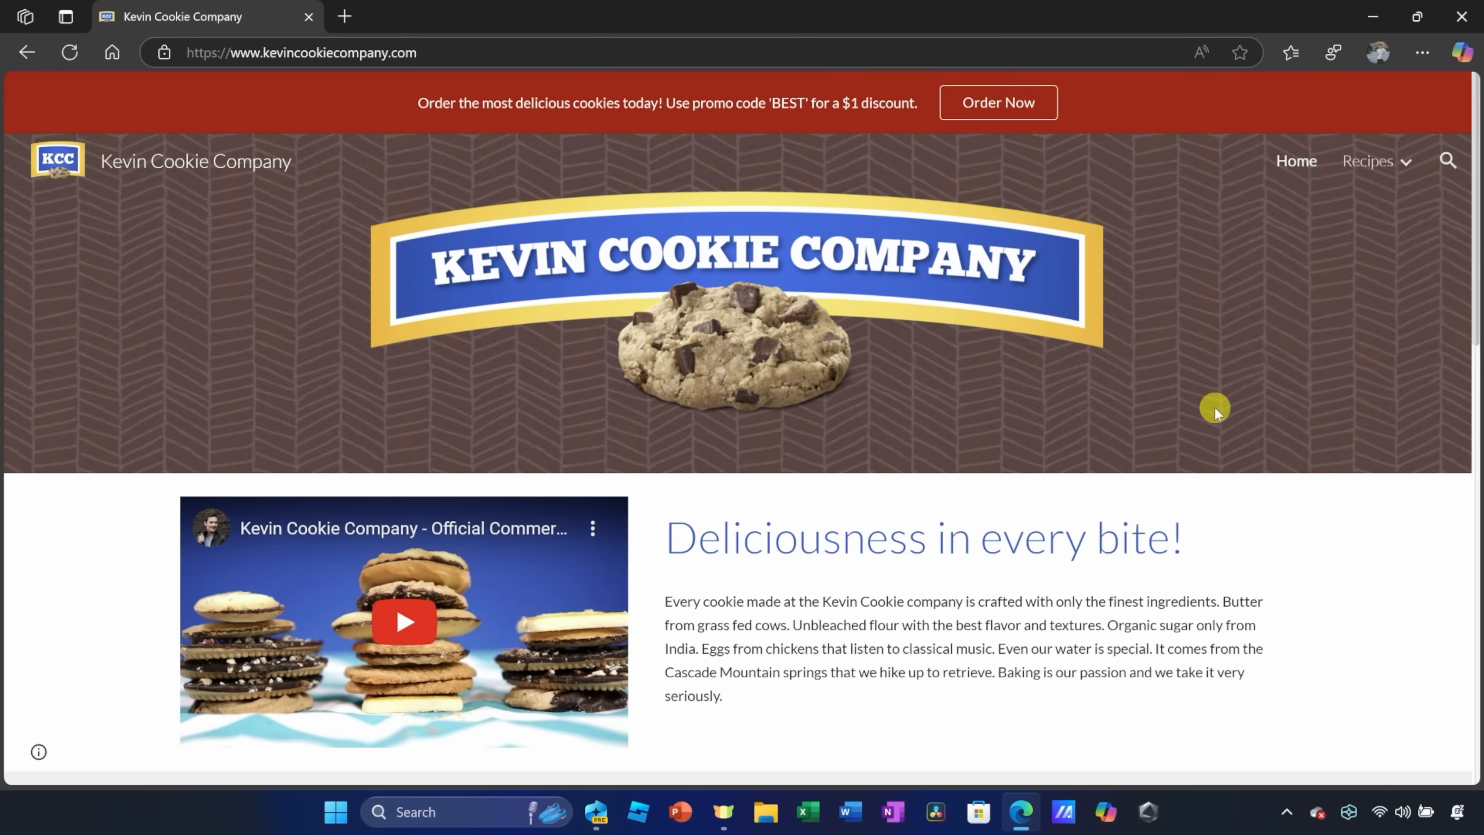
pyautogui.moveTo(1373, 21)
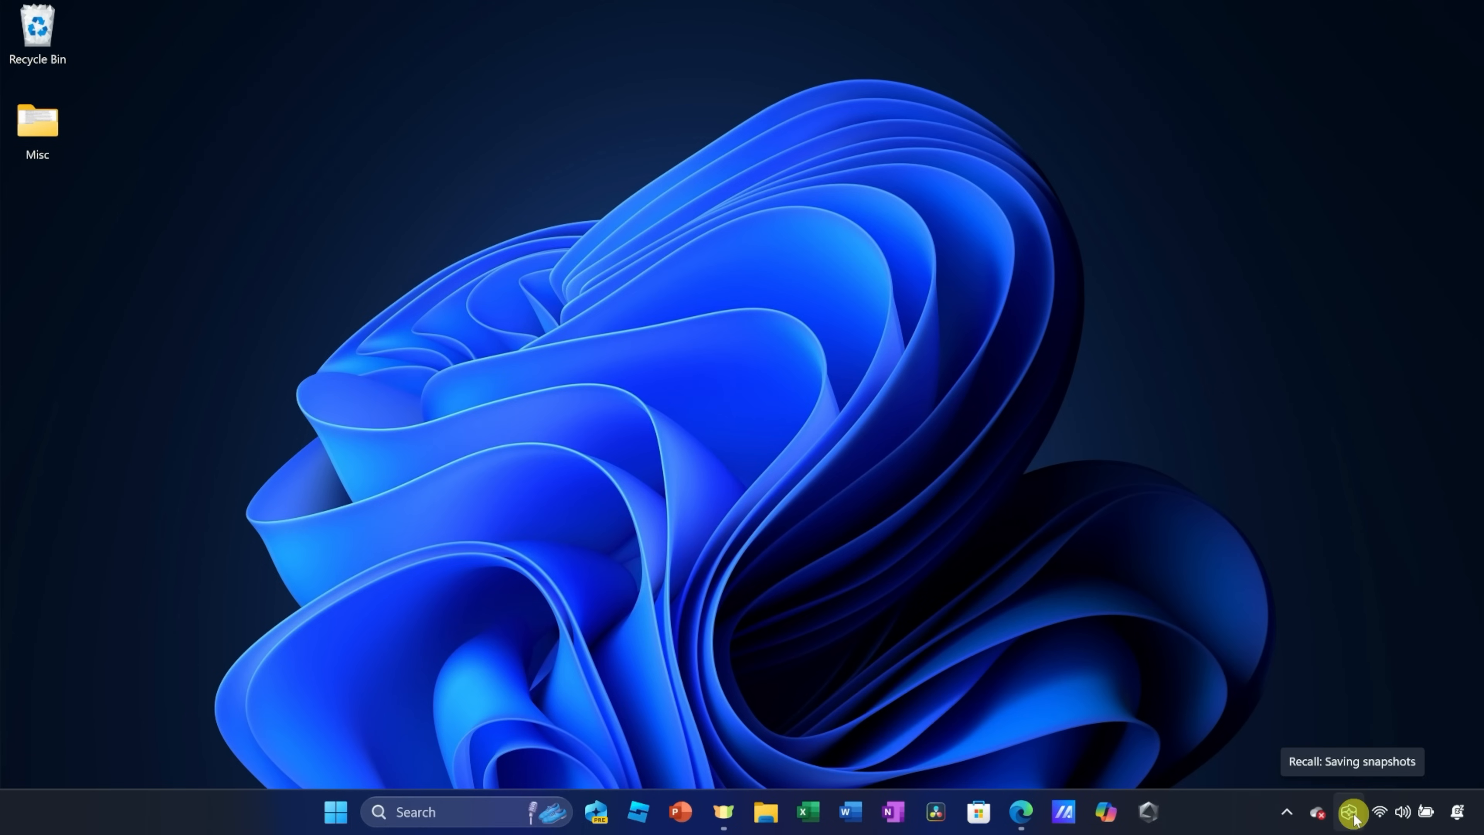
# Step: Reopen Recall from the tray and confirm identity in the 'Making sure it's you' prompt
pyautogui.click(1353, 812)
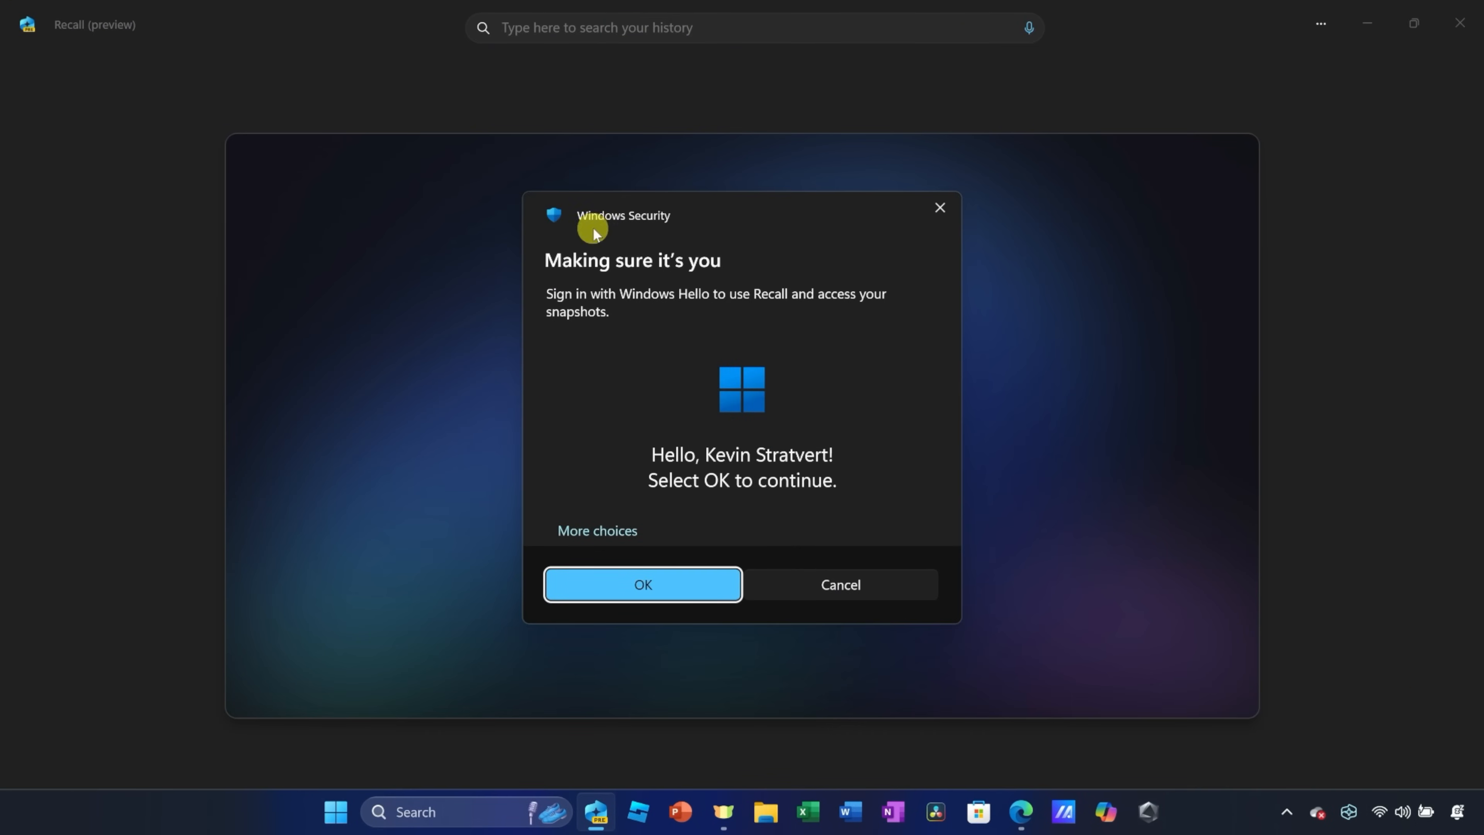
pyautogui.moveTo(625, 415)
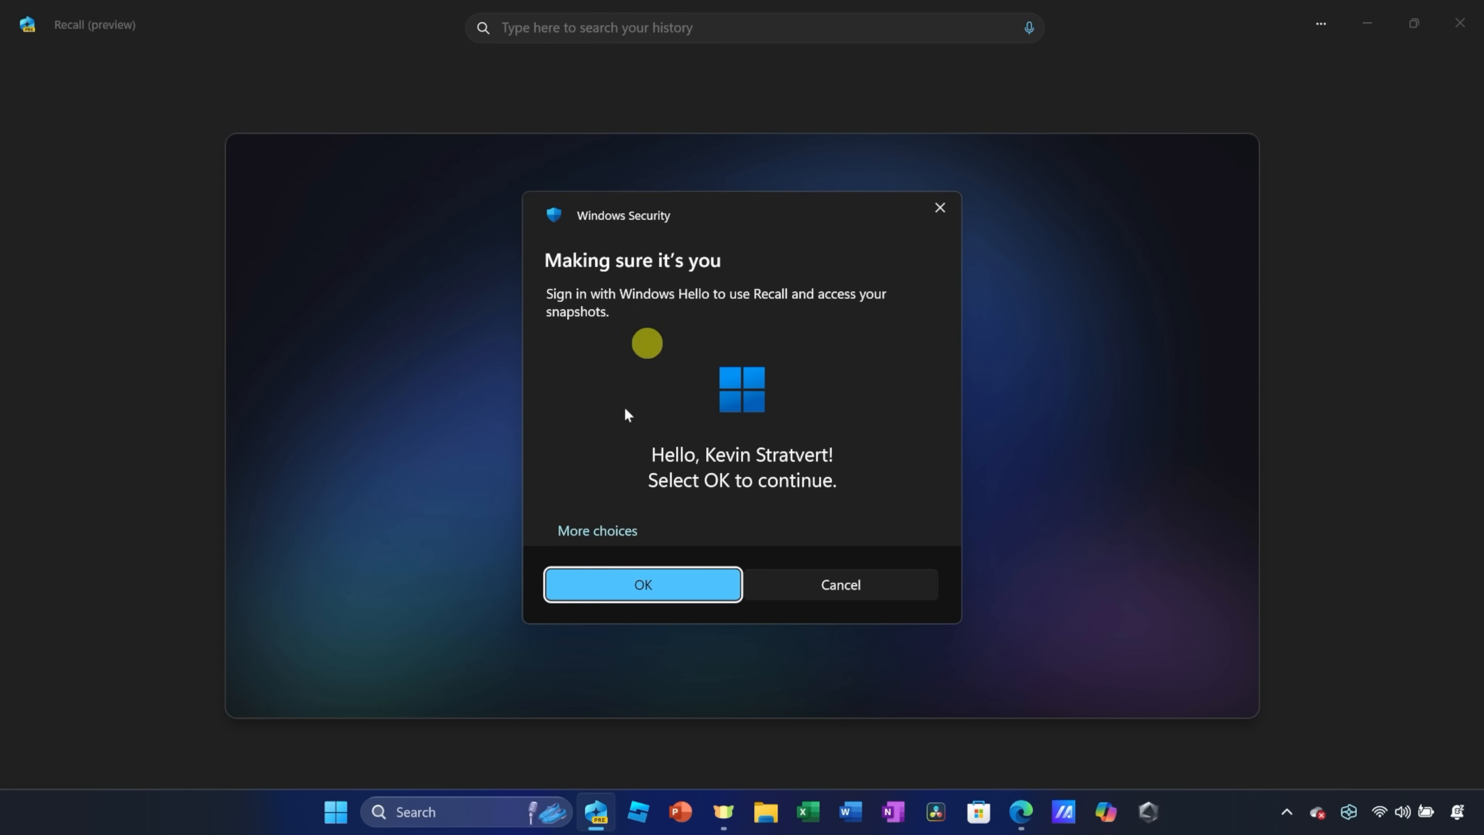
pyautogui.click(642, 584)
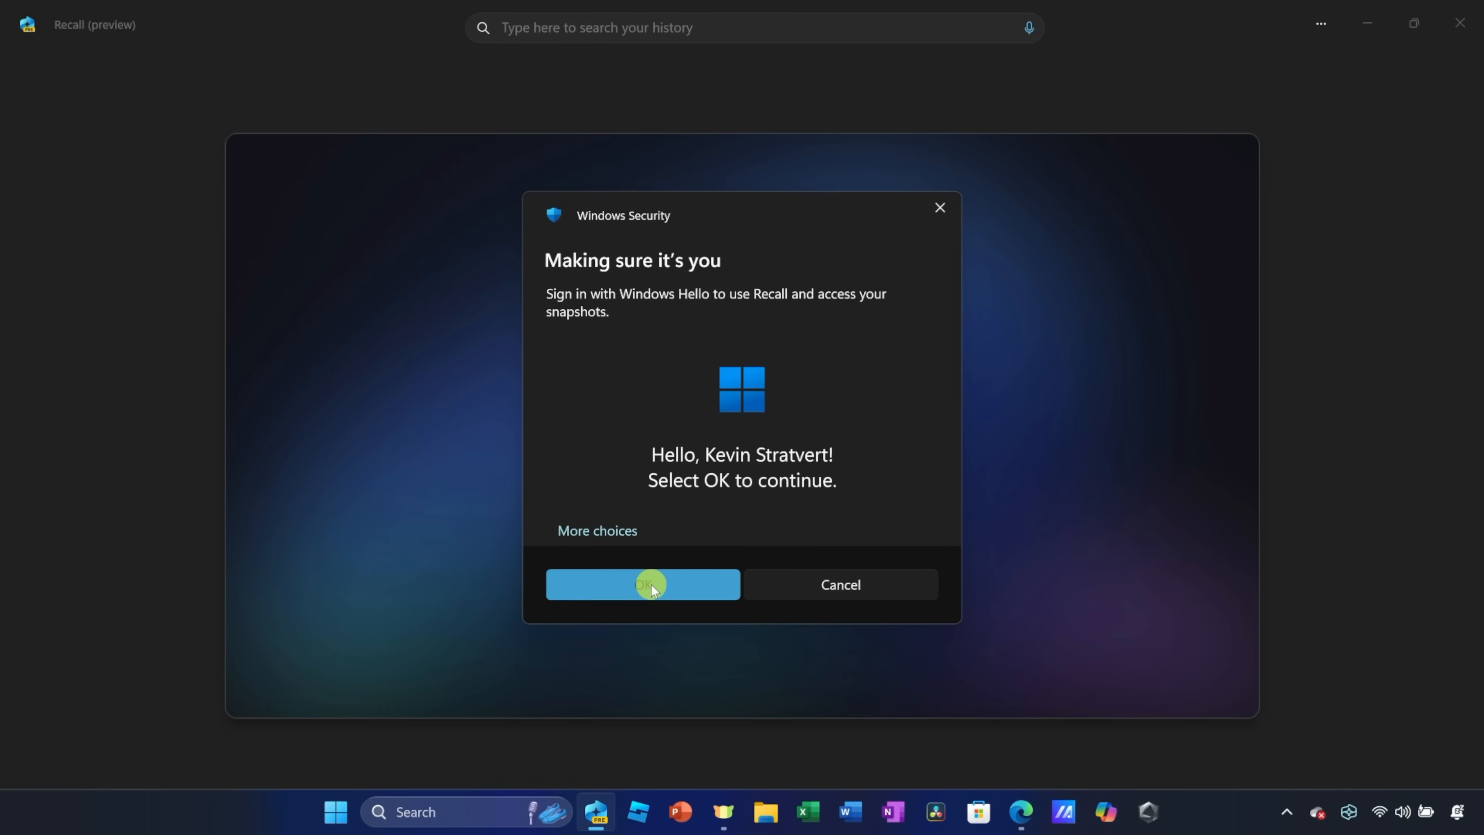
pyautogui.click(643, 584)
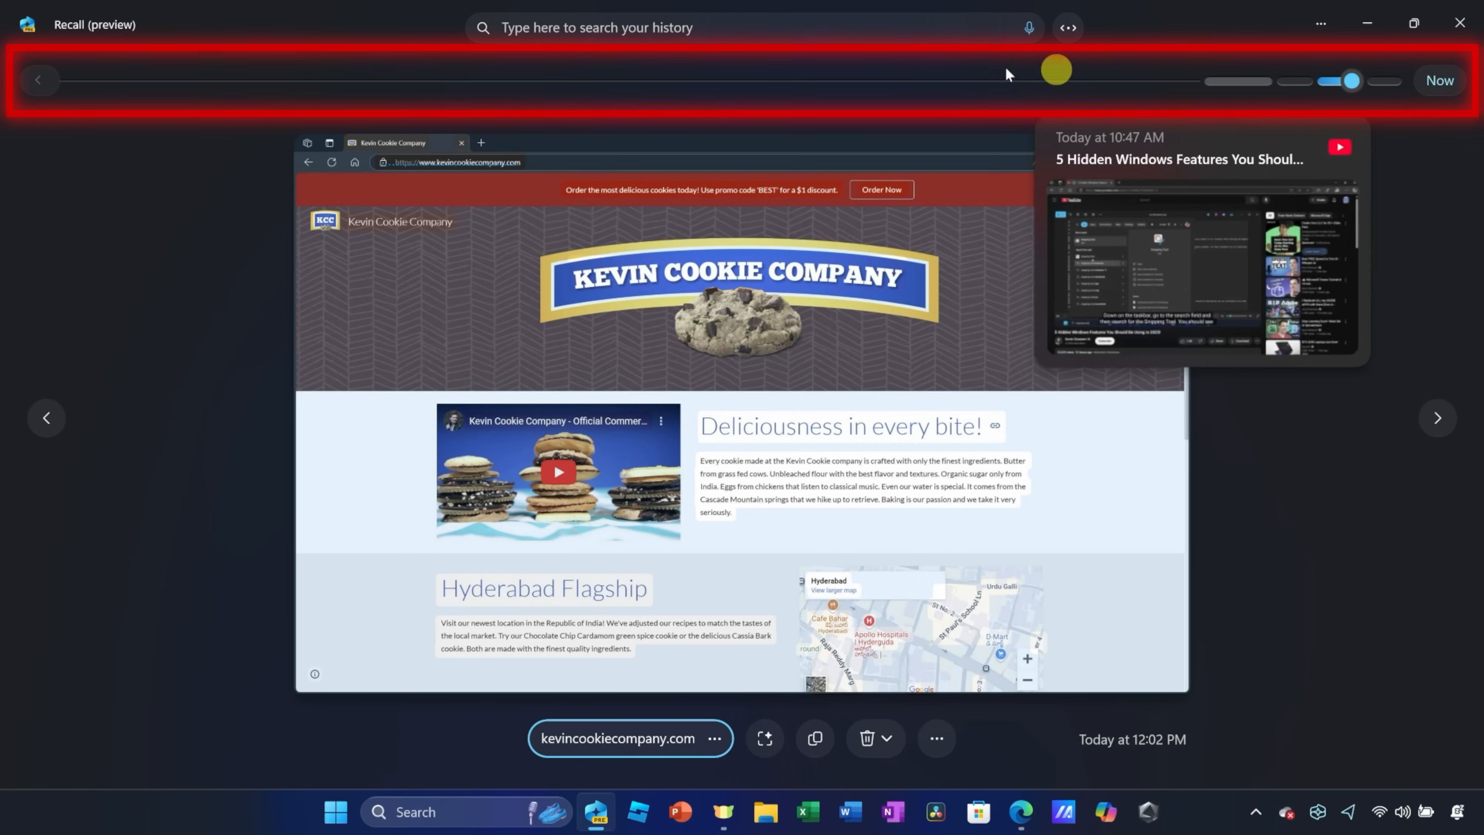
# Step: Drag the timeline to the 11:22 AM document snapshot and back to the latest one
pyautogui.moveTo(1056, 69); pyautogui.dragTo(1357, 79)
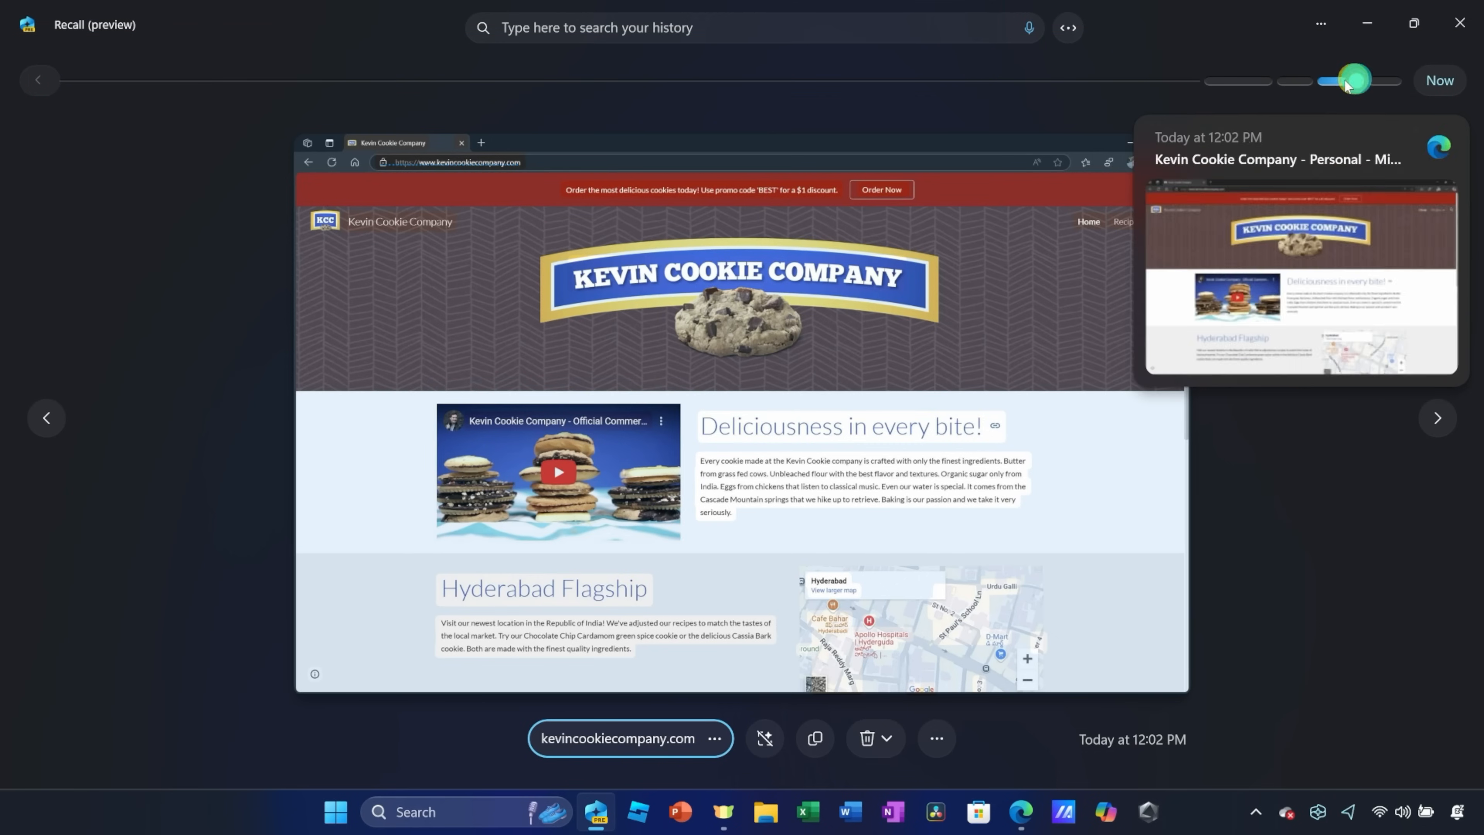
pyautogui.moveTo(1354, 79); pyautogui.dragTo(1287, 81)
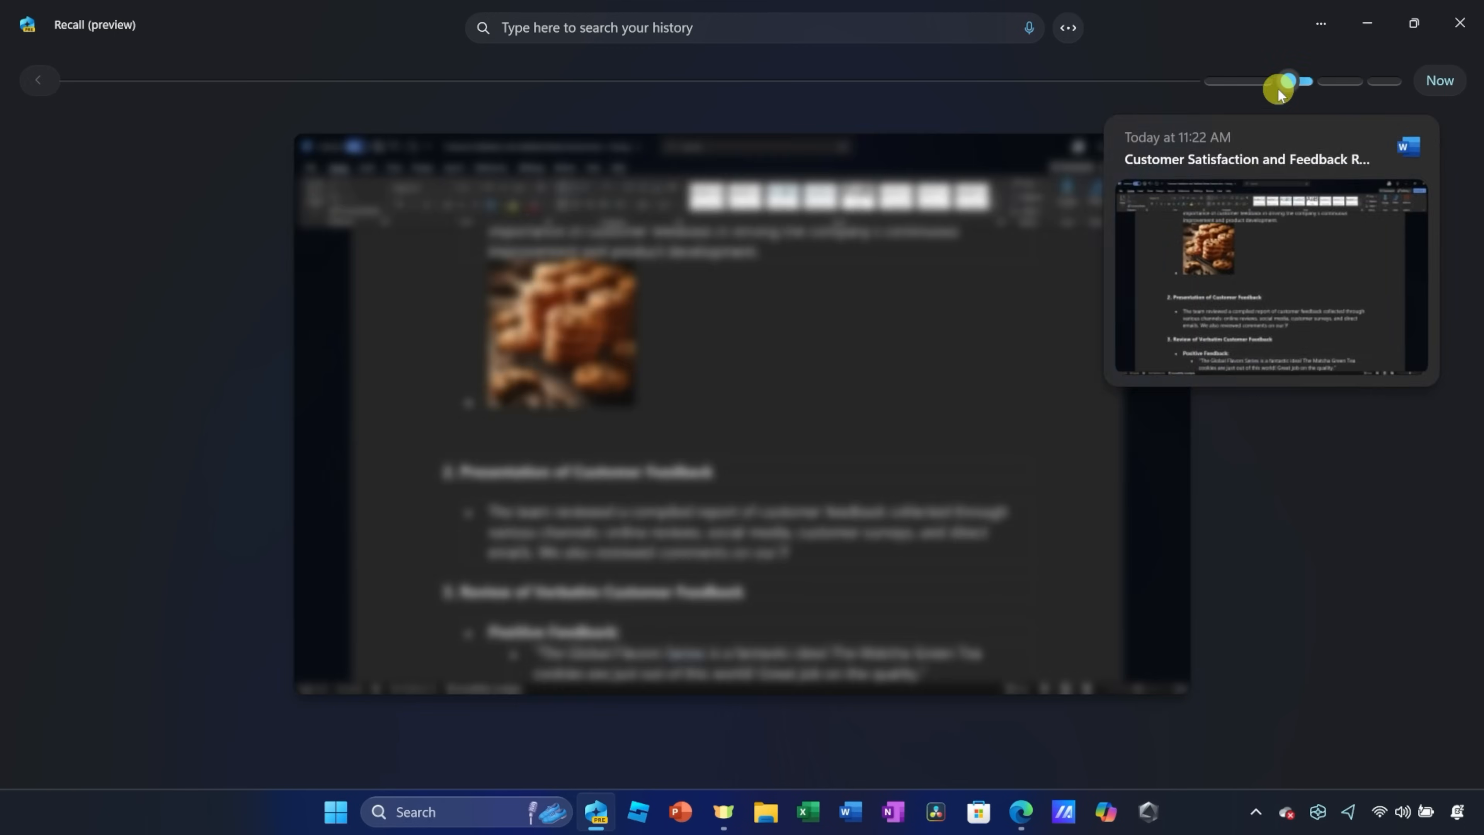
pyautogui.moveTo(1288, 81); pyautogui.dragTo(1354, 81)
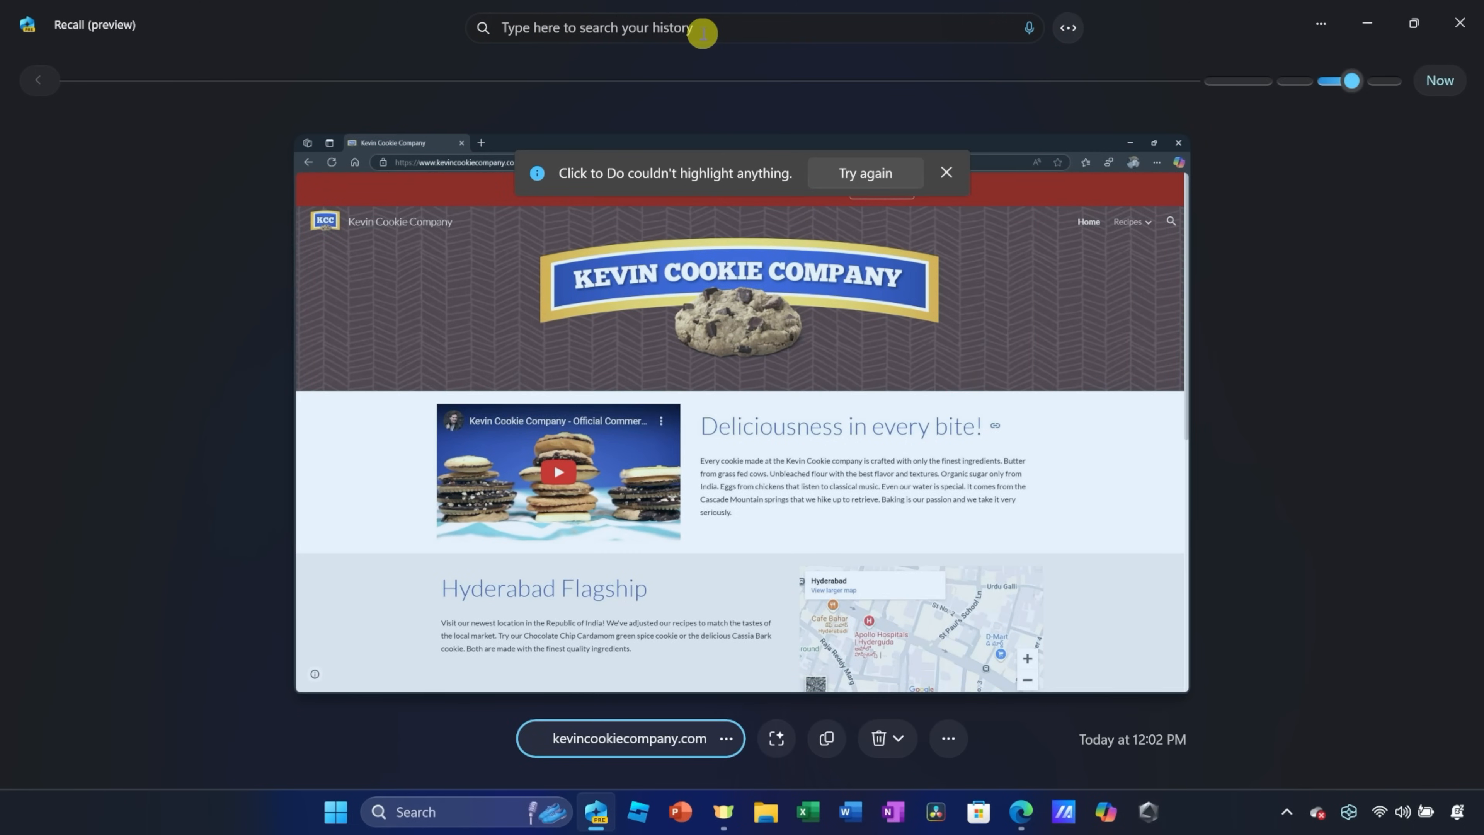
pyautogui.moveTo(708, 68)
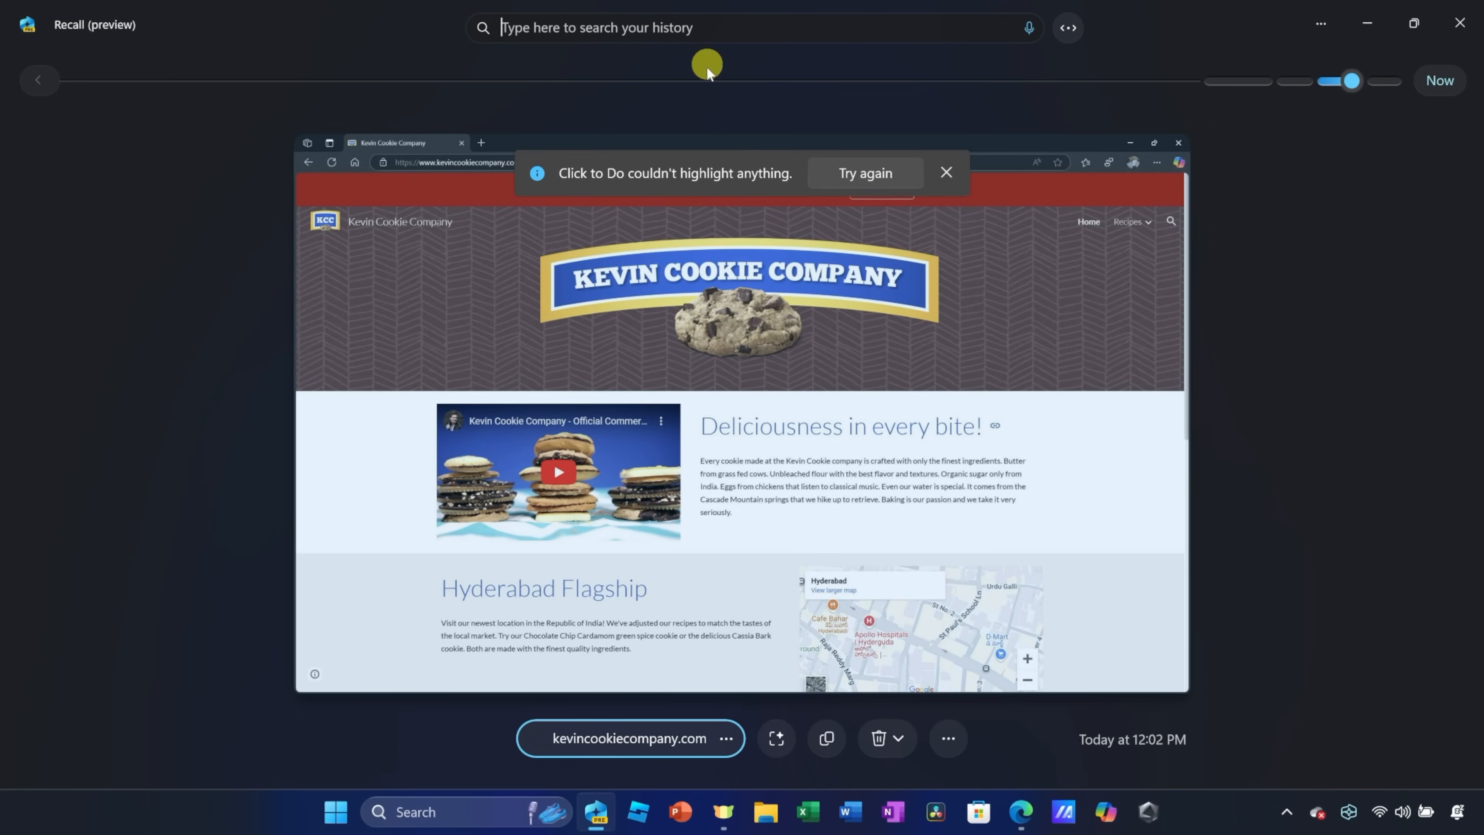
pyautogui.moveTo(708, 78)
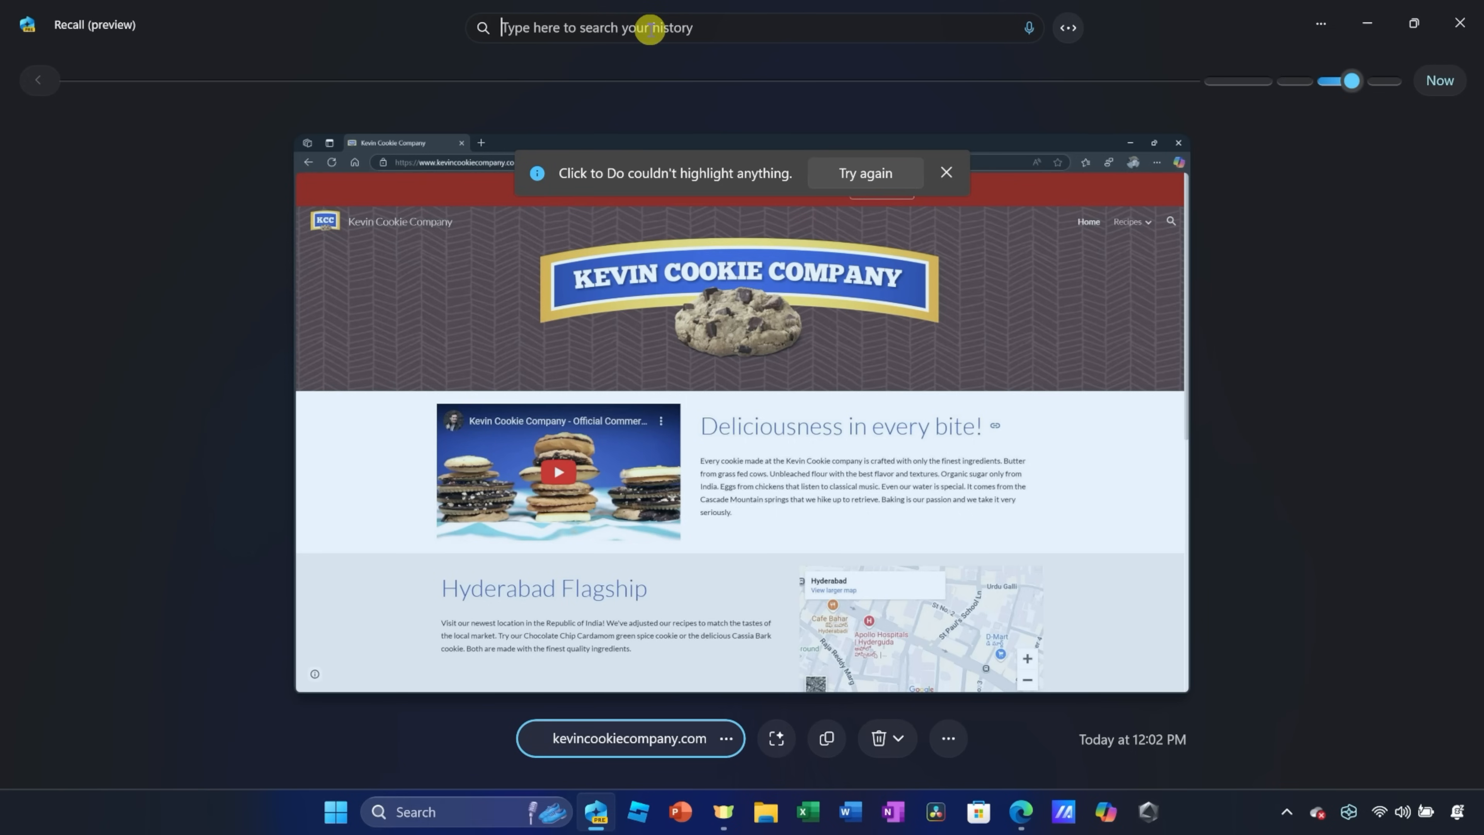
# Step: Search the history for 'youtube video about 5 windows features' and show results
pyautogui.click(945, 173)
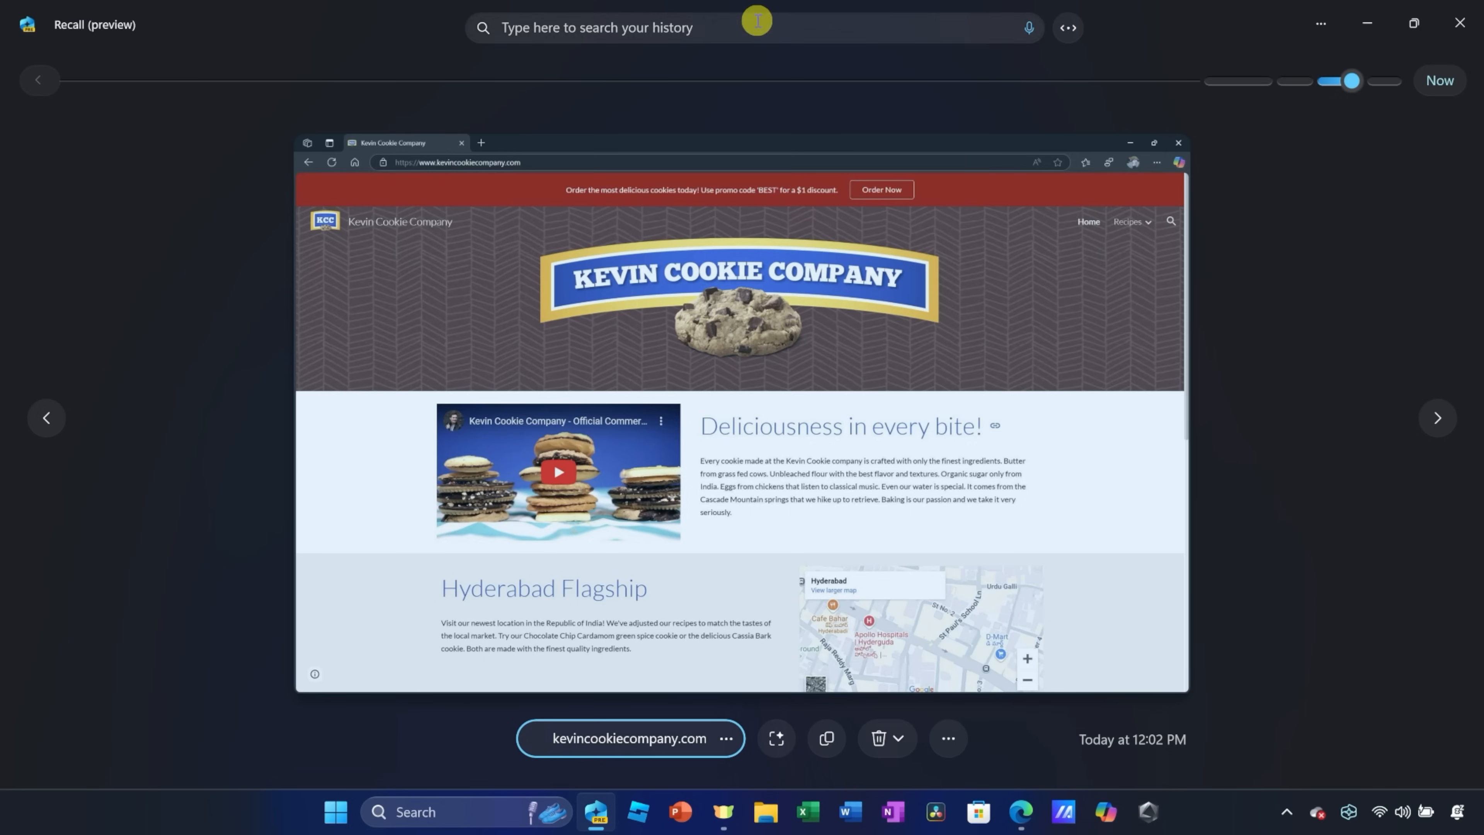
pyautogui.write('youtube video about 5 windows features')
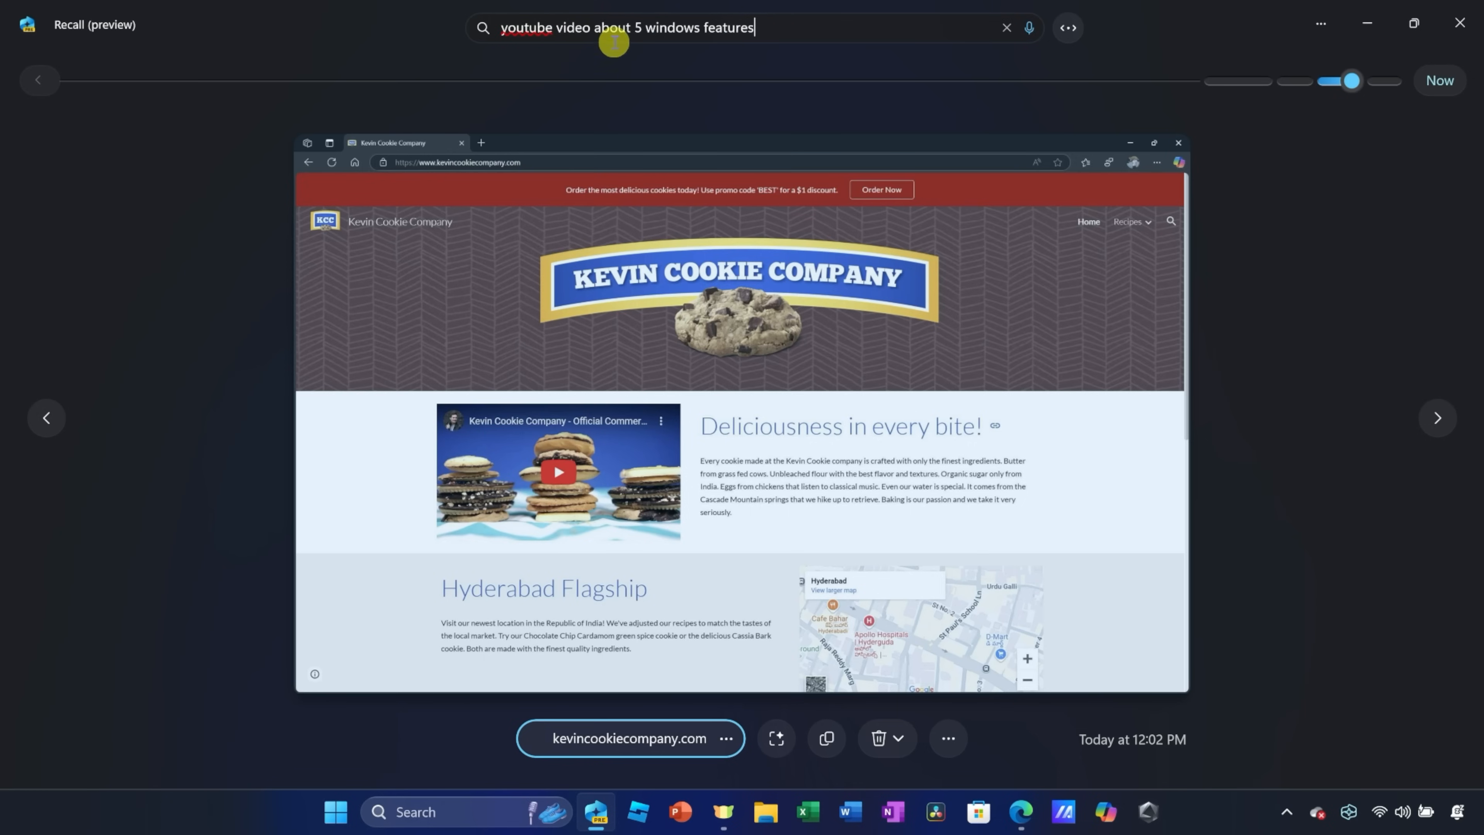
pyautogui.press('Enter')
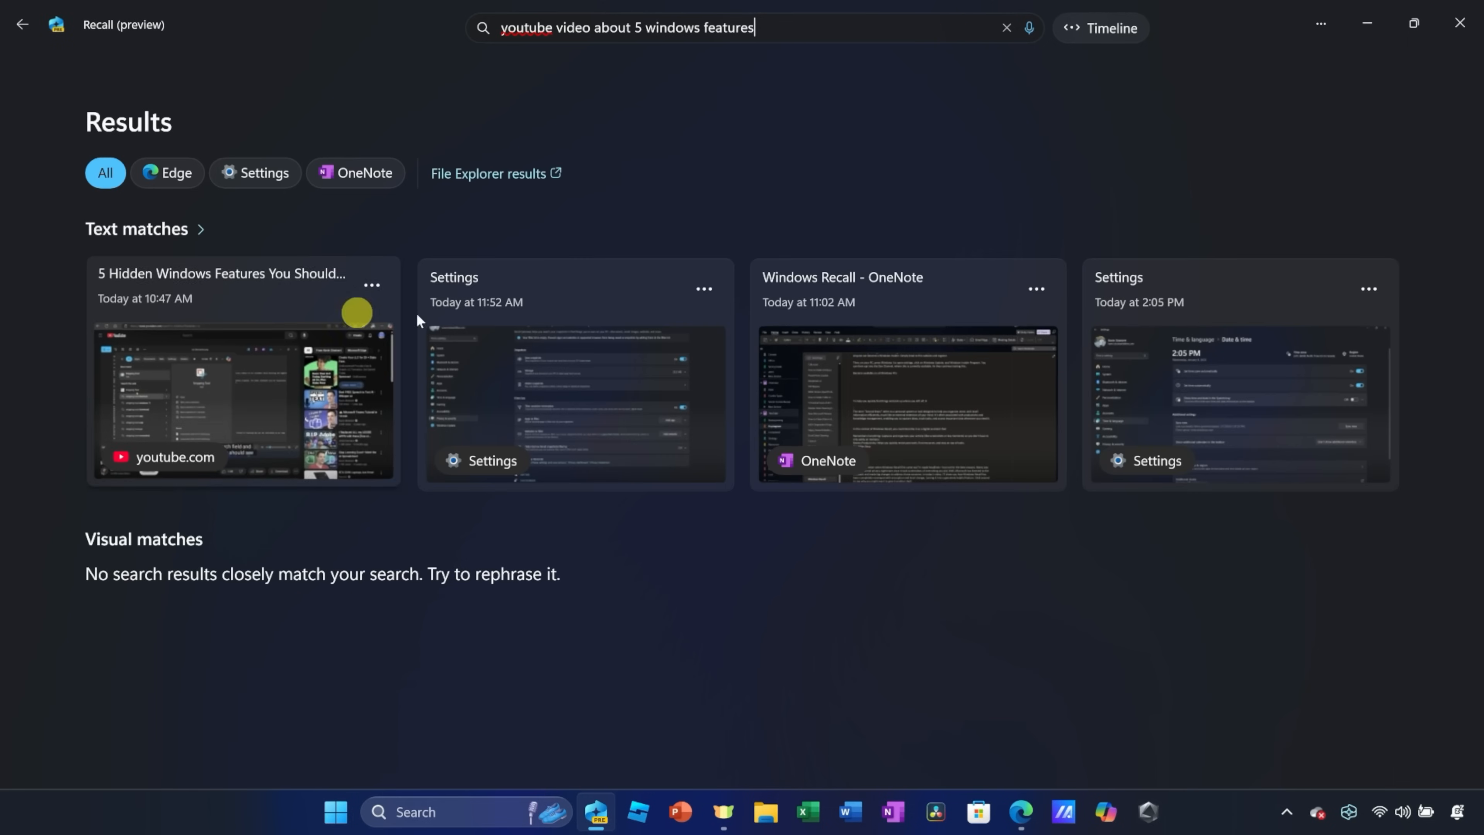
pyautogui.moveTo(216, 348)
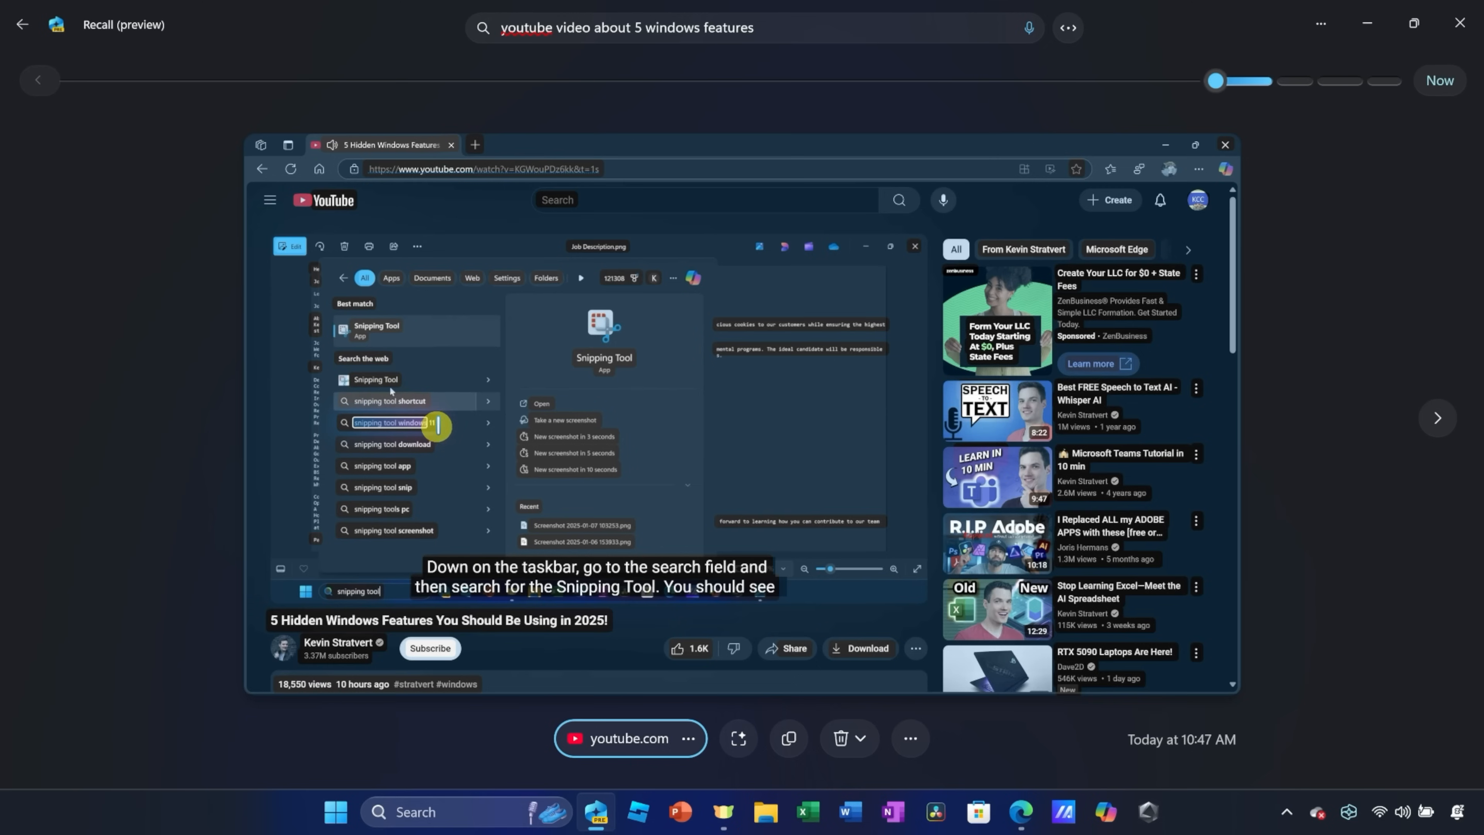
pyautogui.rightClick(388, 422)
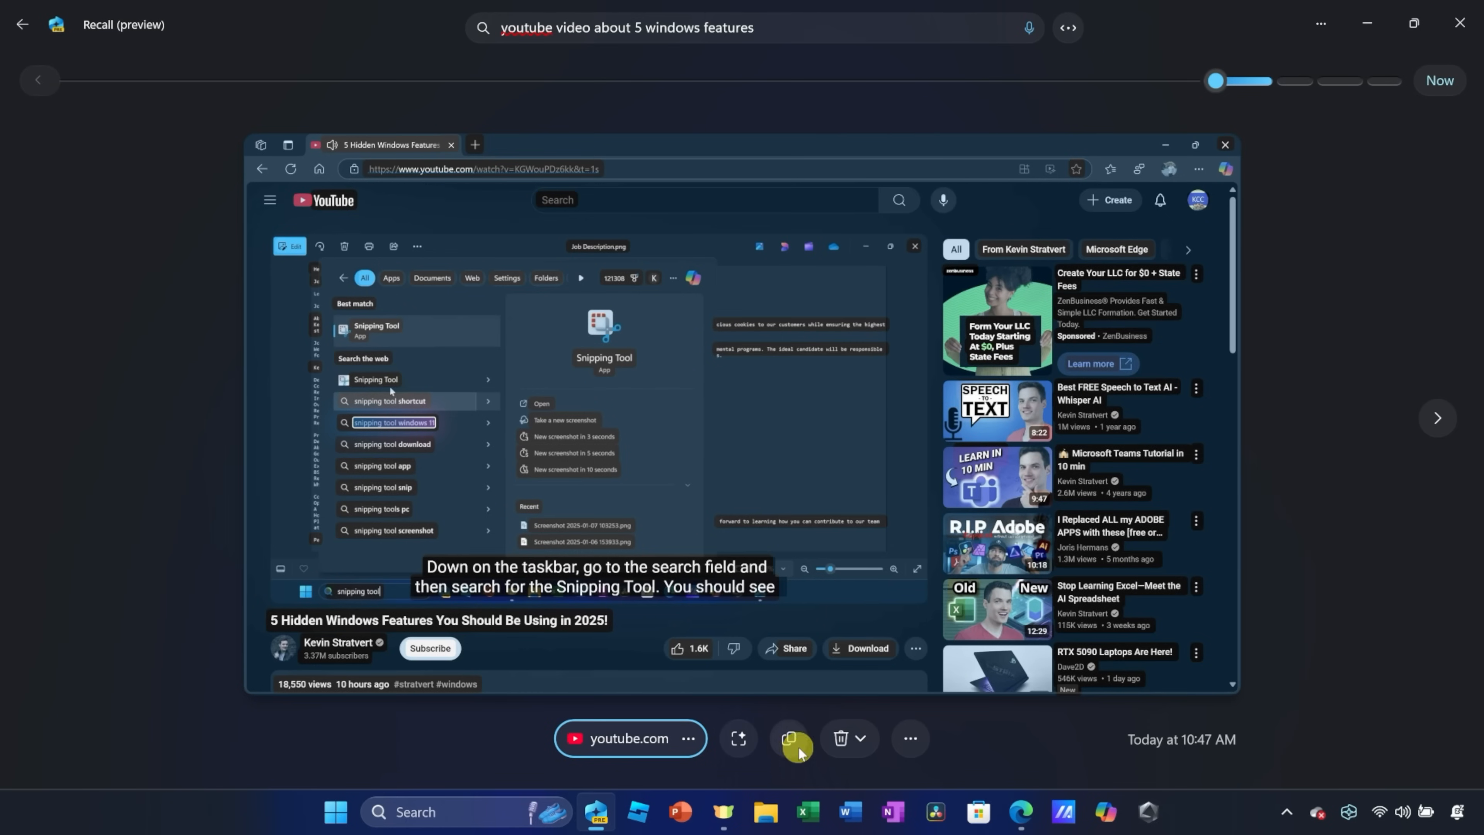
pyautogui.click(860, 738)
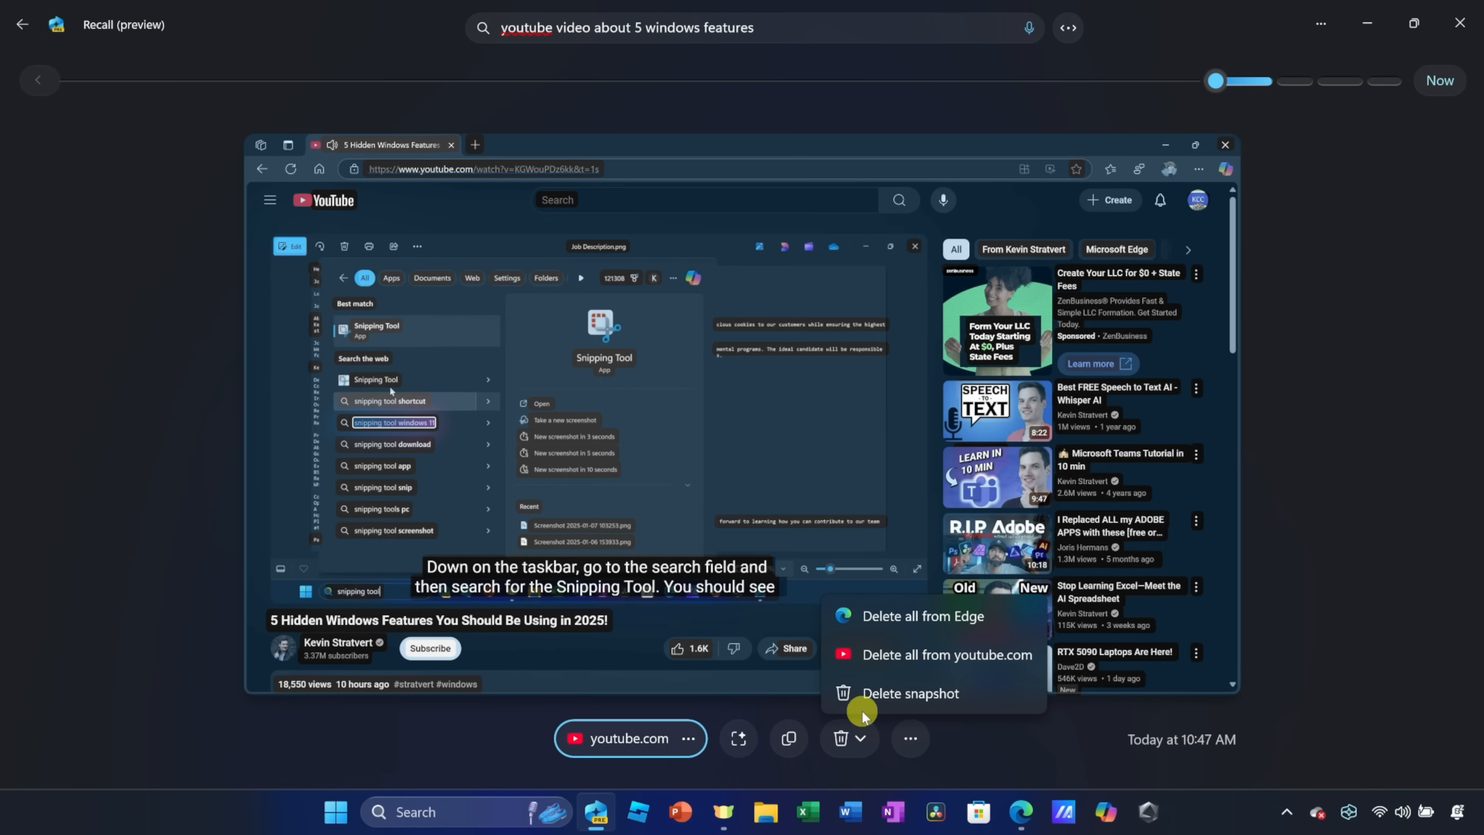
pyautogui.moveTo(863, 627)
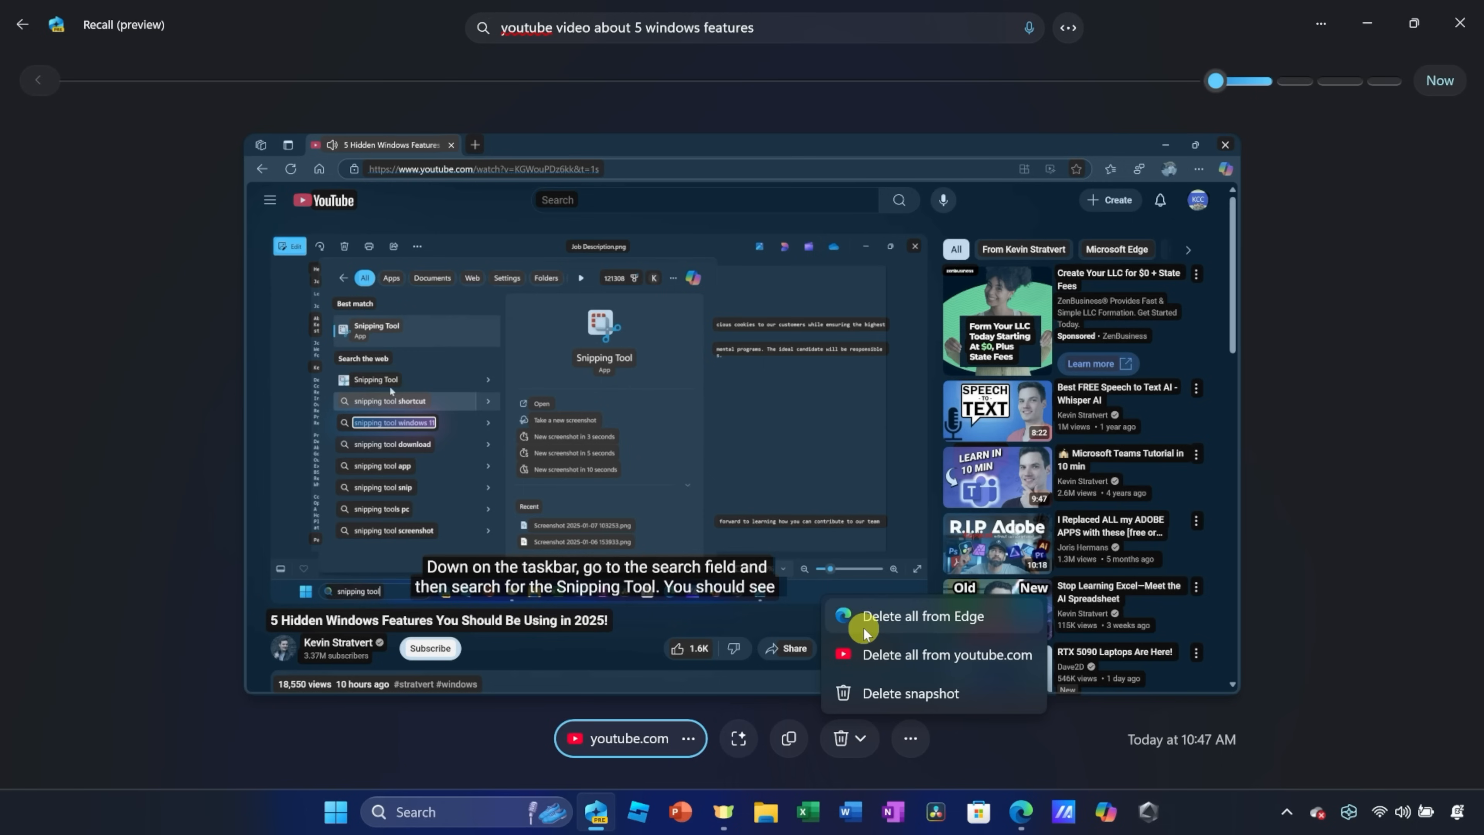
pyautogui.moveTo(901, 659)
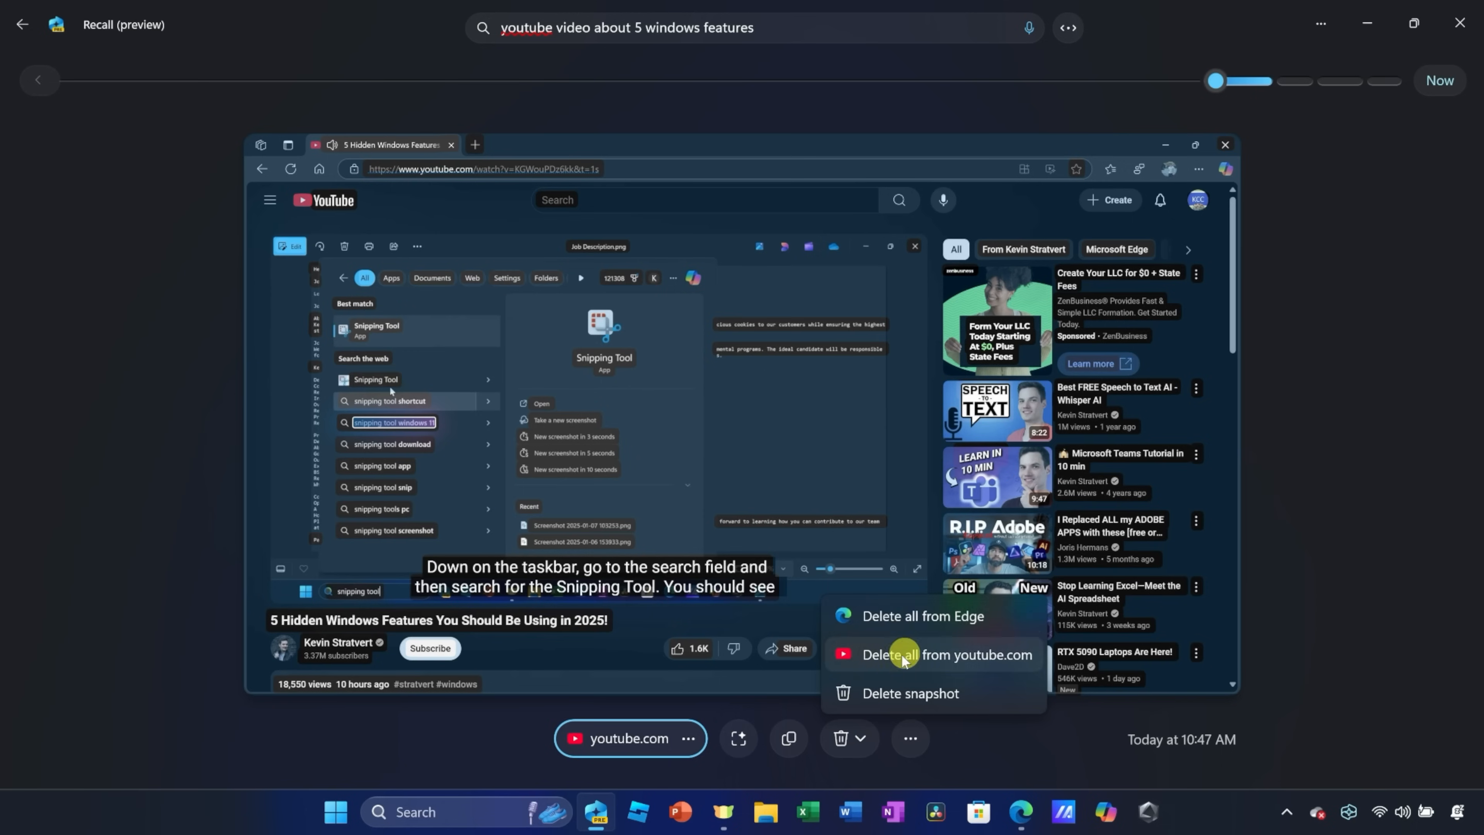
pyautogui.moveTo(907, 693)
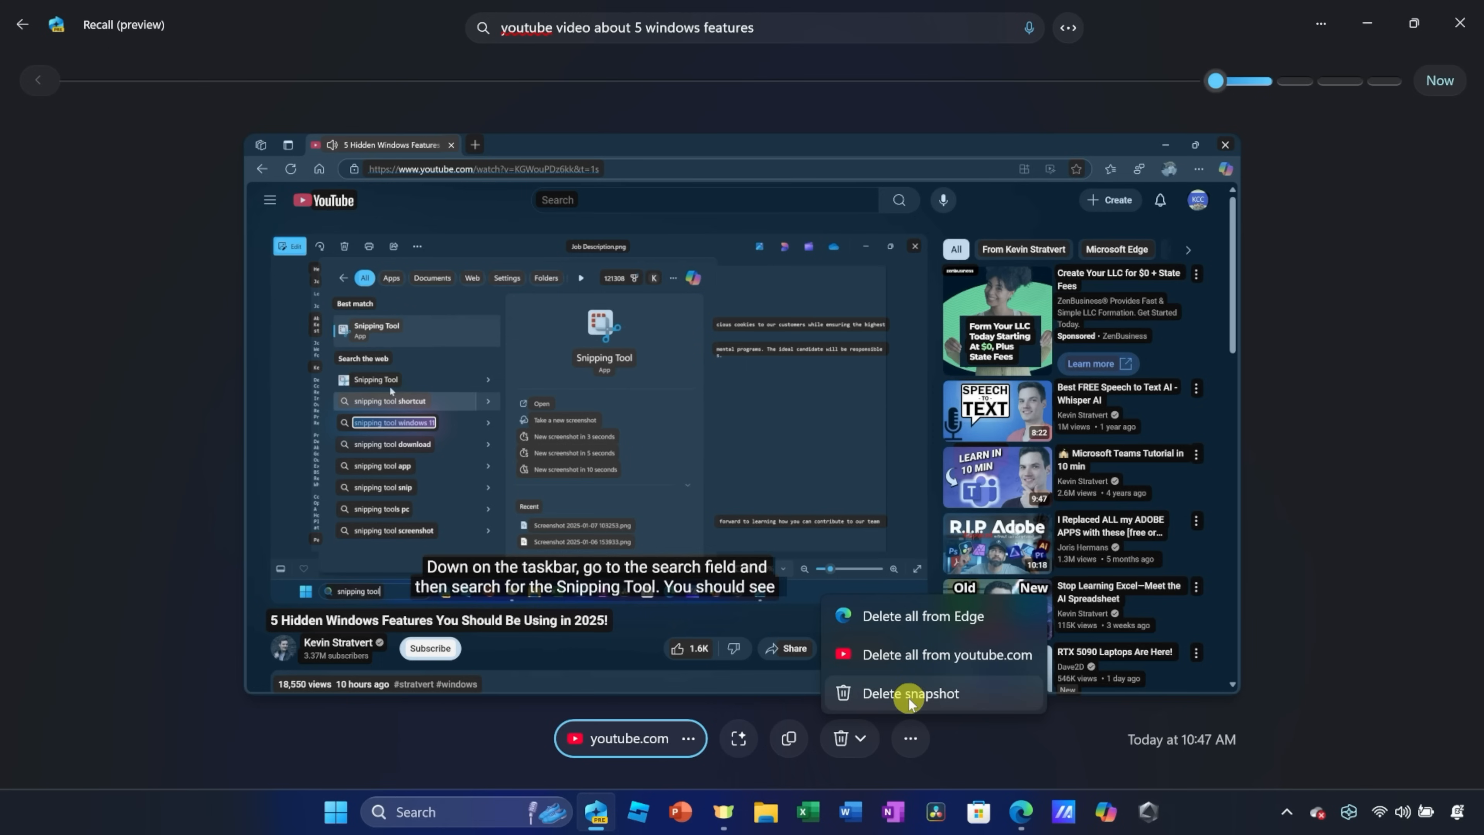
pyautogui.click(912, 738)
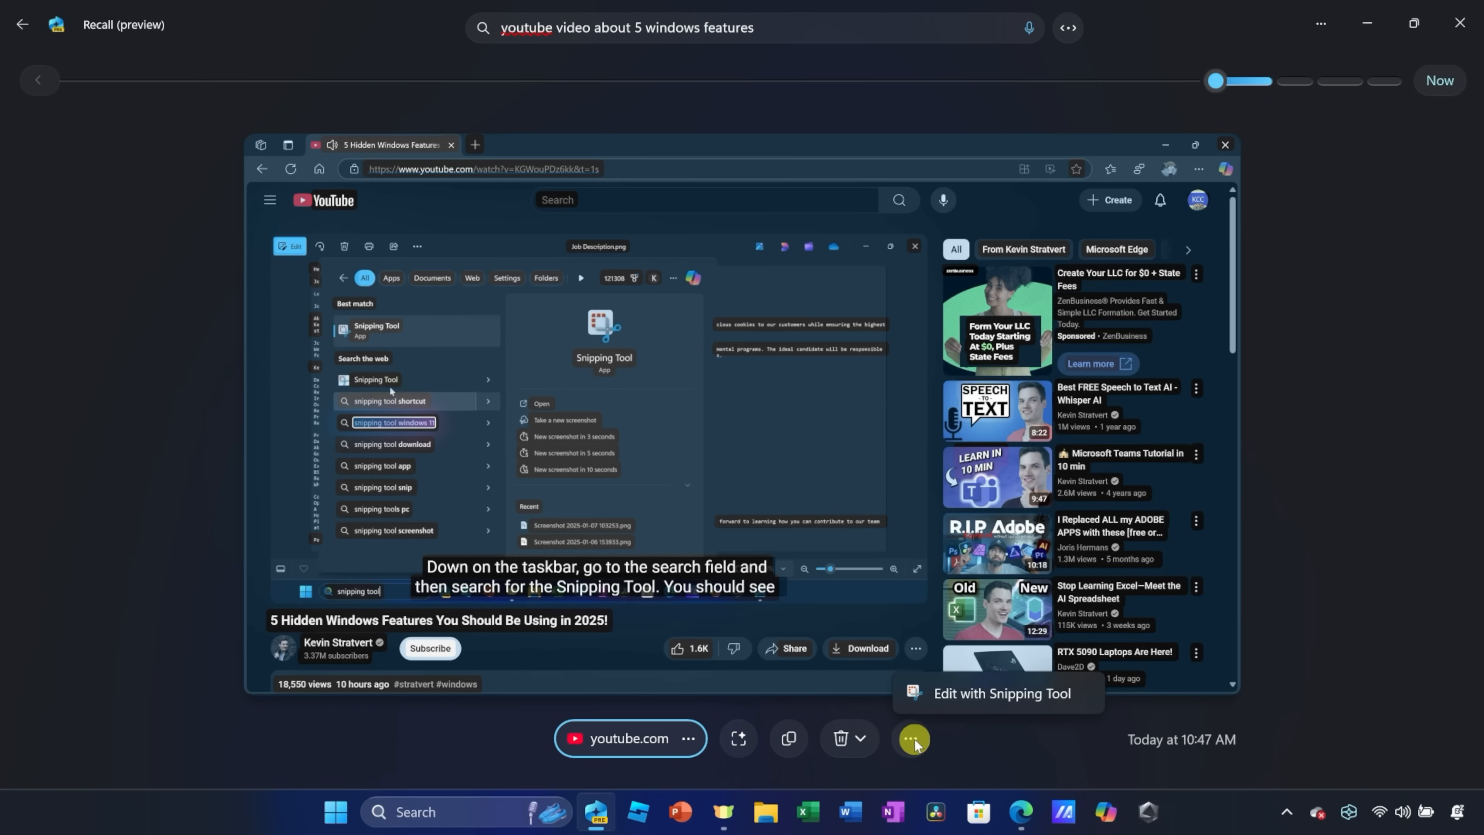
pyautogui.click(914, 739)
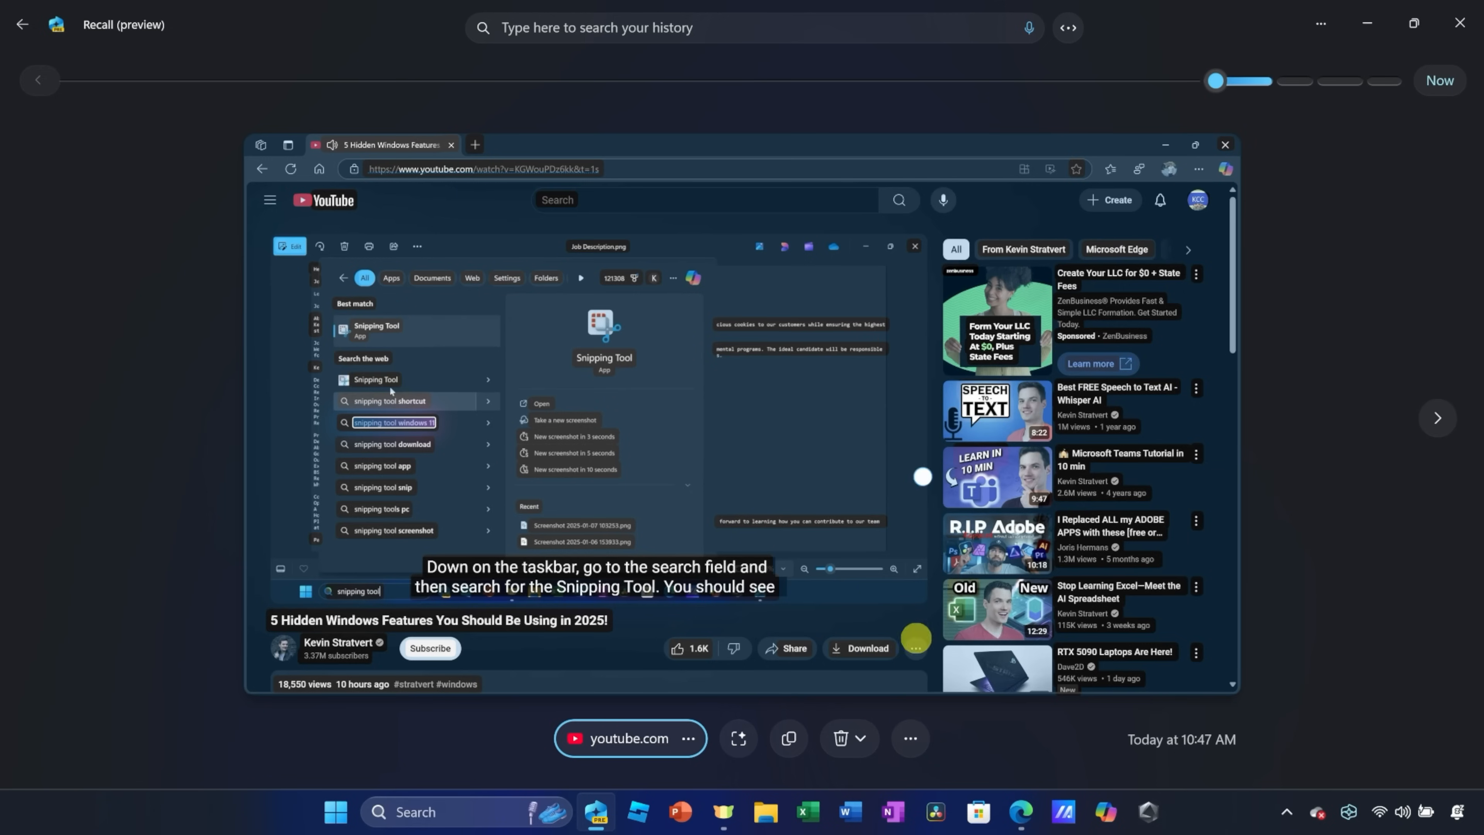
pyautogui.moveTo(793, 111)
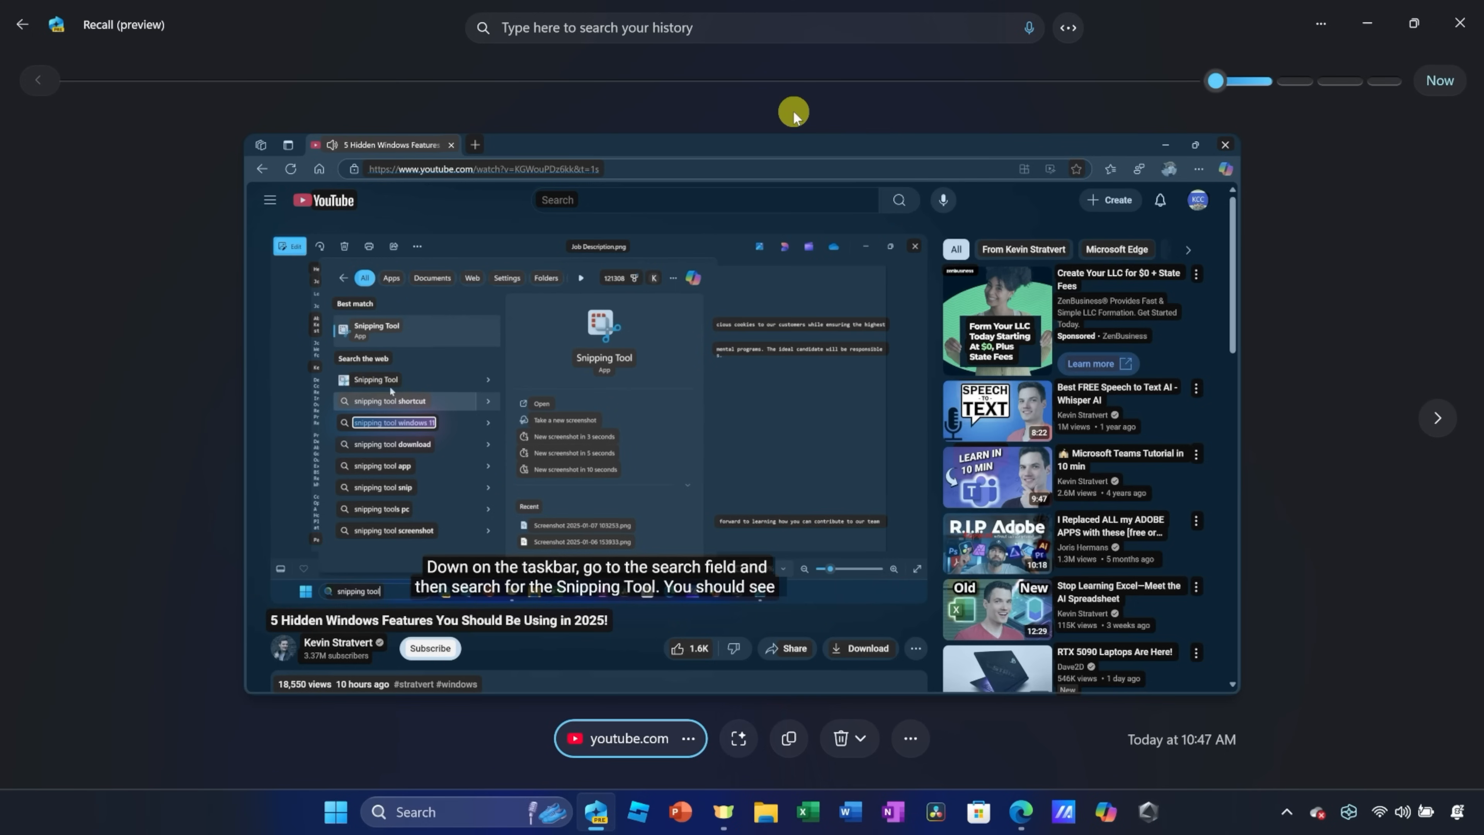
pyautogui.moveTo(793, 114)
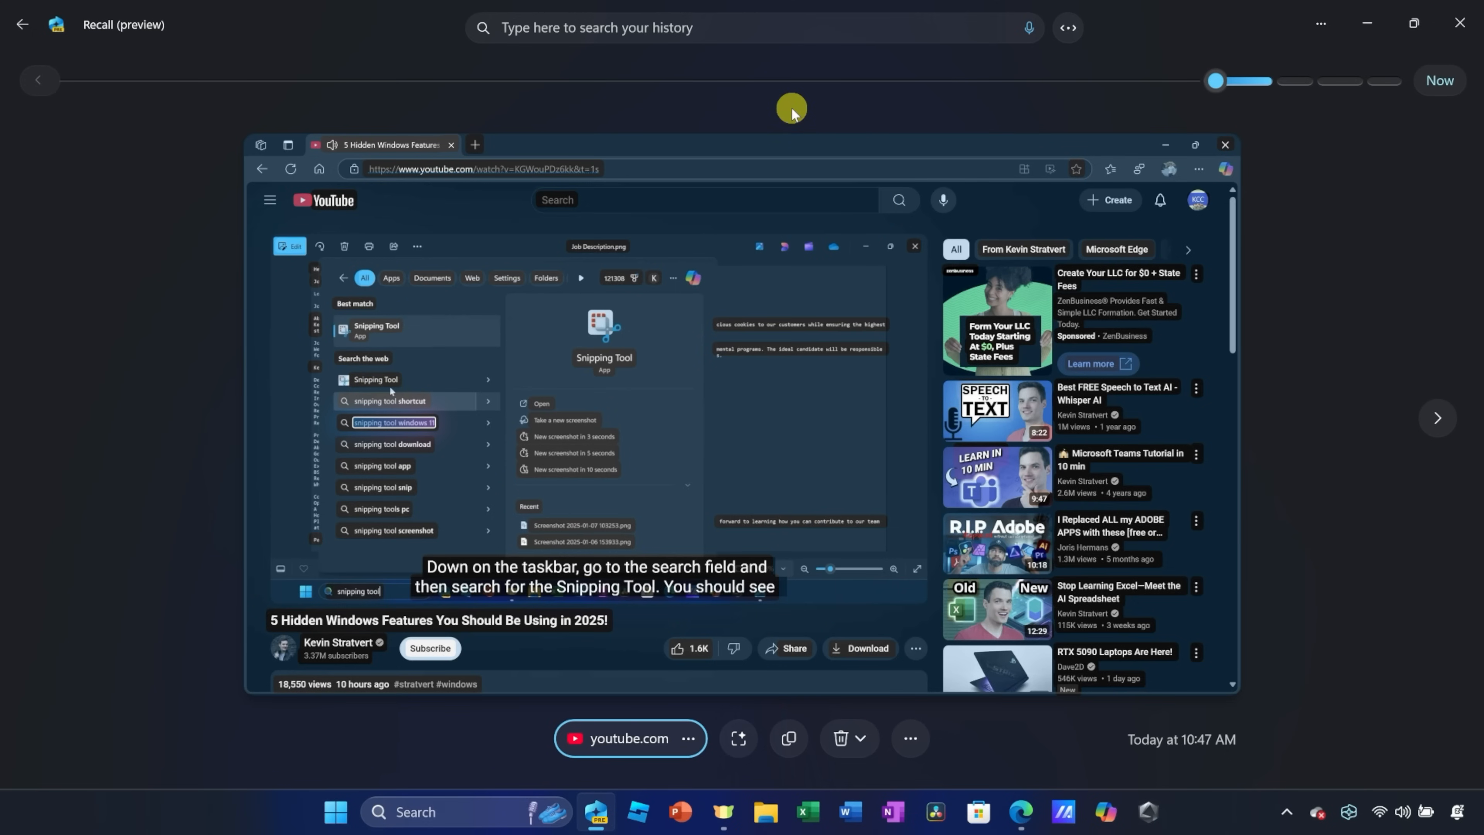
pyautogui.moveTo(770, 85)
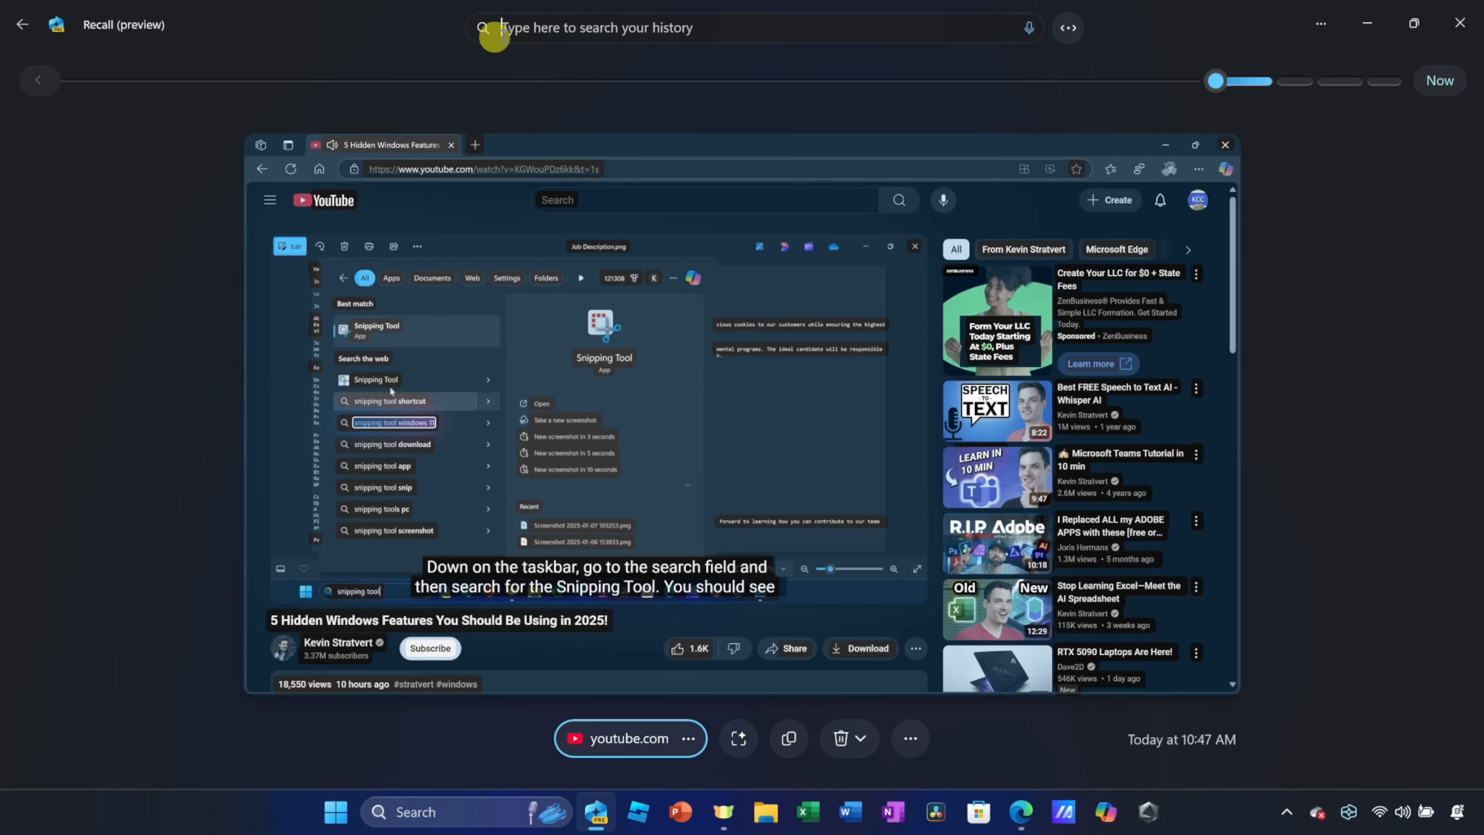
# Step: Search 'vegan cookies were dry' and open the 11:23 AM Word snapshot text match
pyautogui.write('vegan cookies were dry')
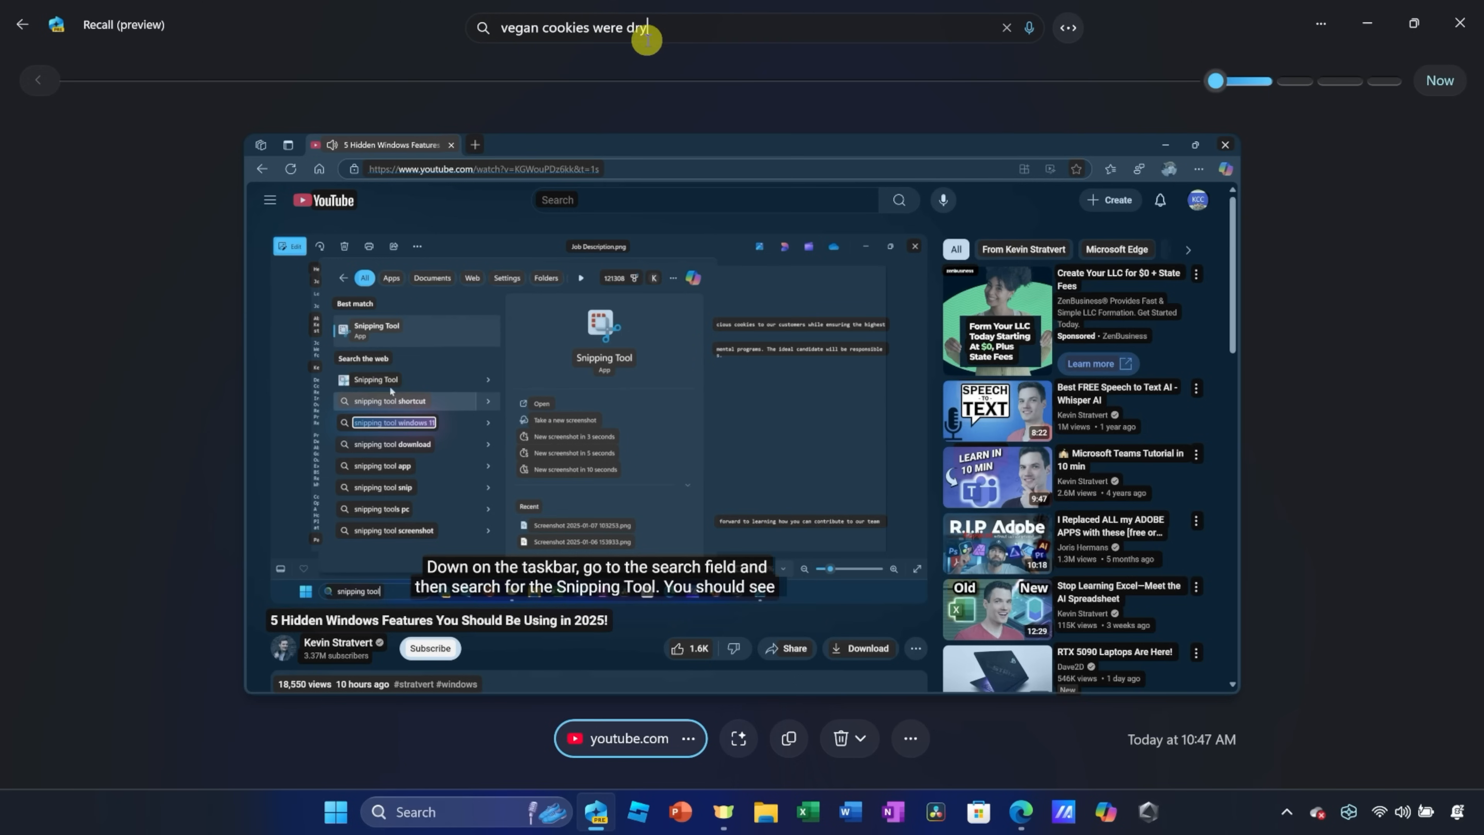
pyautogui.press('Enter')
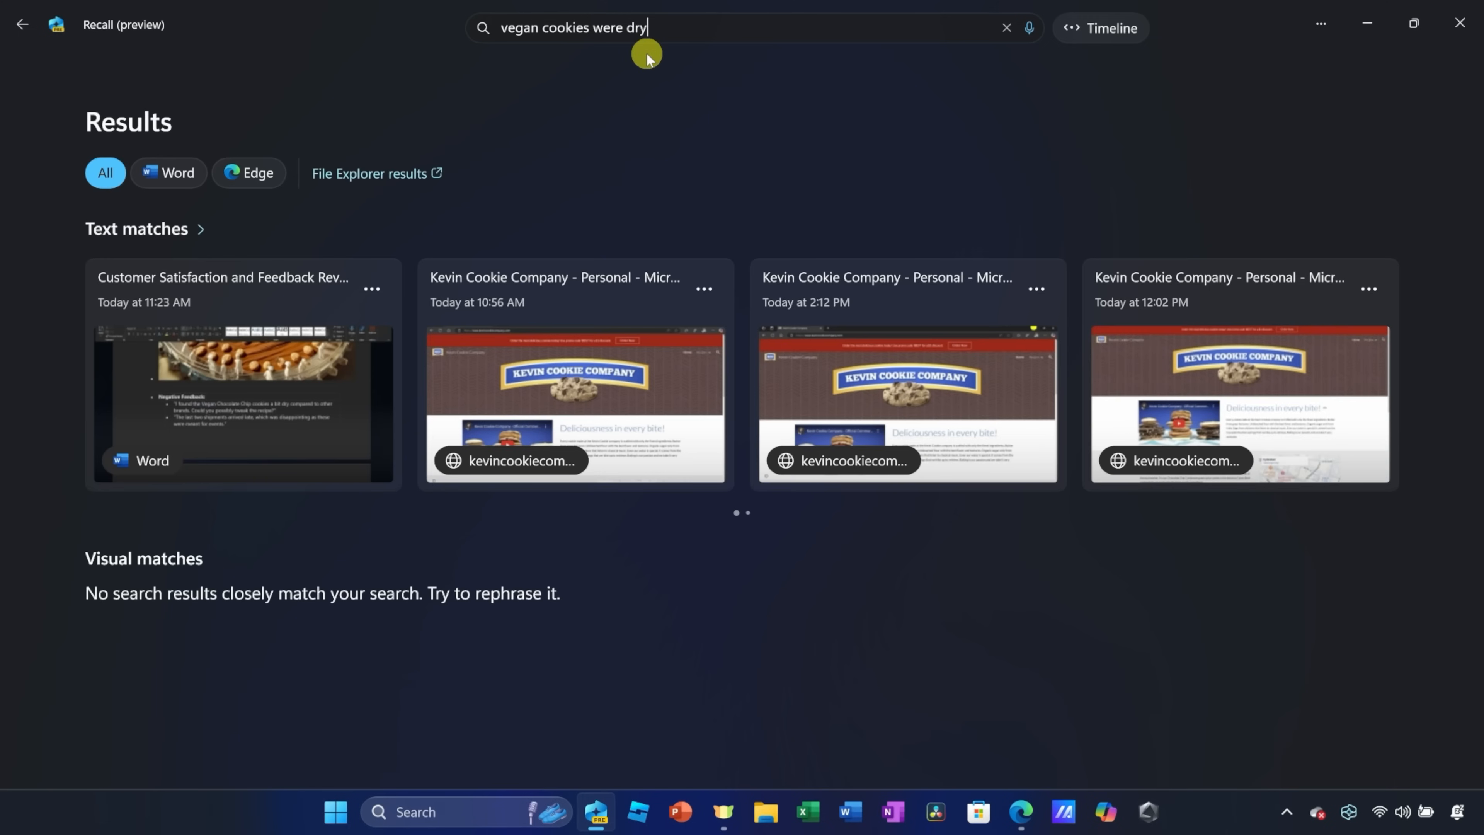
pyautogui.moveTo(191, 313)
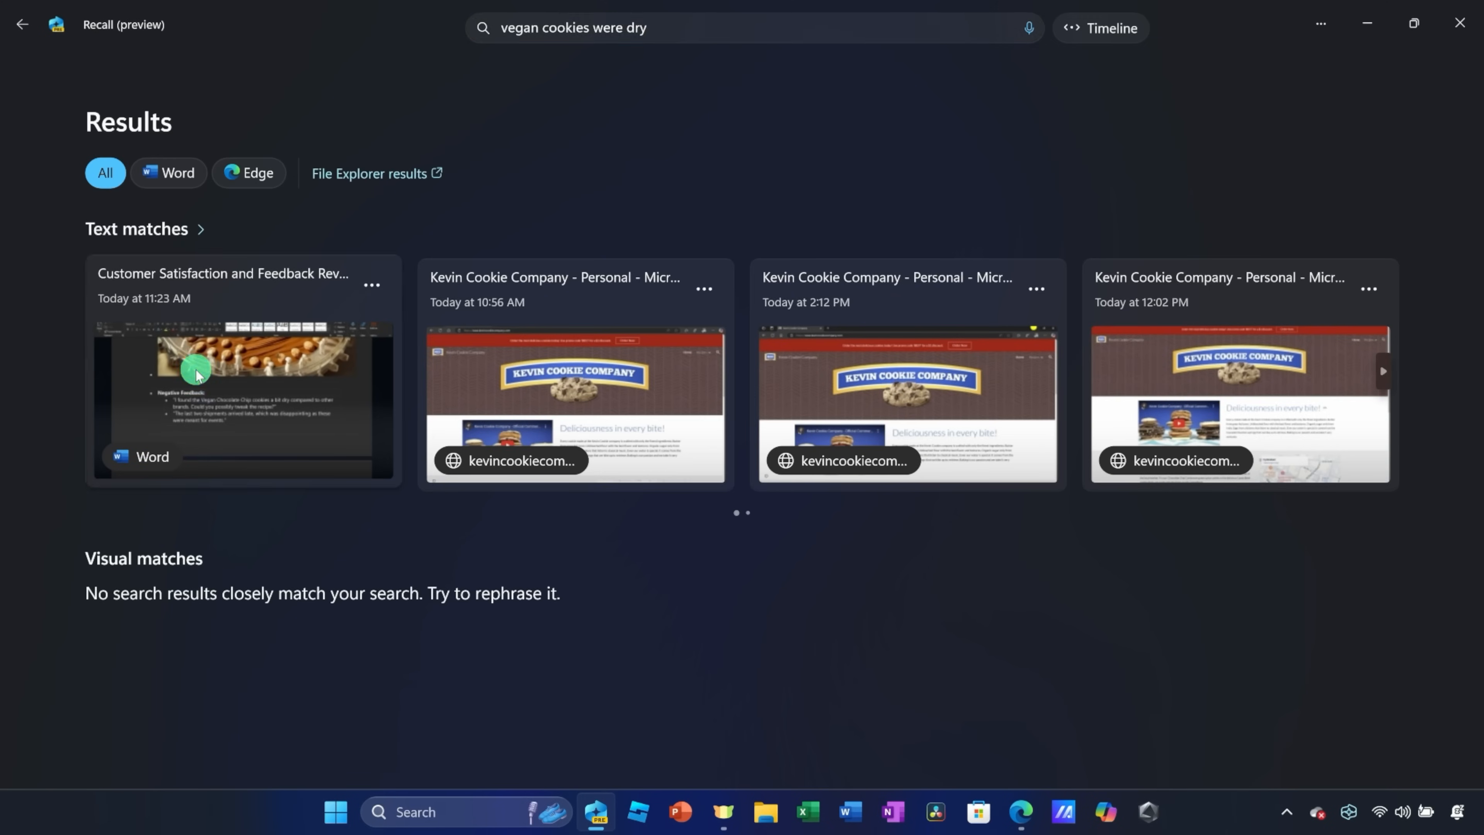
pyautogui.click(244, 398)
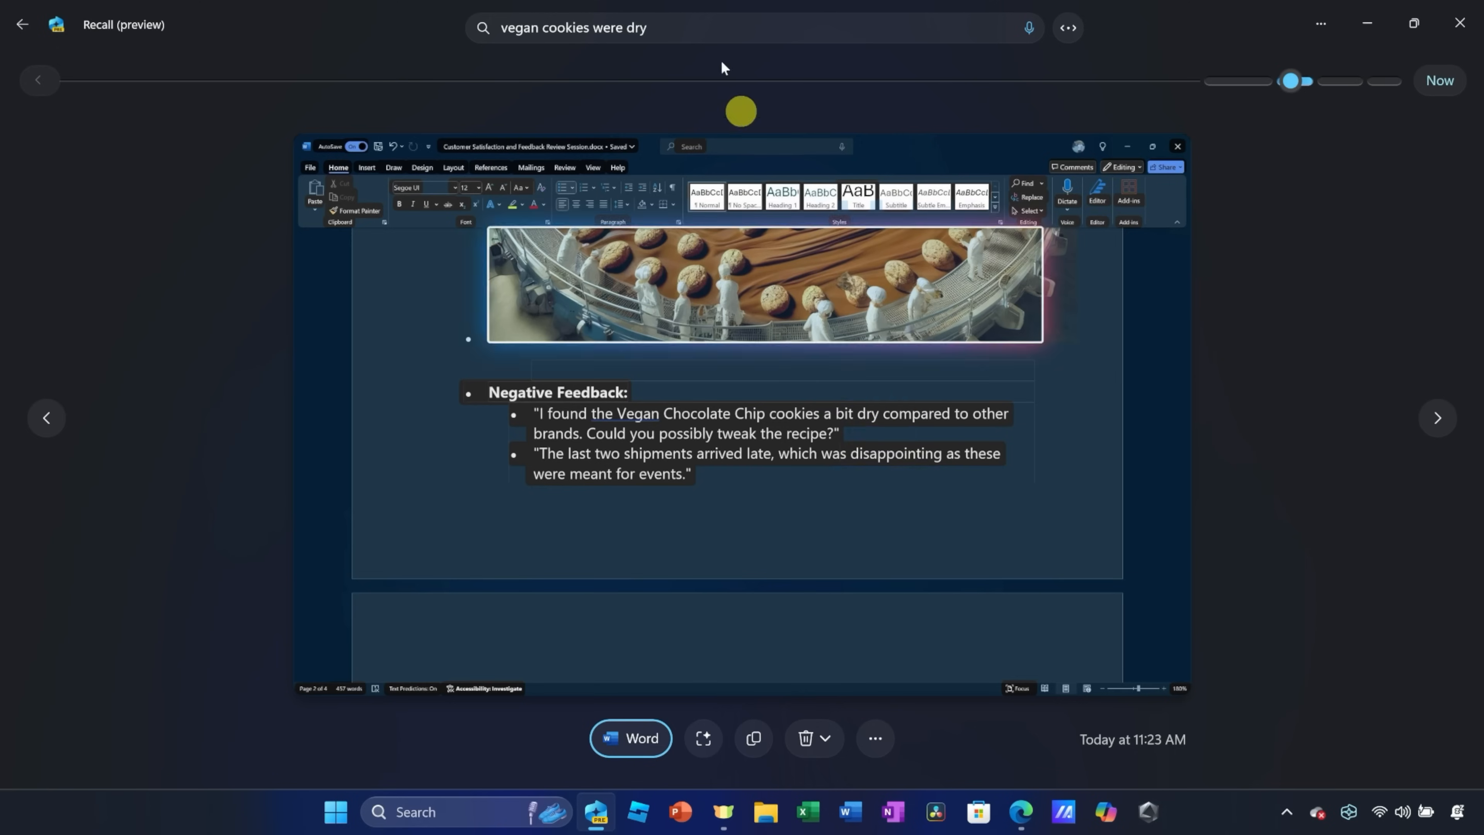
# Step: Search 'air' and open the Photos visual match of the airship picture
pyautogui.write('airship')
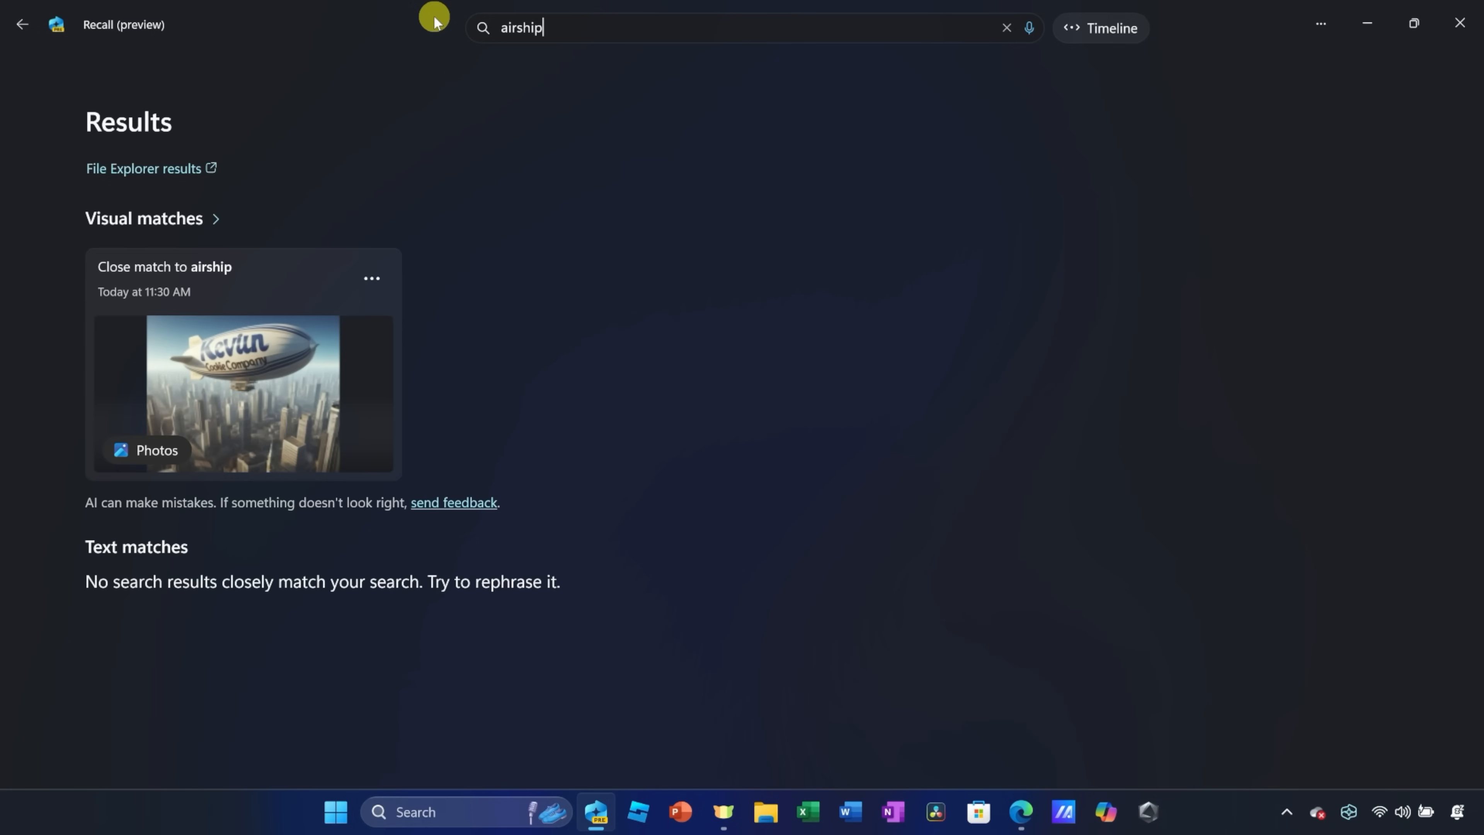
pyautogui.click(242, 393)
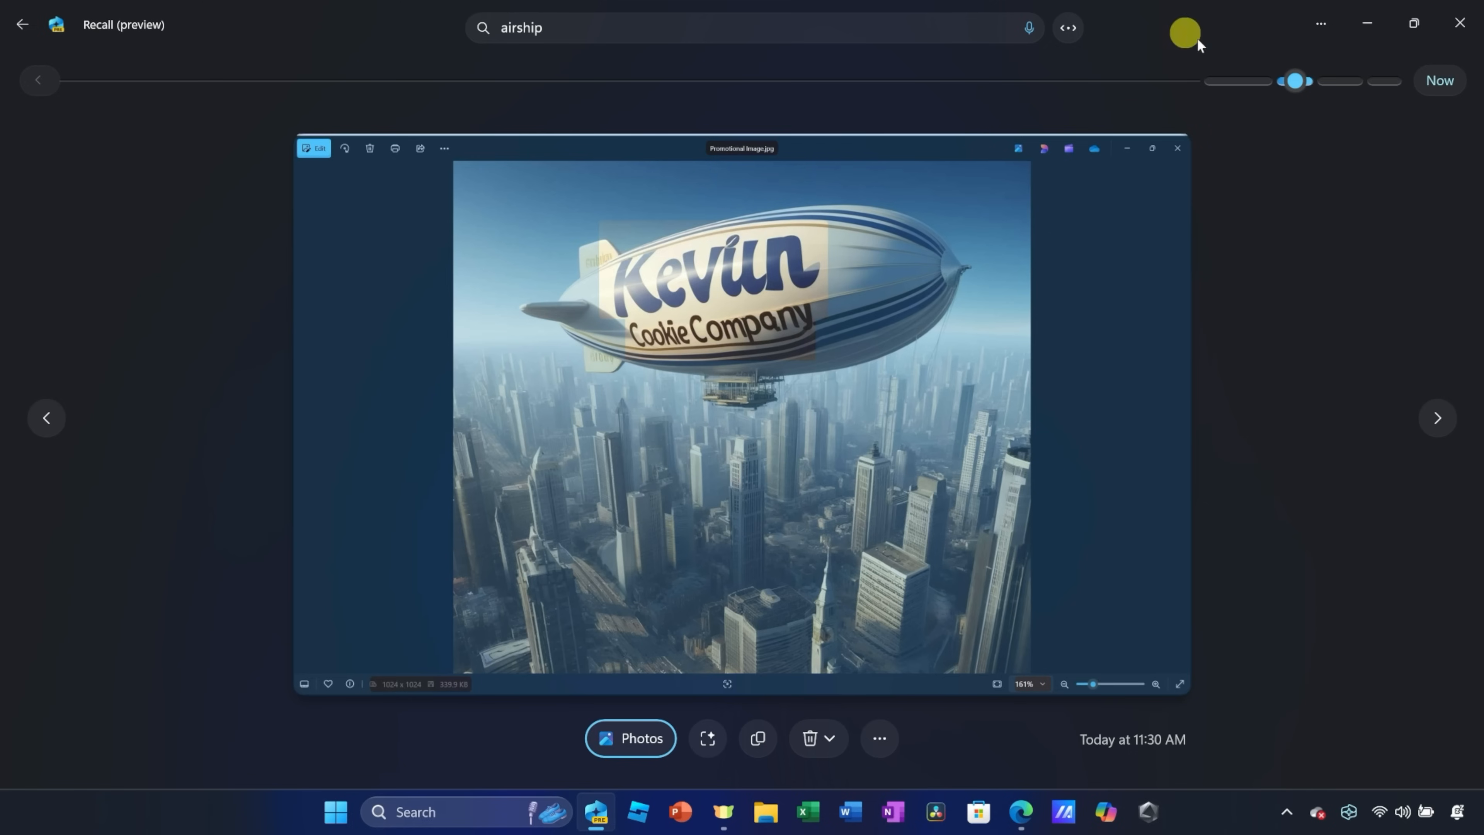
# Step: Open Recall & snapshots settings via the ... menu, leaving maximum storage at 150 GB
pyautogui.click(1186, 32)
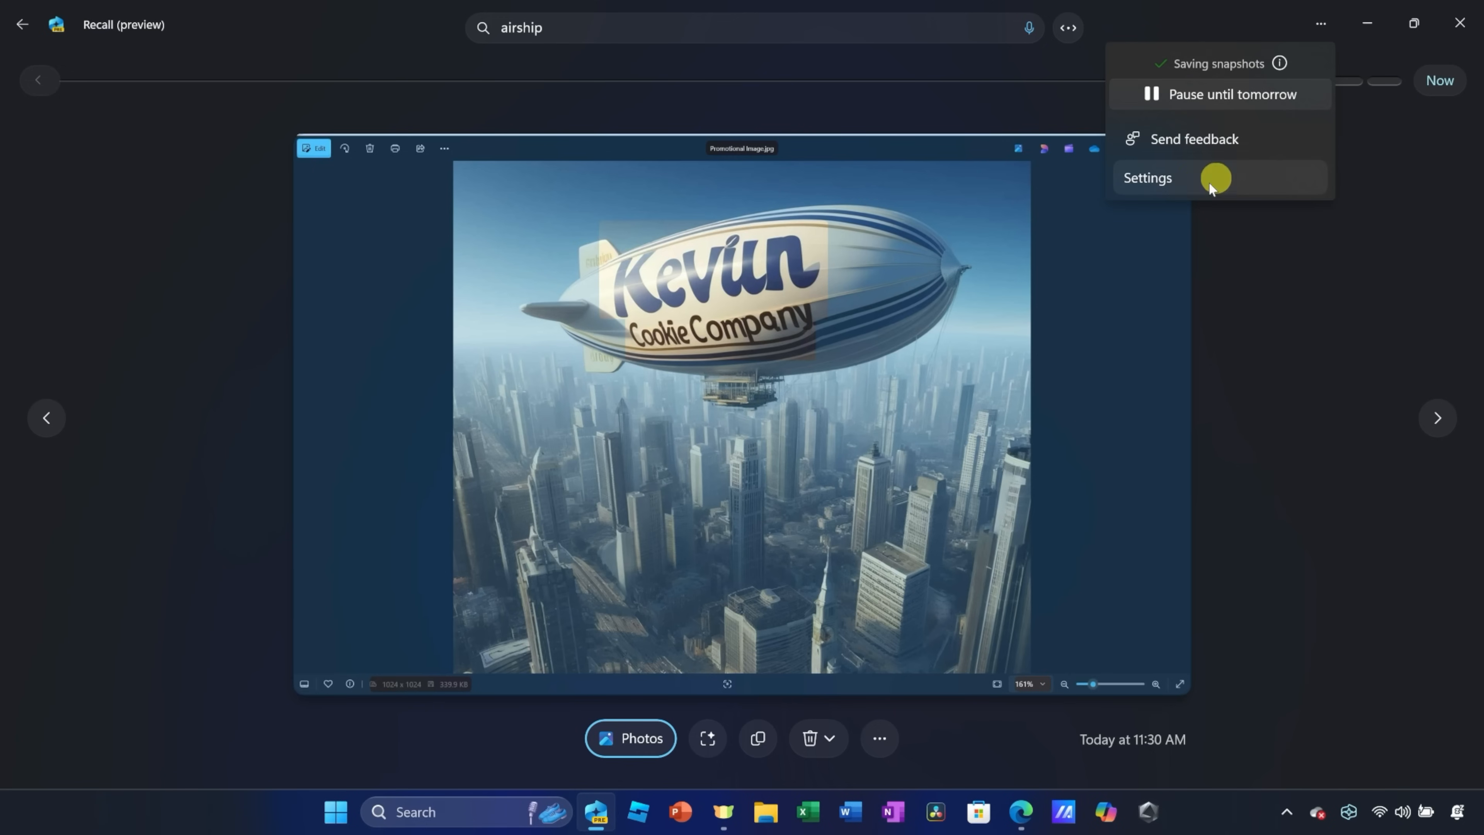
pyautogui.click(1148, 178)
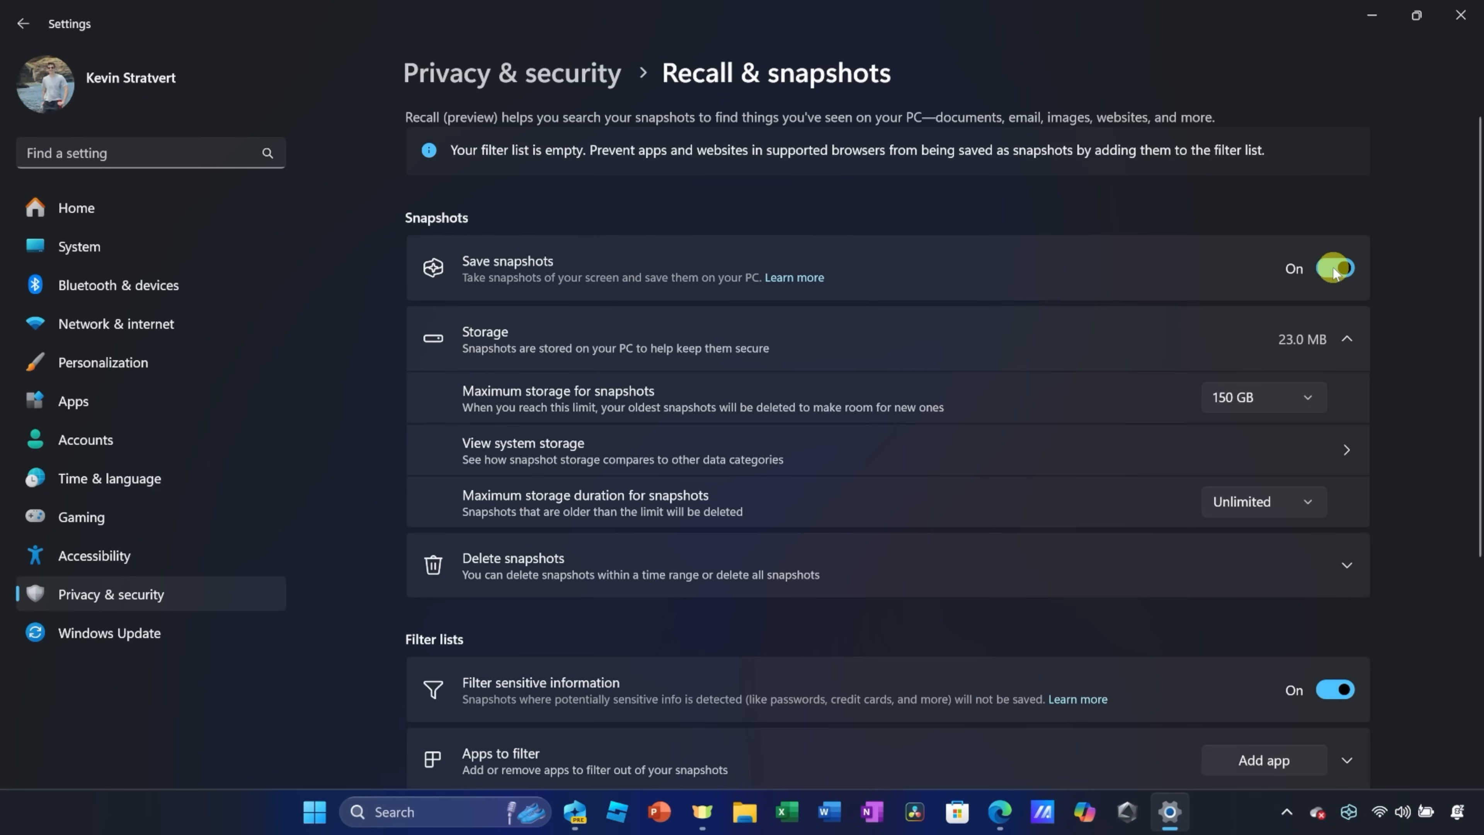
pyautogui.click(1262, 396)
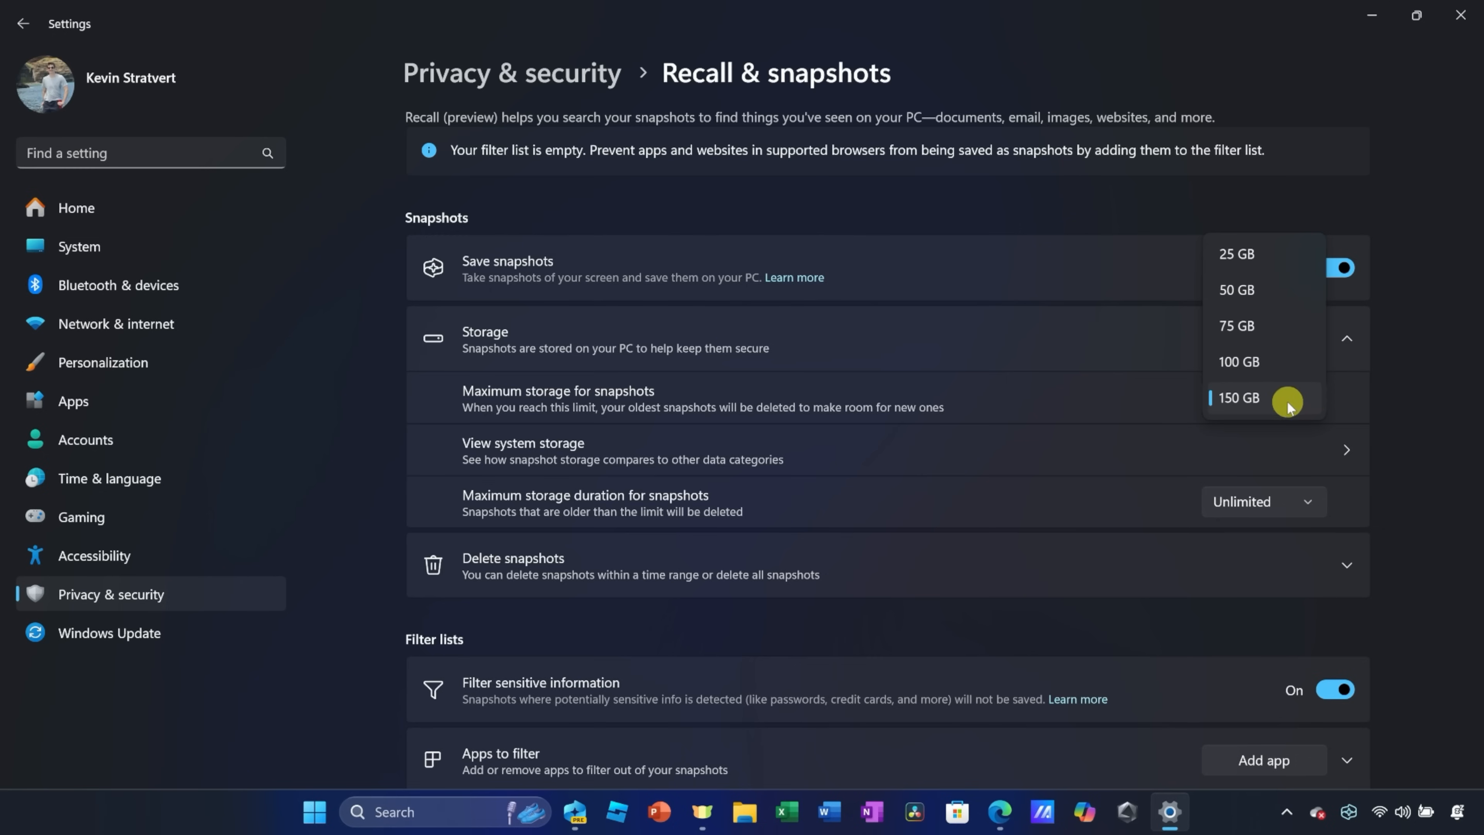
pyautogui.moveTo(1271, 262)
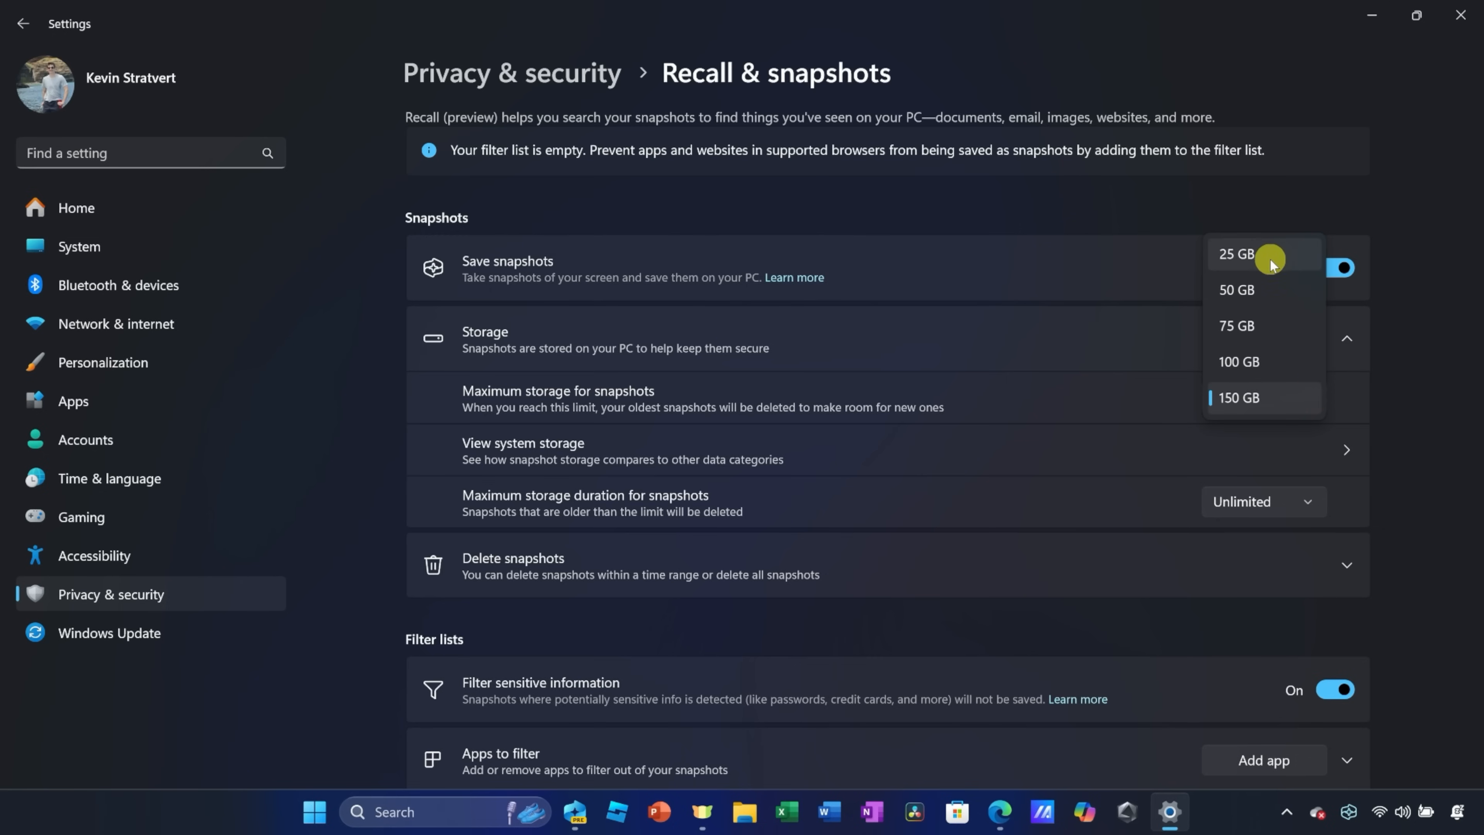
pyautogui.click(1238, 398)
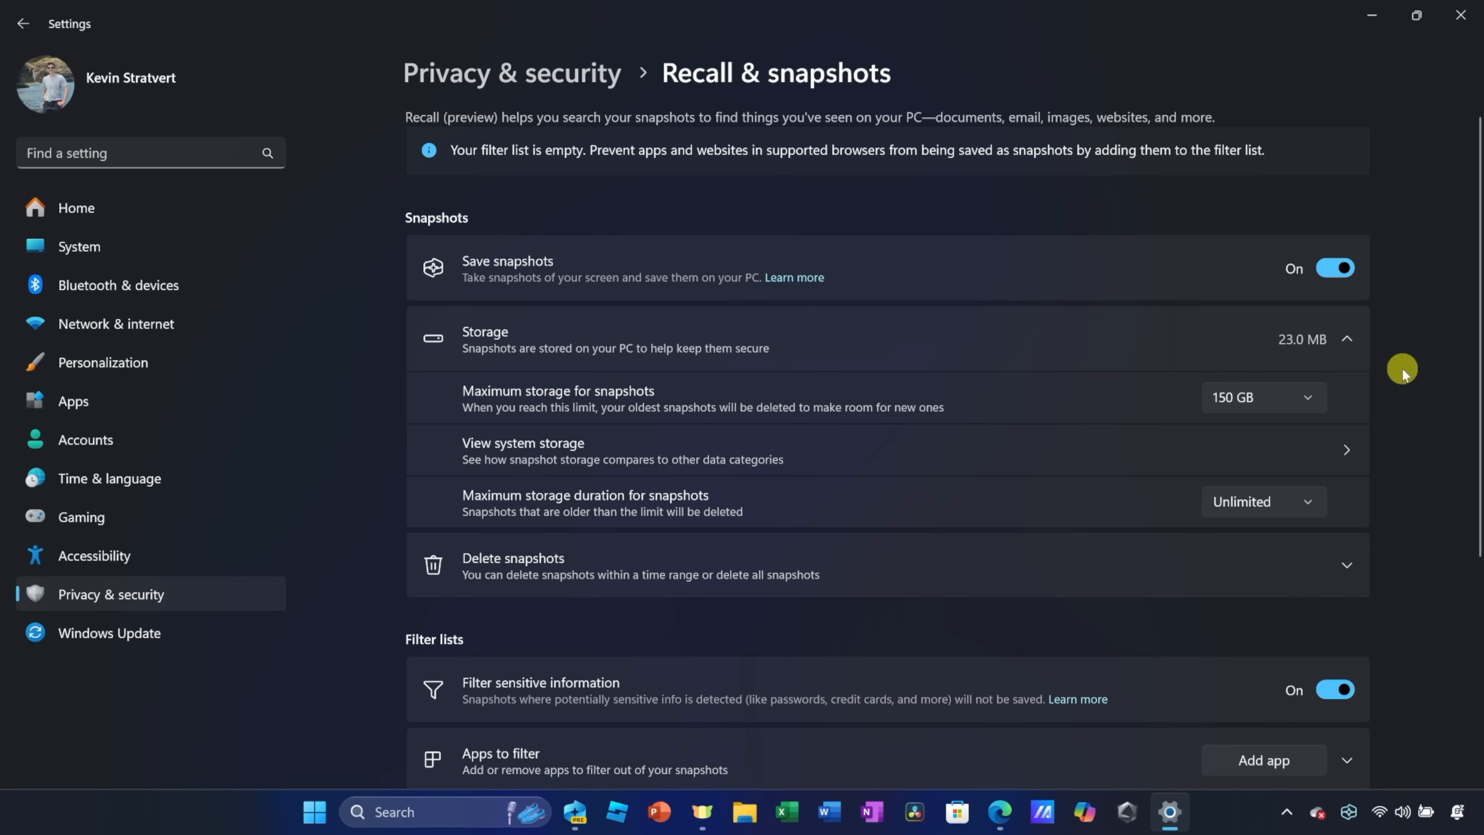
pyautogui.moveTo(1391, 362)
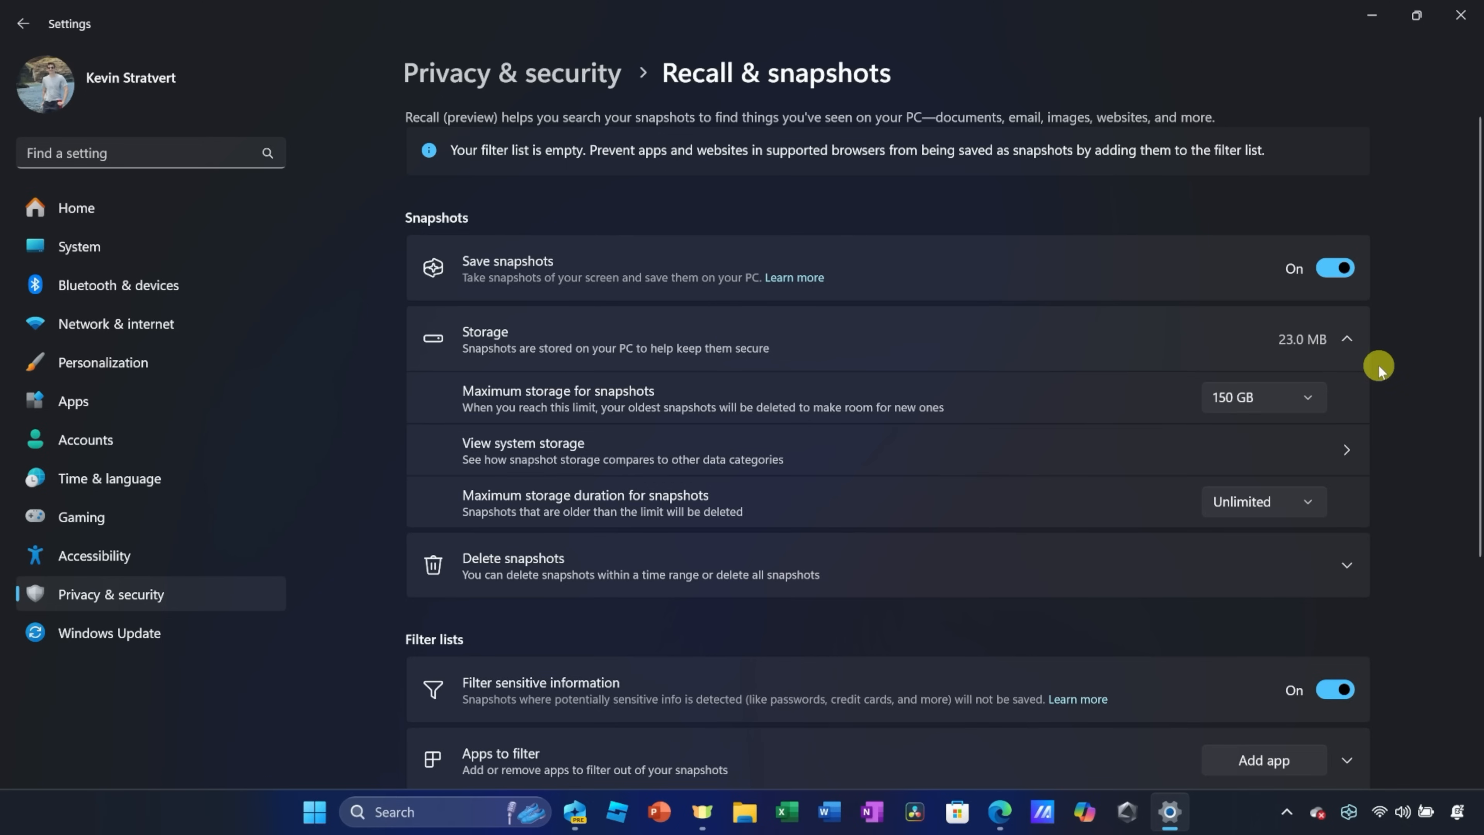
pyautogui.scroll(-3)
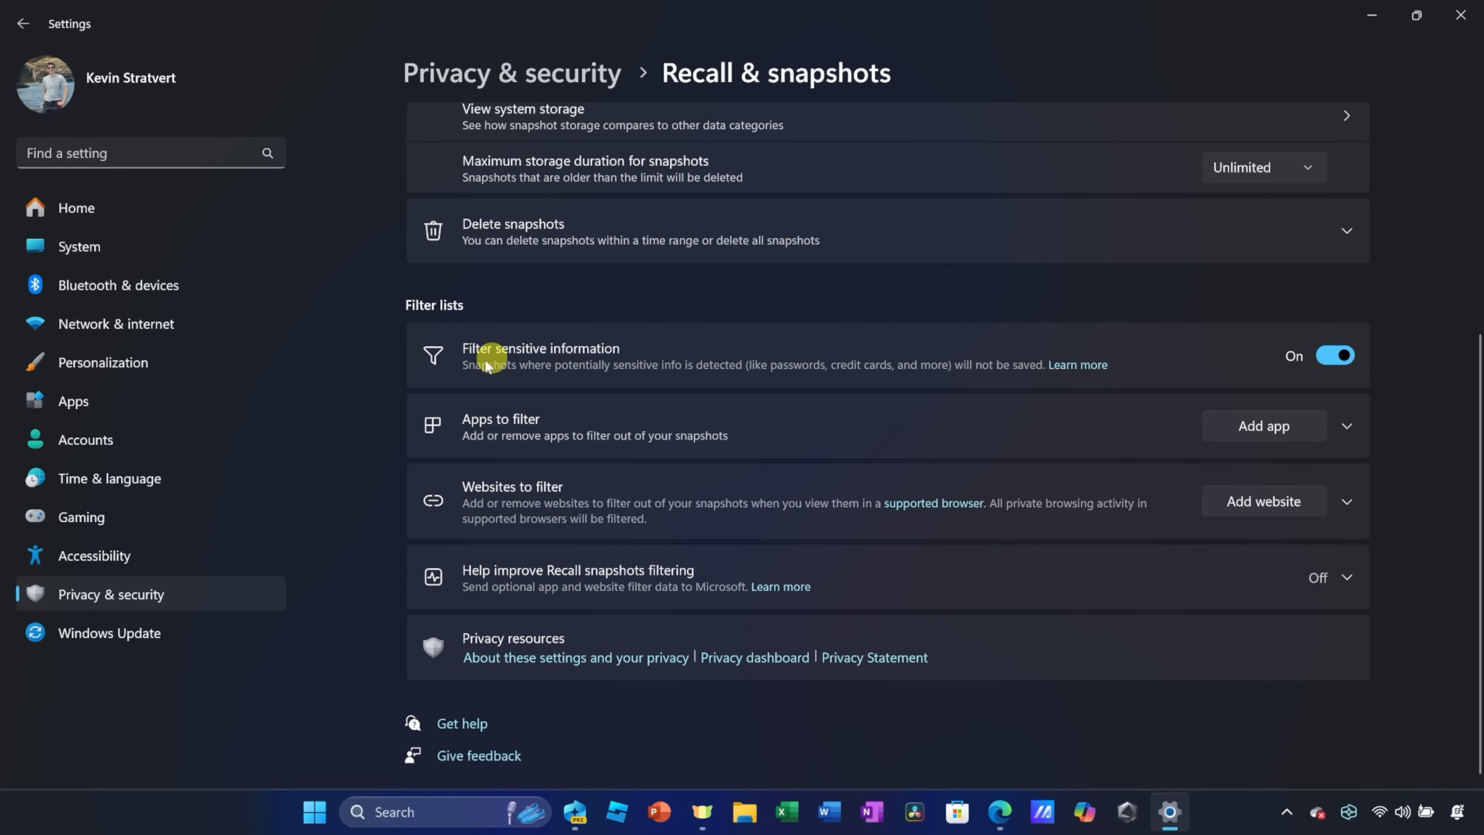
pyautogui.moveTo(752, 384)
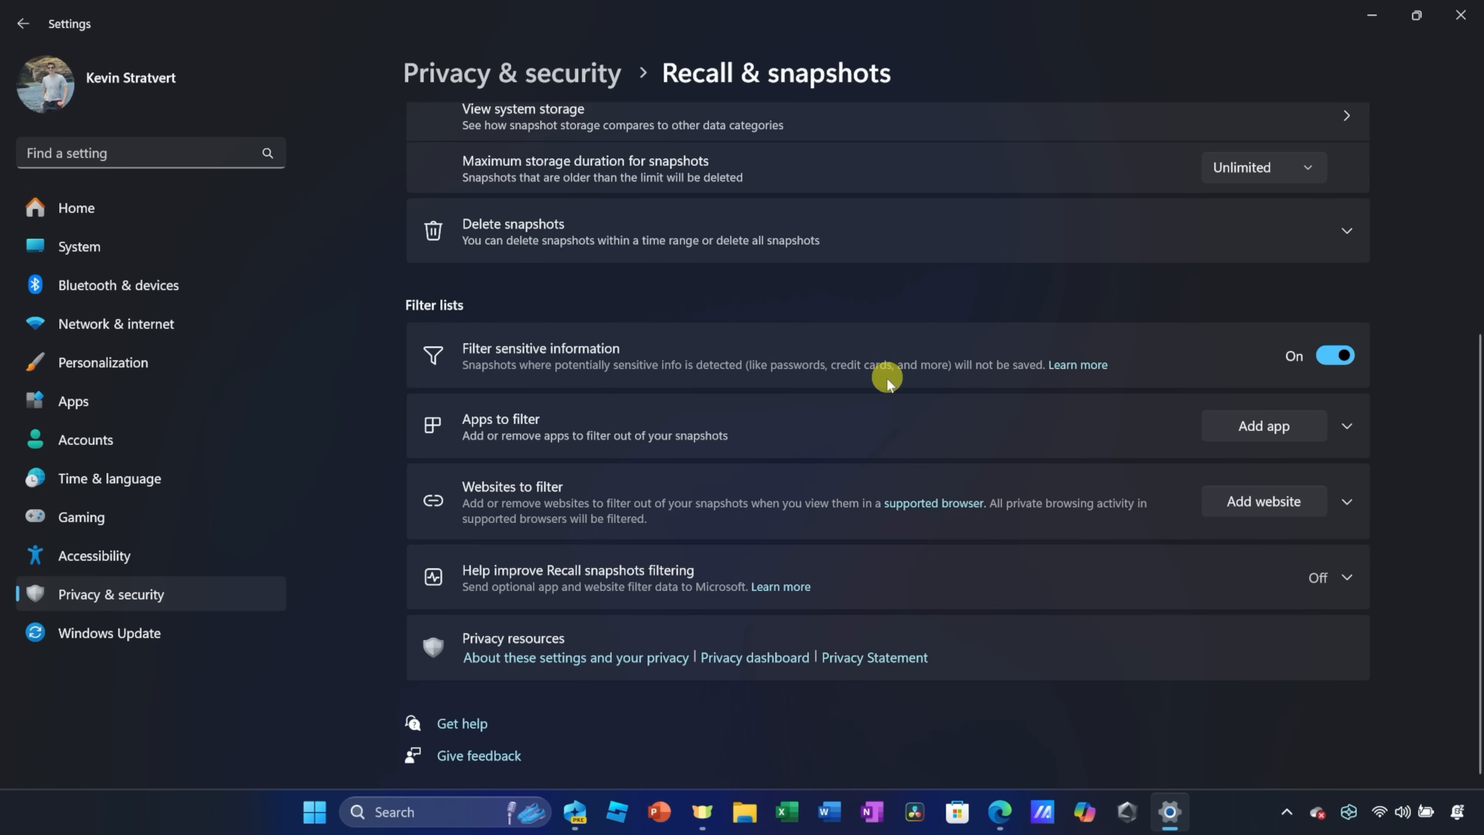
pyautogui.moveTo(888, 383)
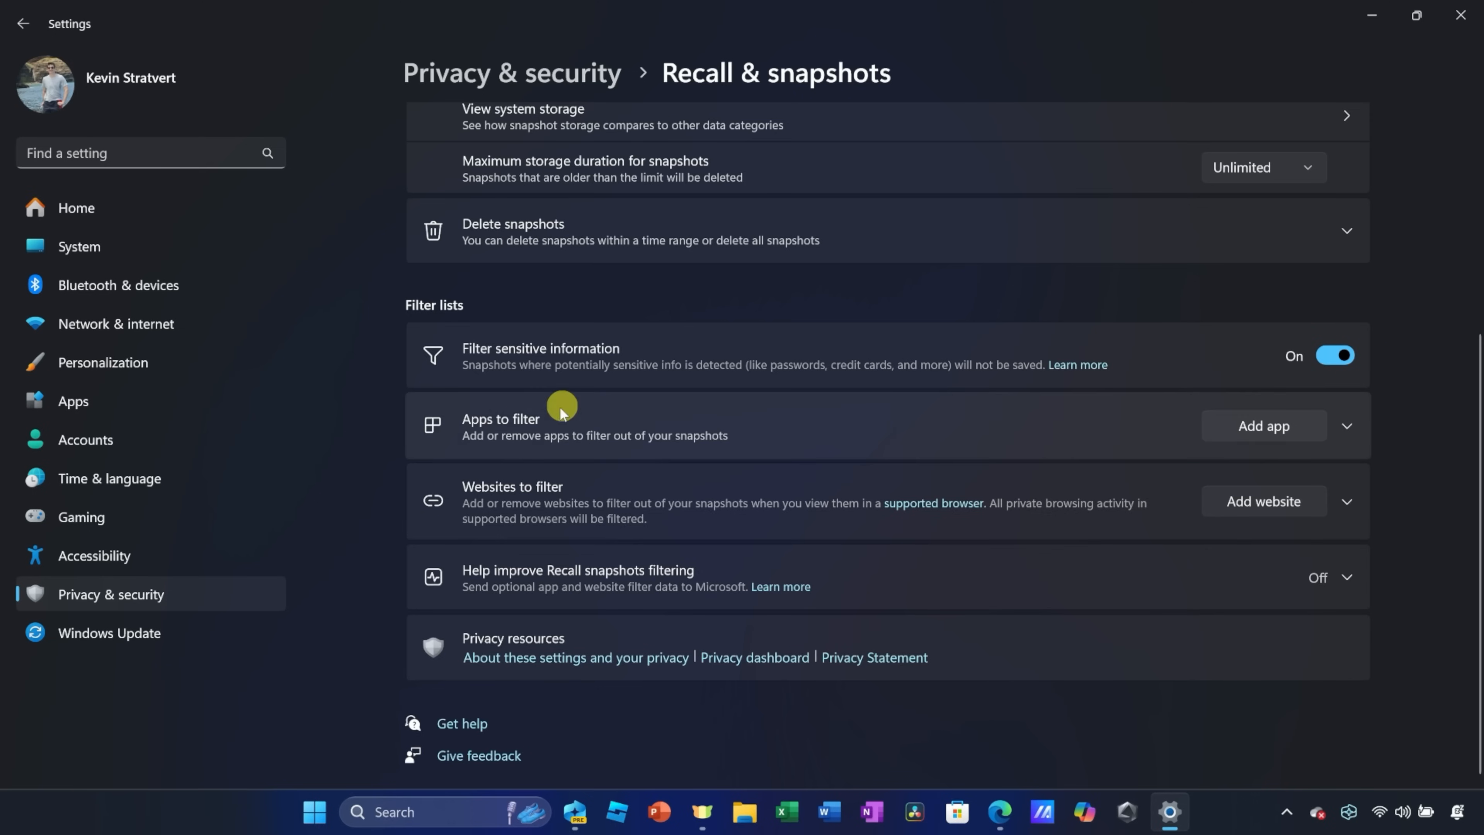
pyautogui.moveTo(620, 511)
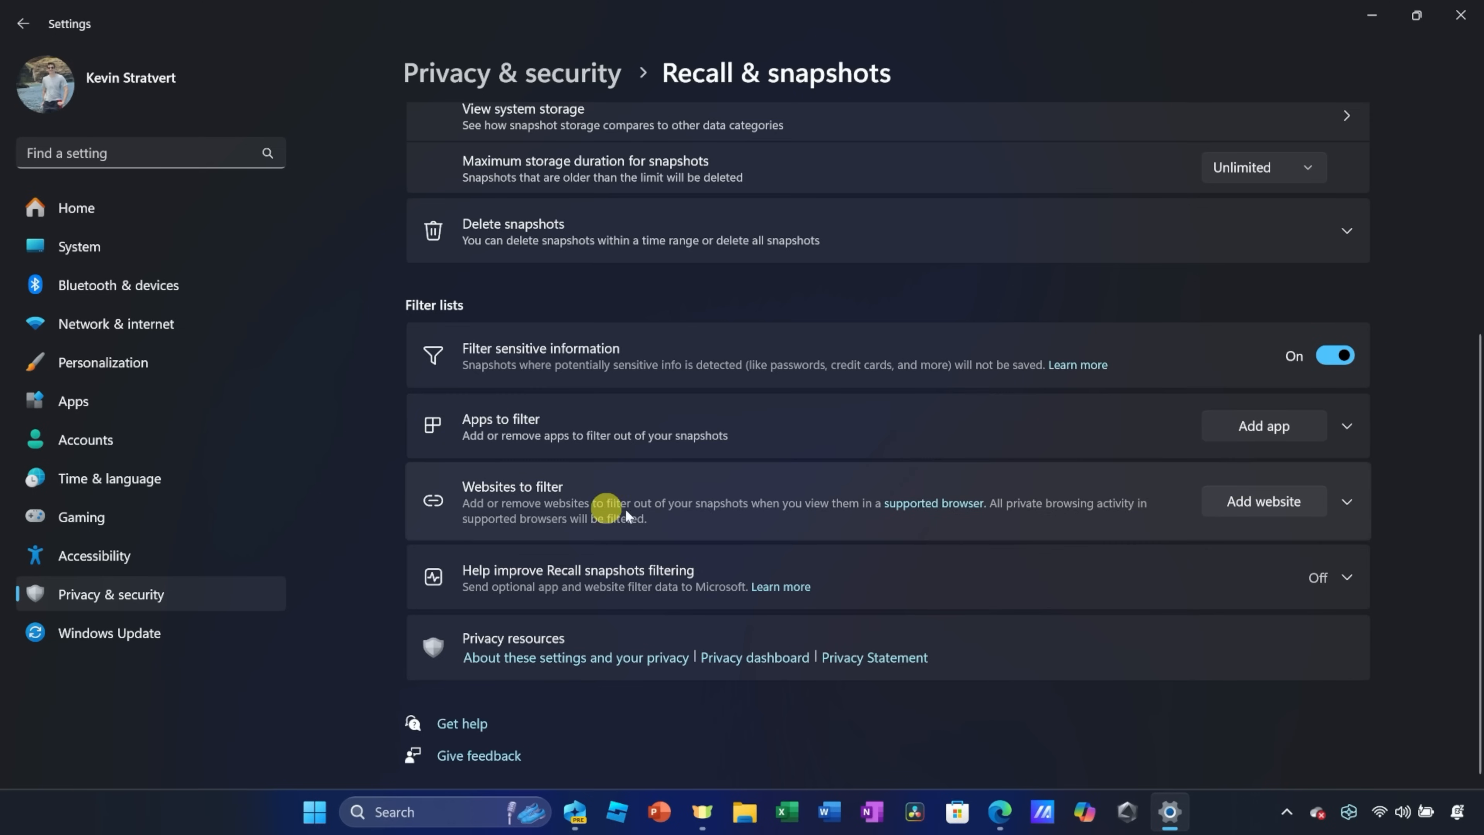
pyautogui.moveTo(739, 575)
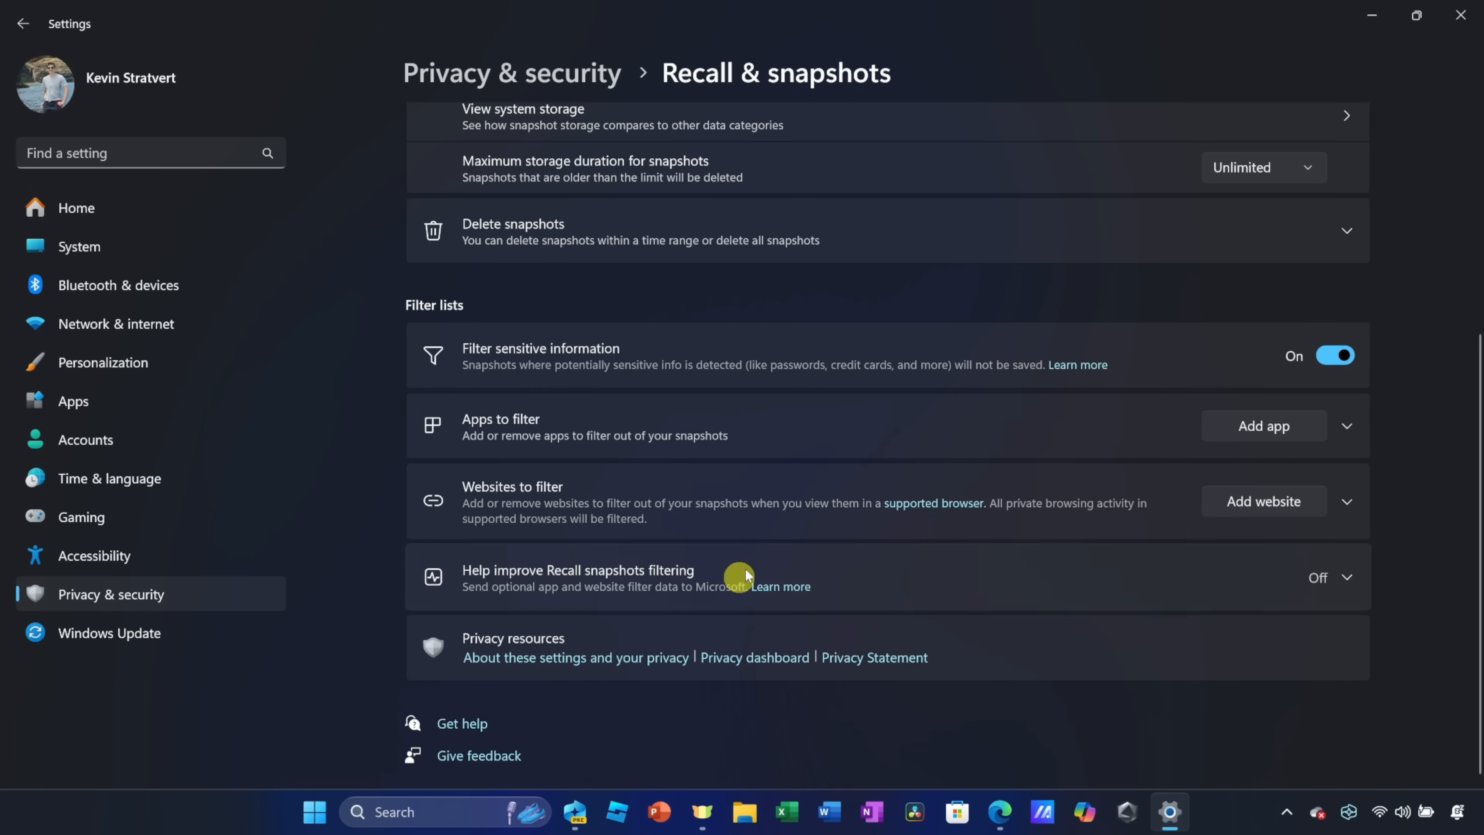
pyautogui.click(781, 586)
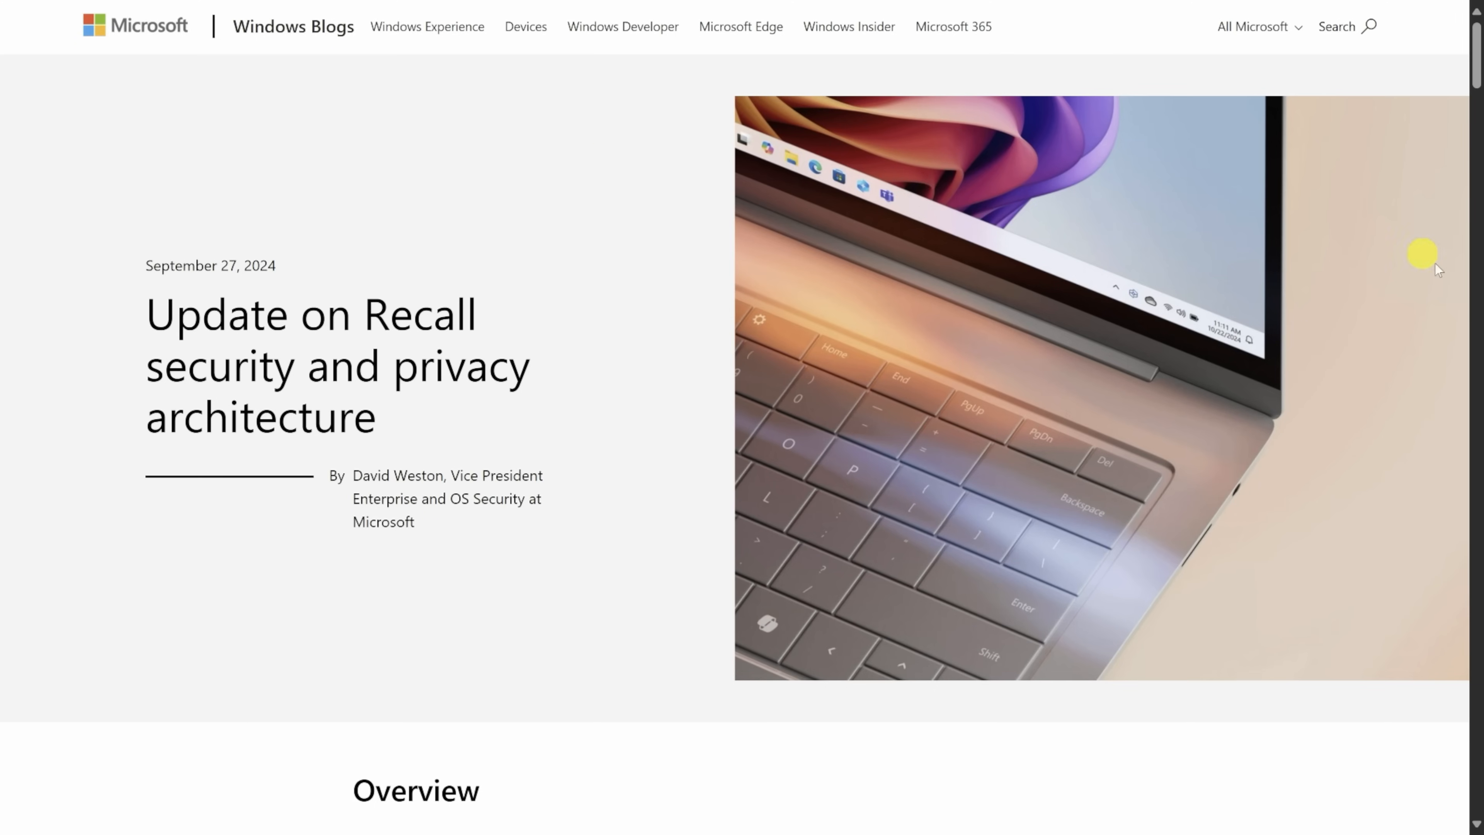
# Step: Scroll the Recall architecture post past its Overview into the encryption design principles
pyautogui.scroll(-3)
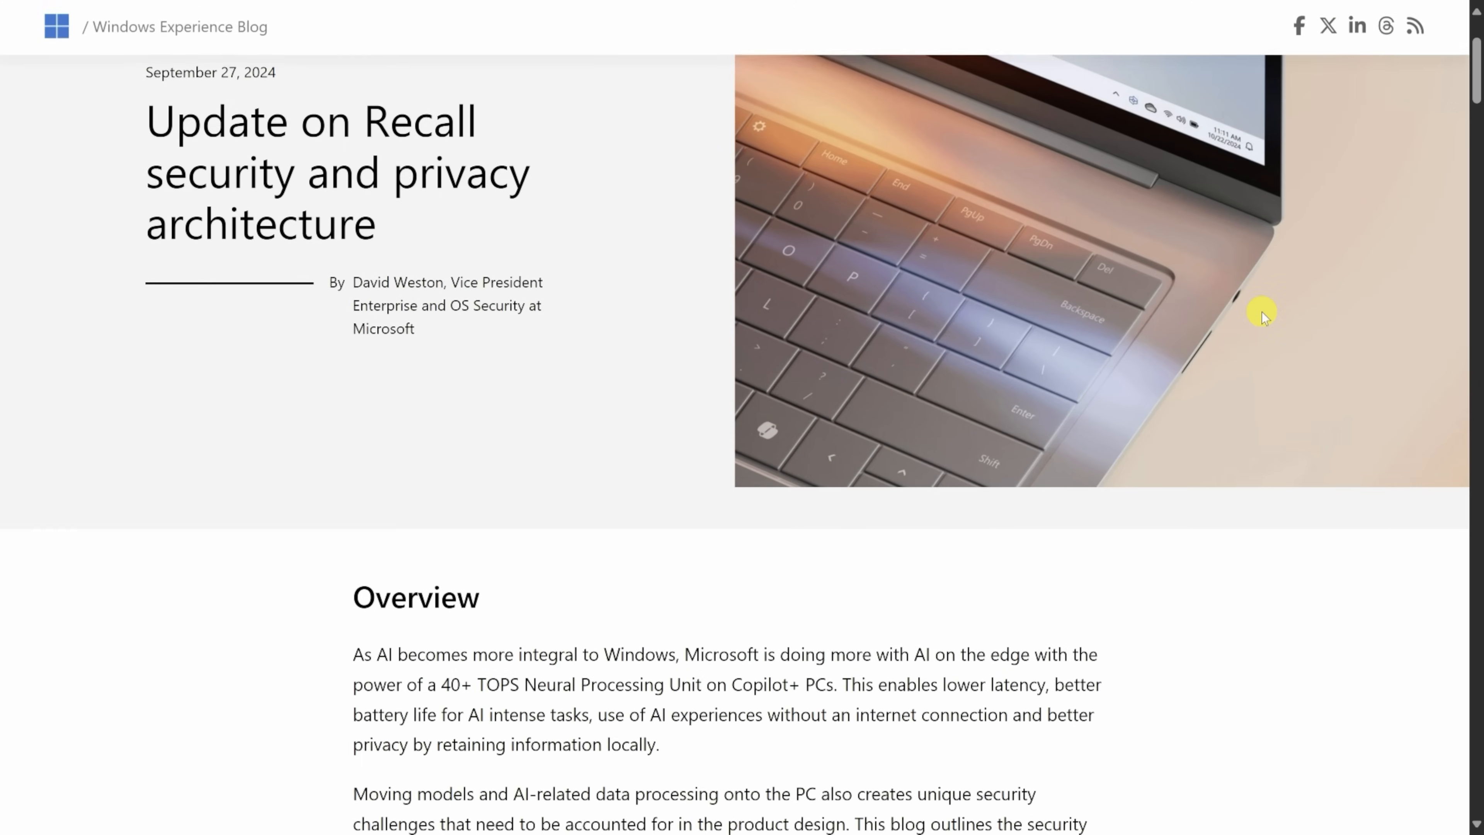
pyautogui.scroll(-3)
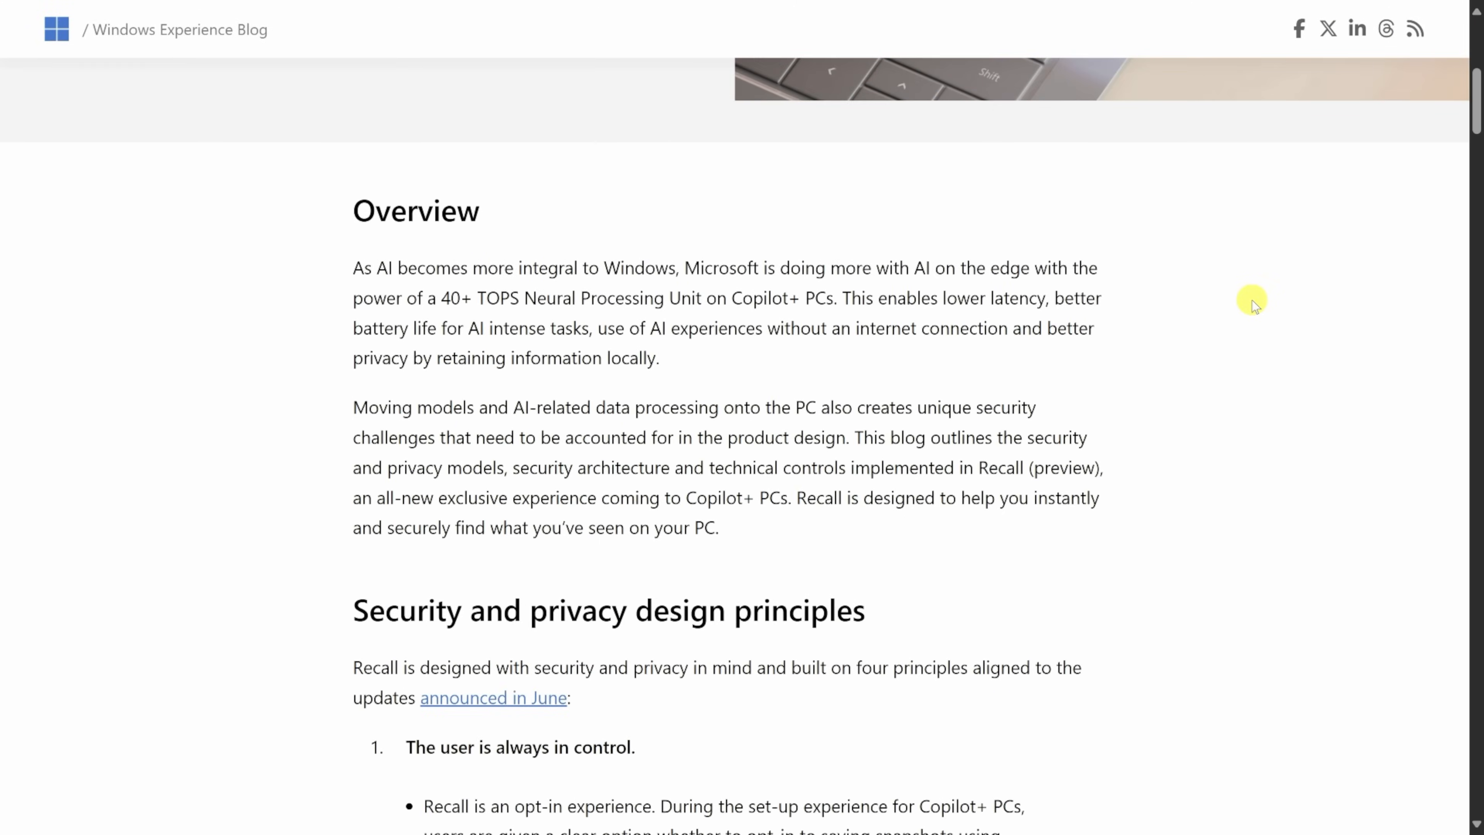
pyautogui.scroll(-3)
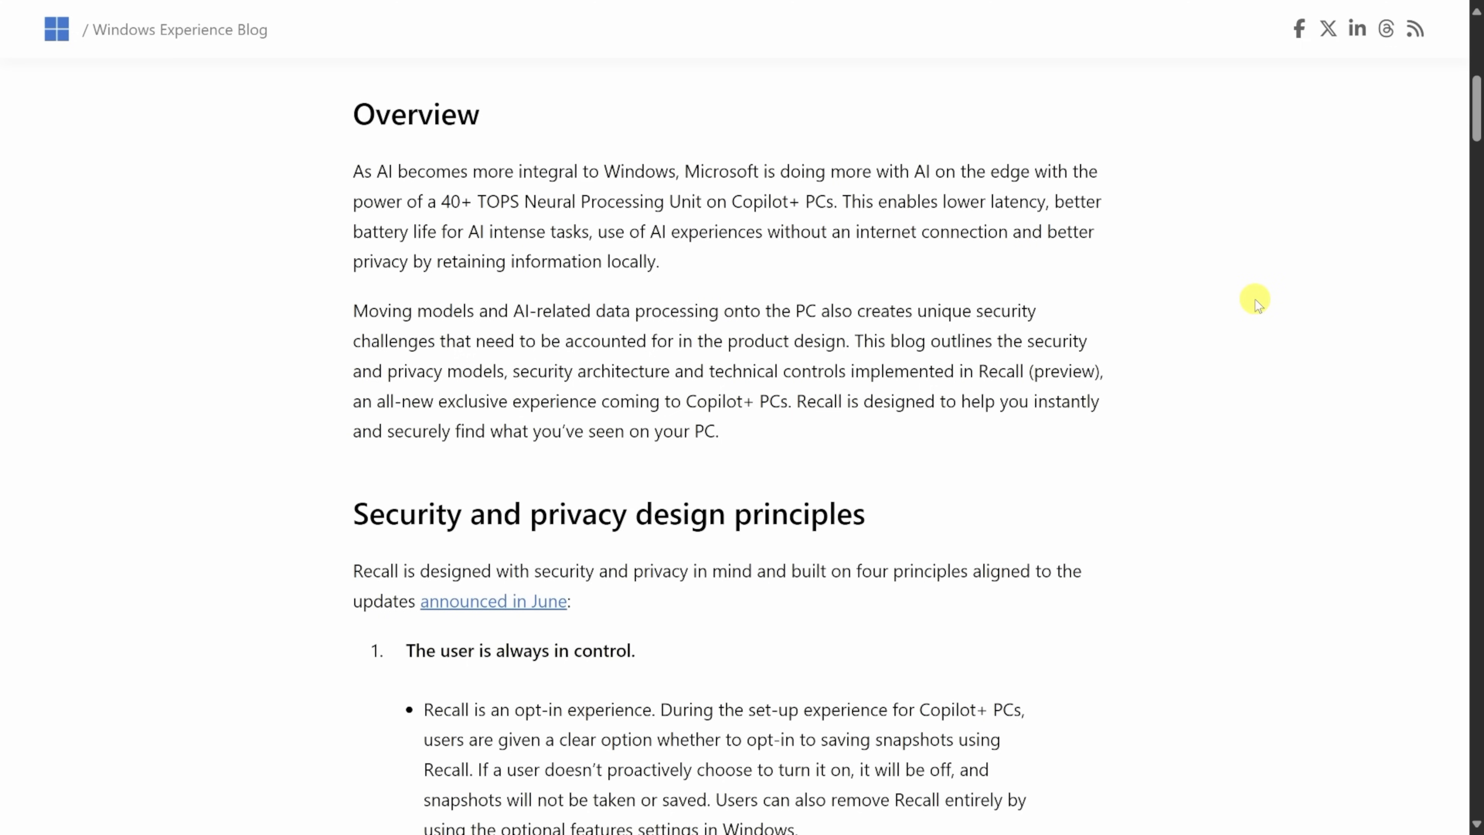
pyautogui.scroll(-3)
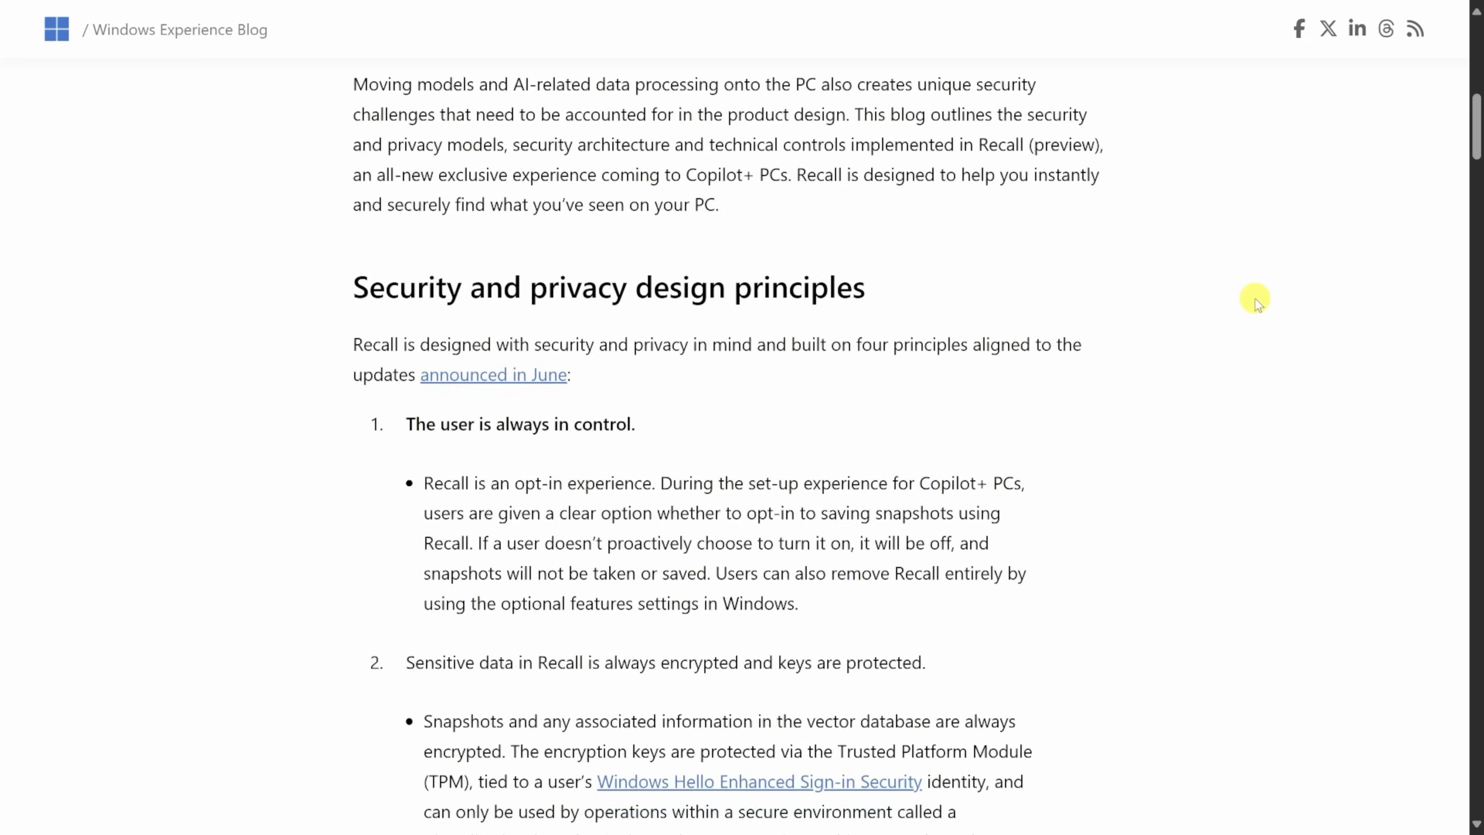
pyautogui.scroll(-3)
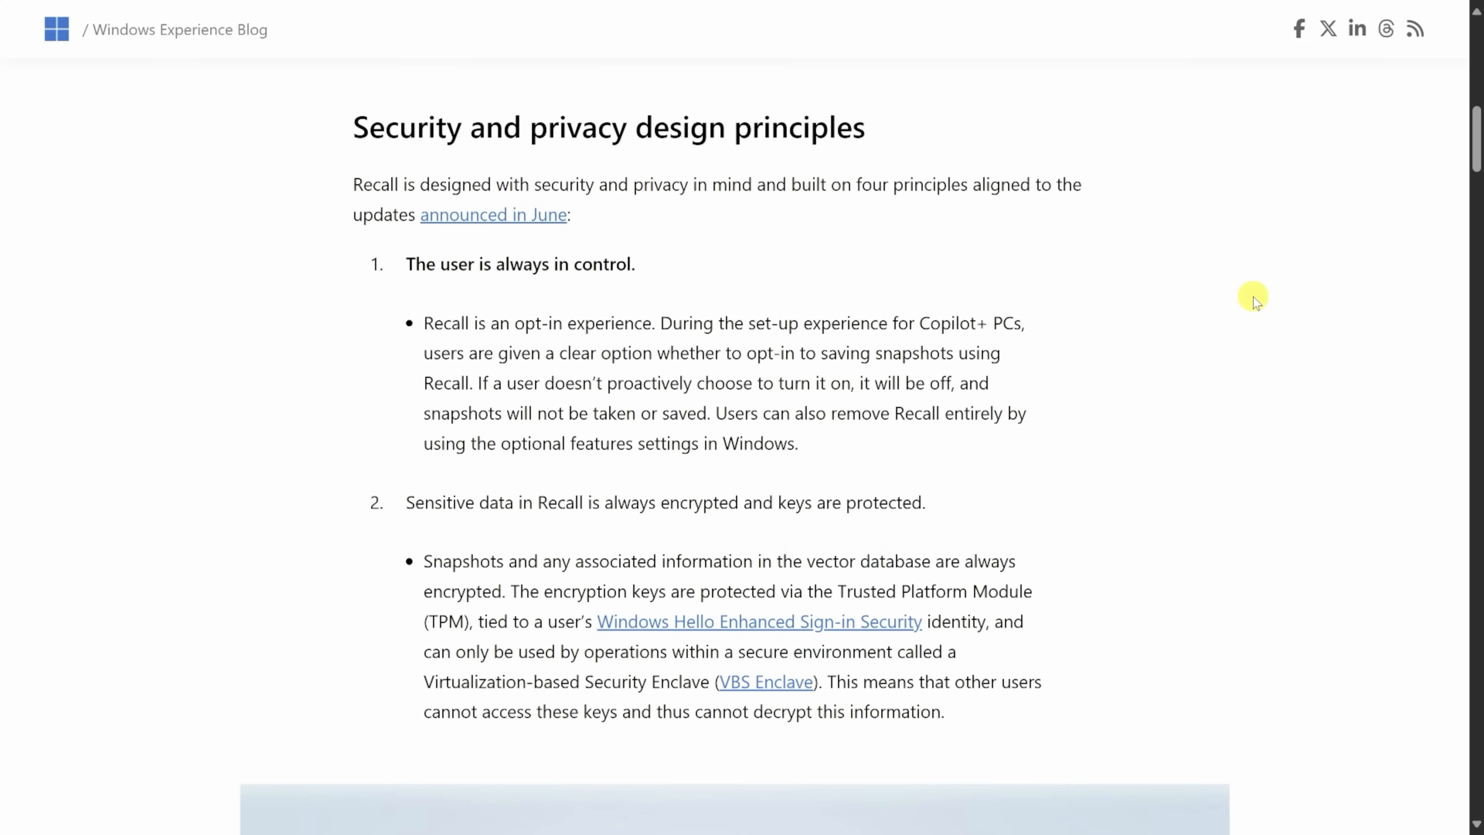
pyautogui.scroll(-3)
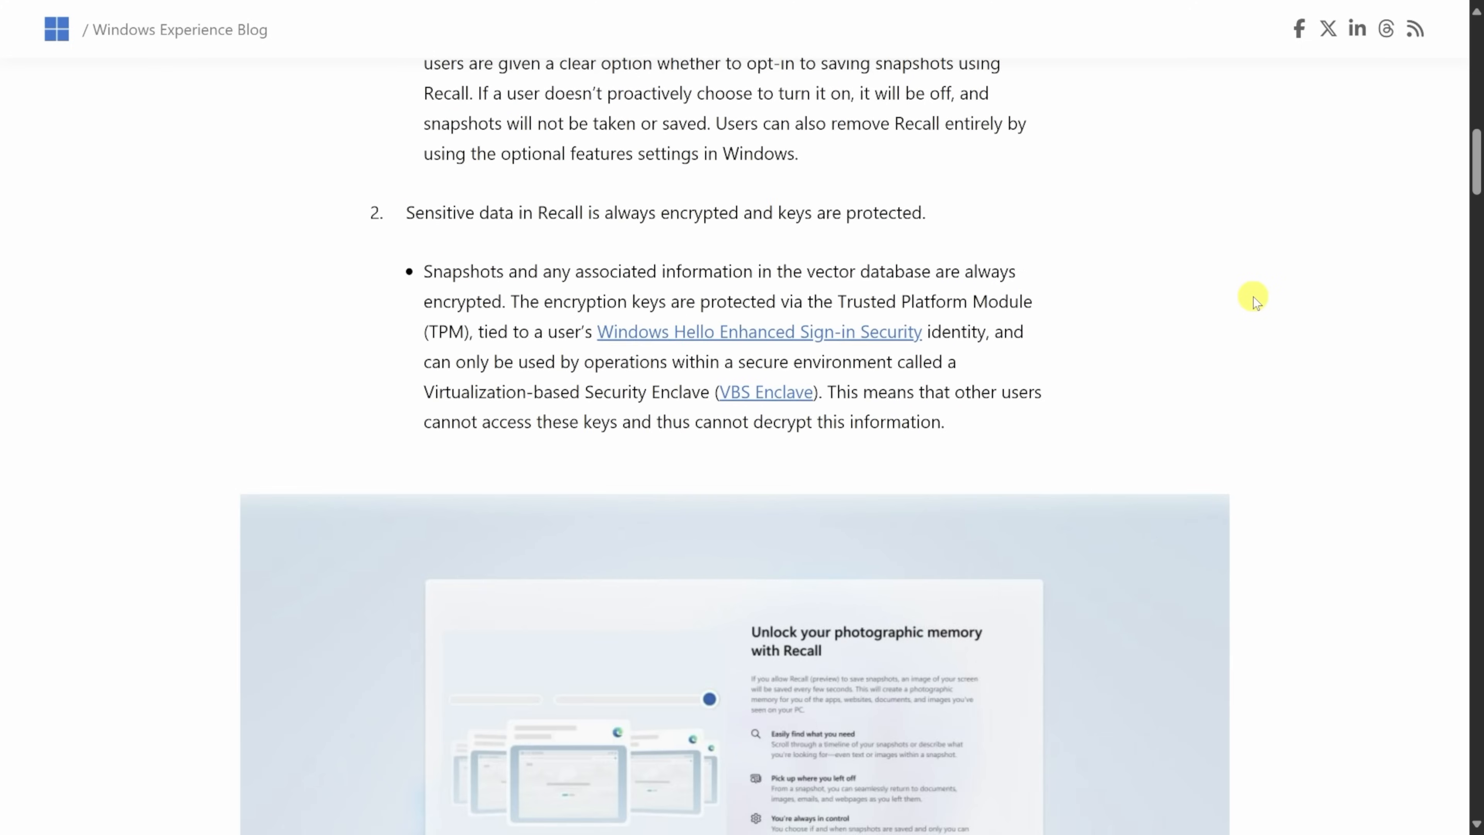